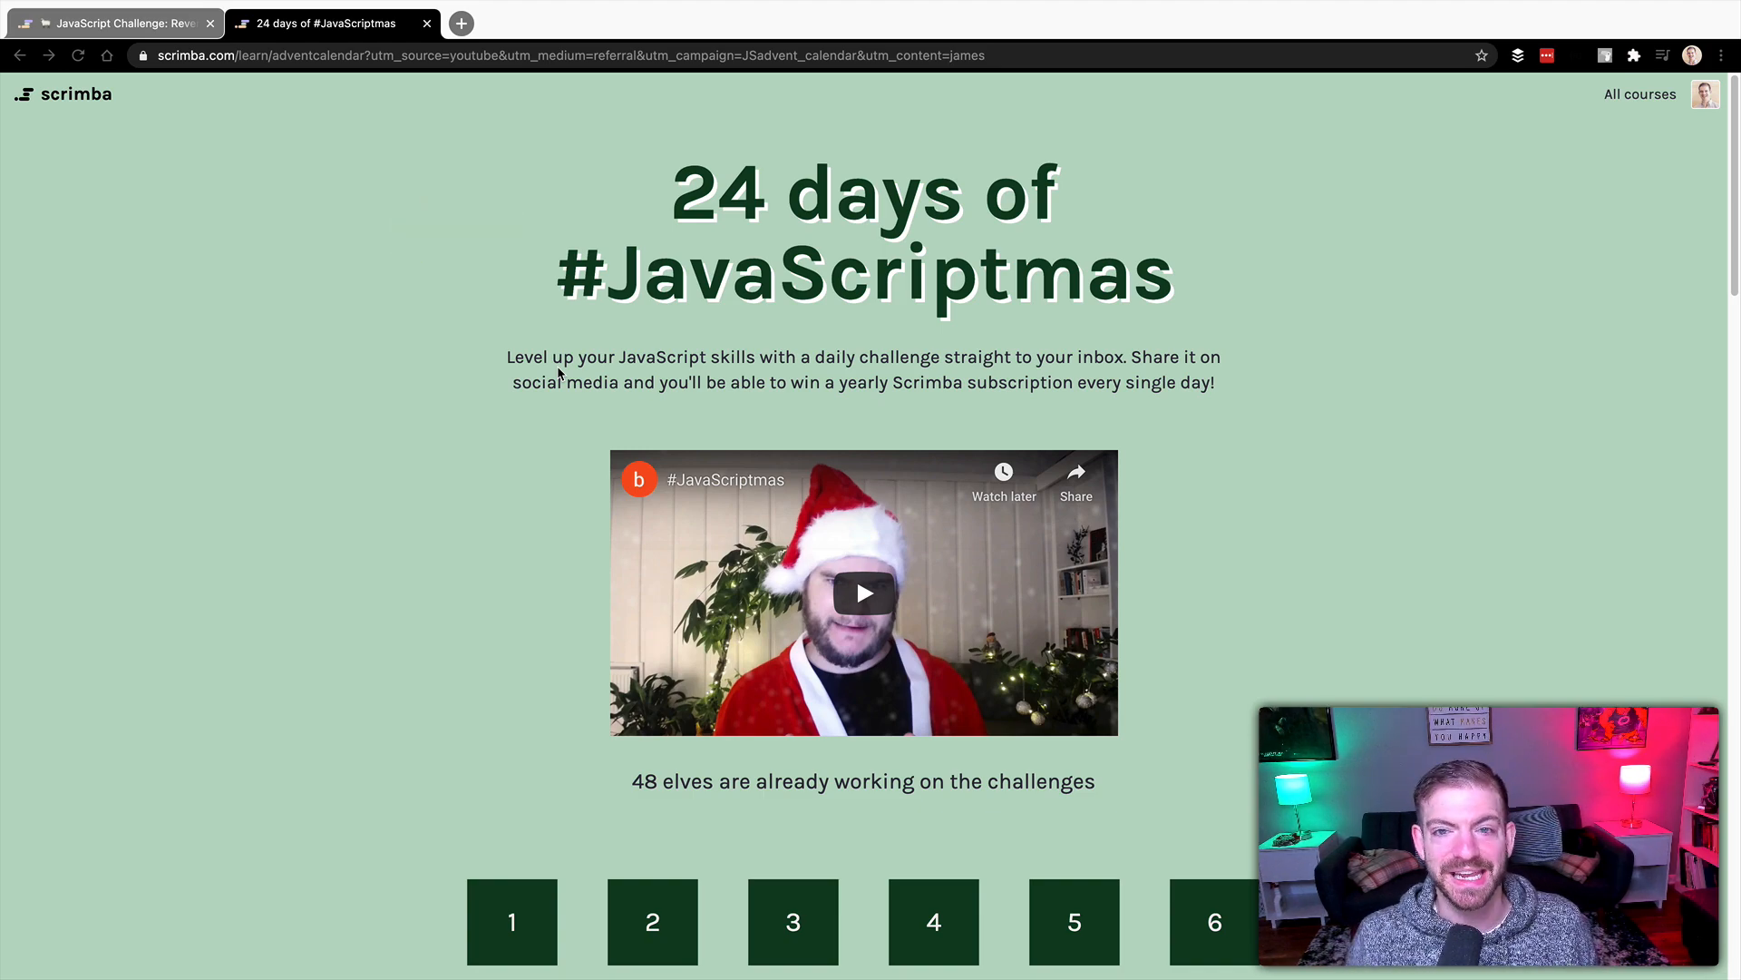
# Scroll the Reverse a String challenge to show the reverseAString stub and its failing spec
pyautogui.scroll(-3)
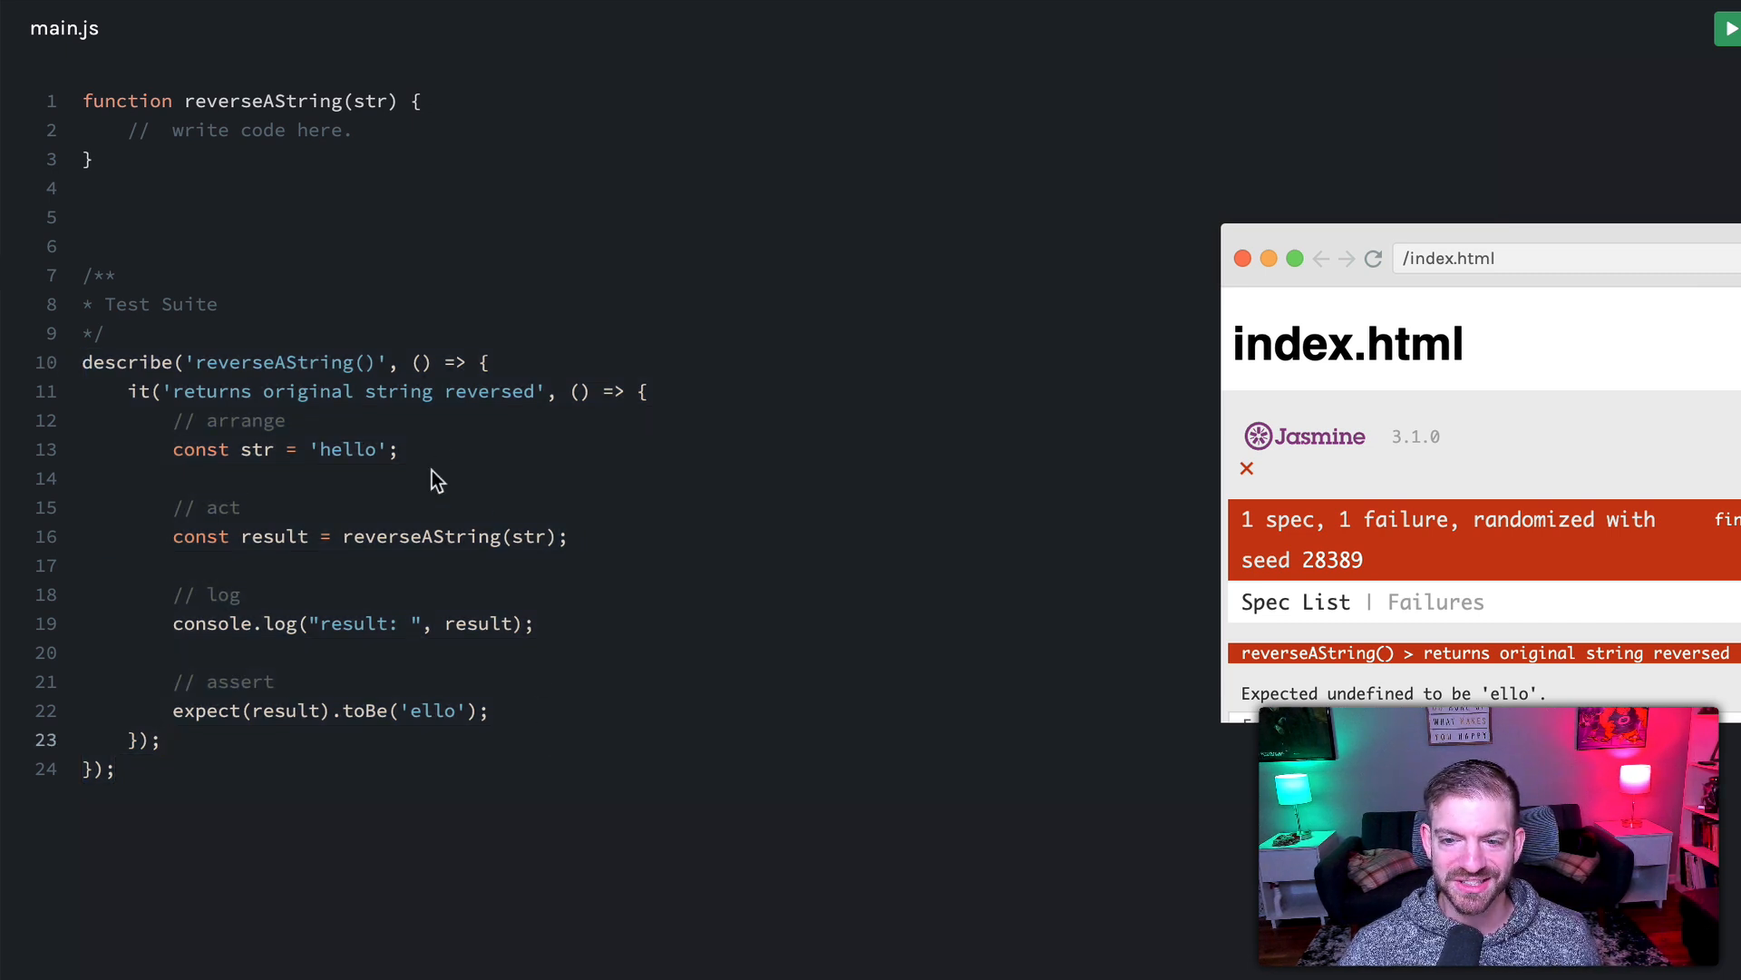
# Change the spec's expected result for 'hello' from 'ello' to 'olleh' and add a blank function line
pyautogui.doubleClick(345, 449)
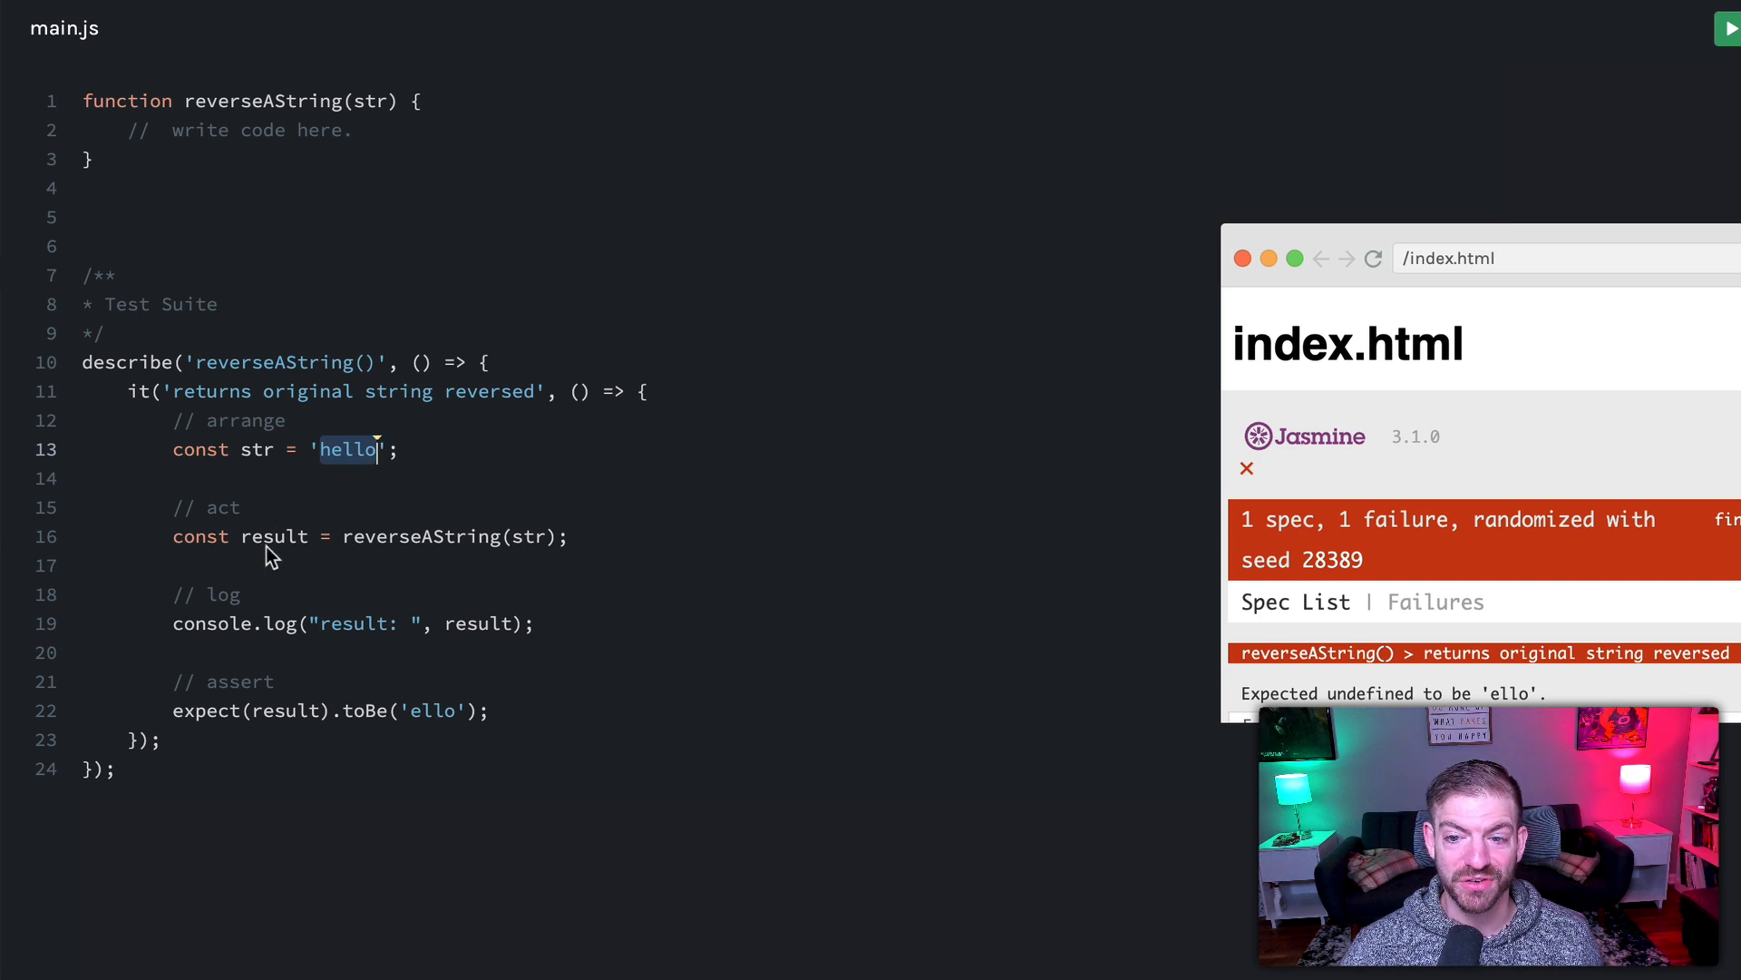
pyautogui.doubleClick(274, 536)
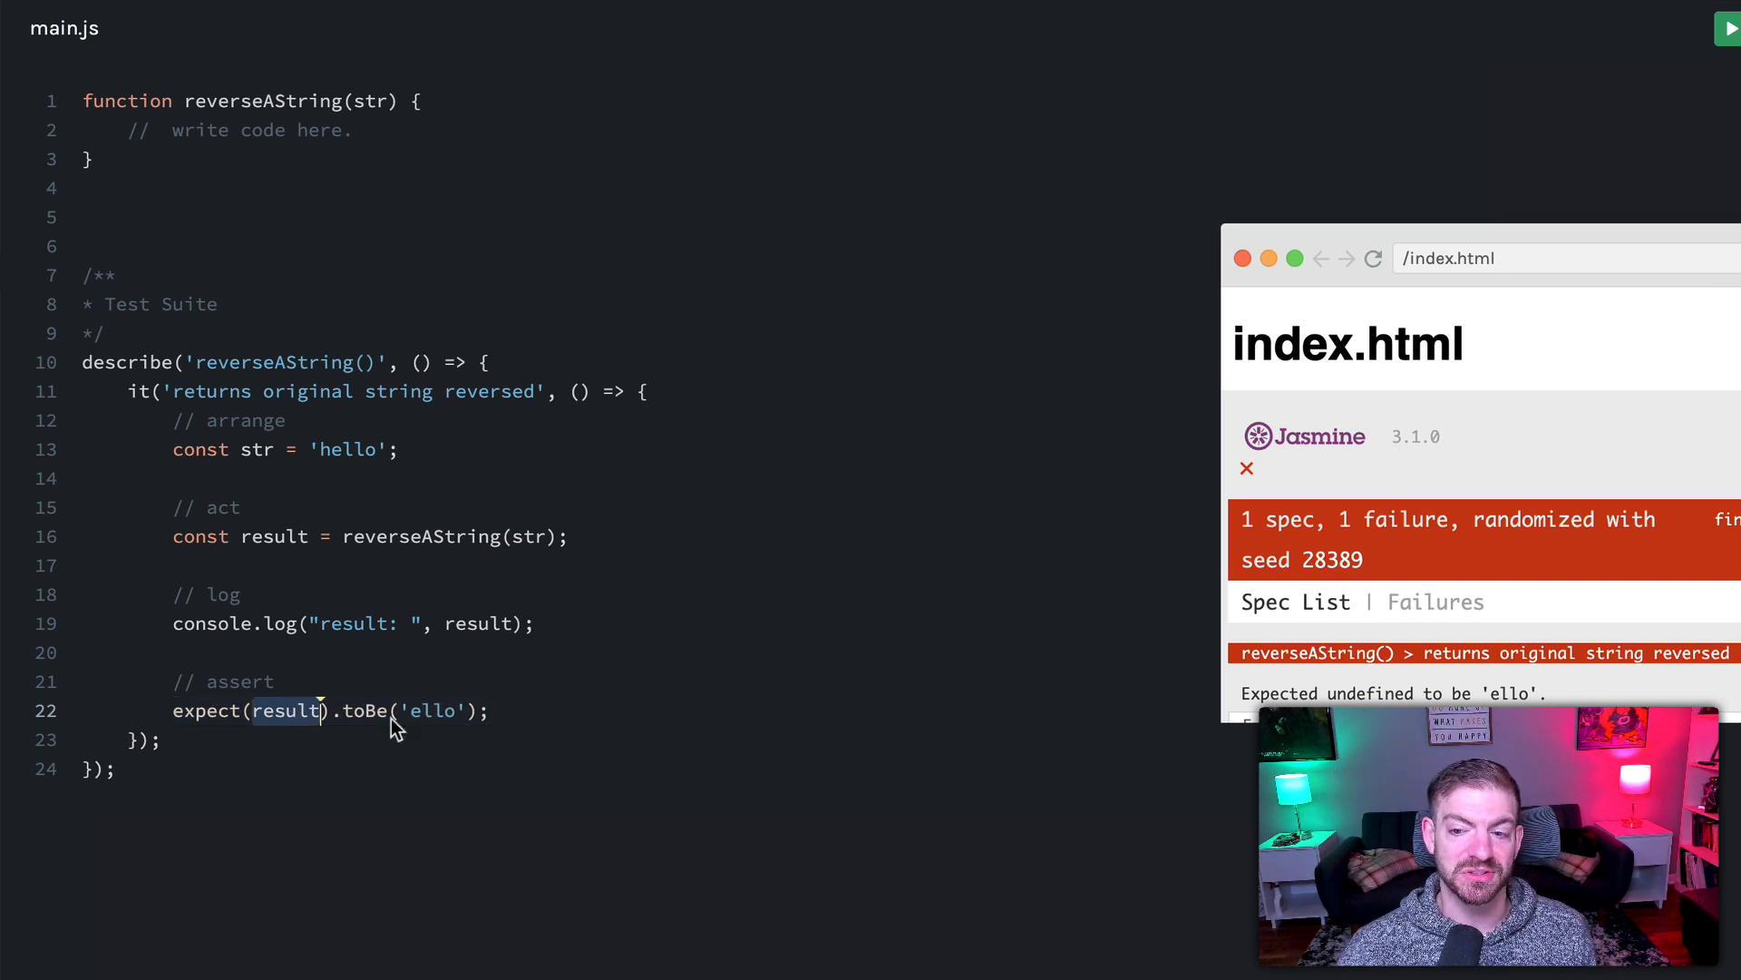
pyautogui.doubleClick(430, 711)
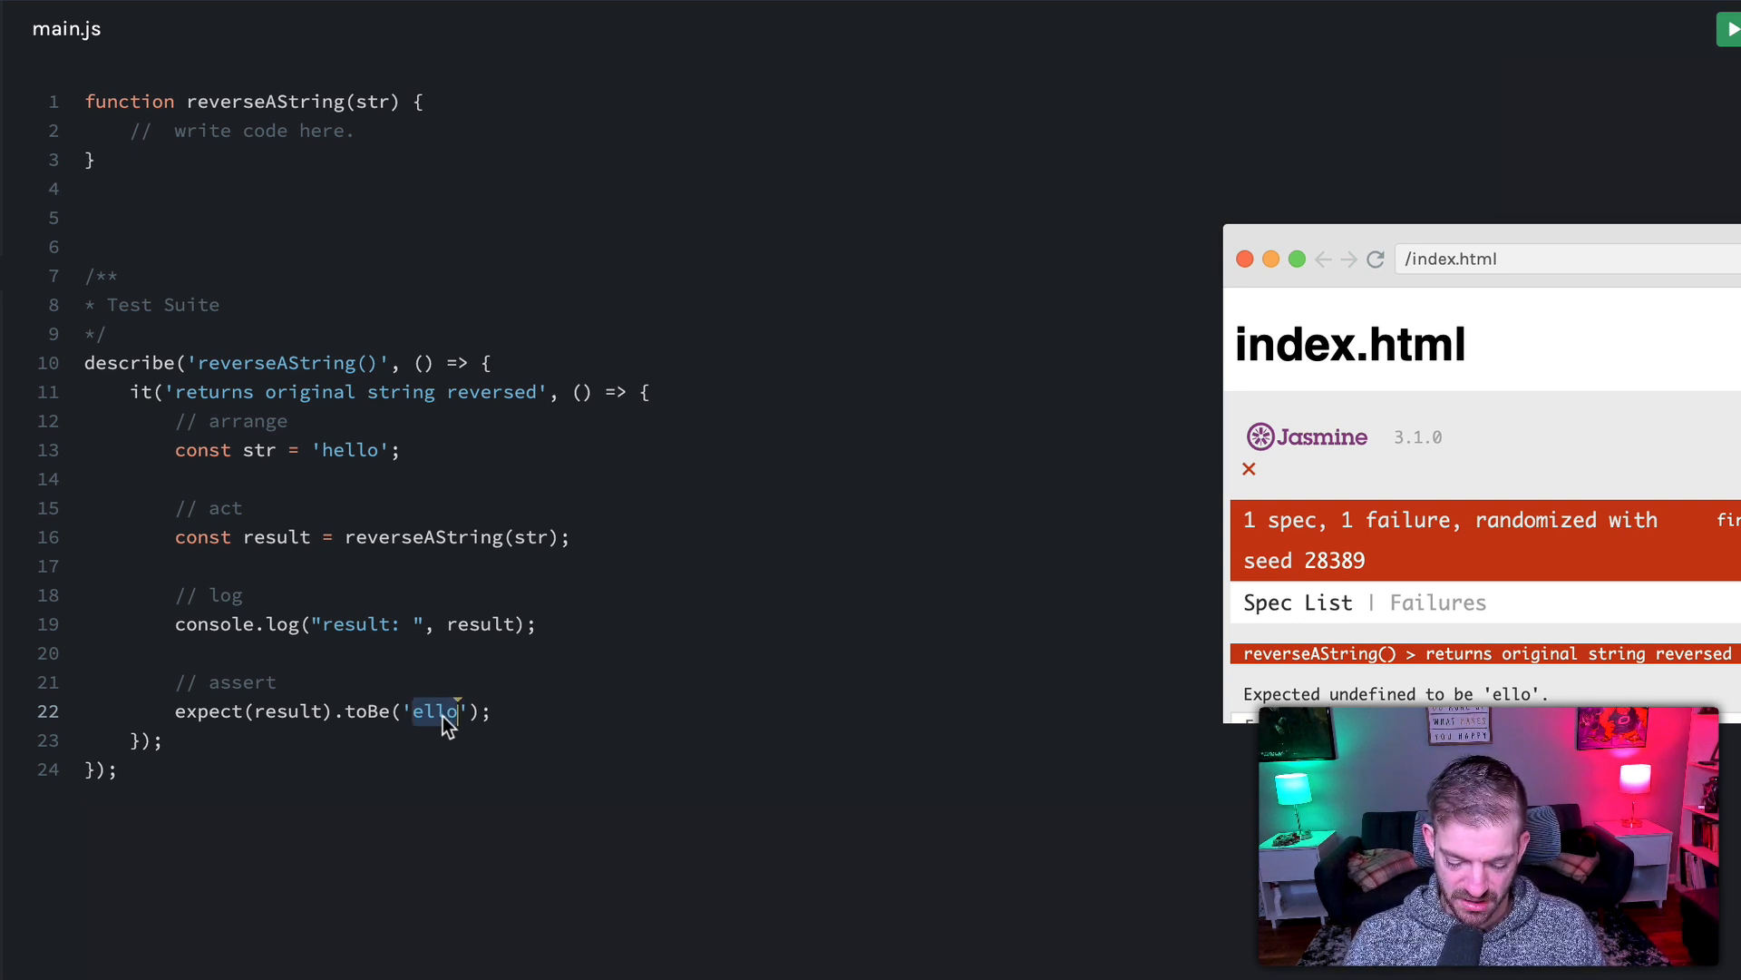
pyautogui.write('olleh')
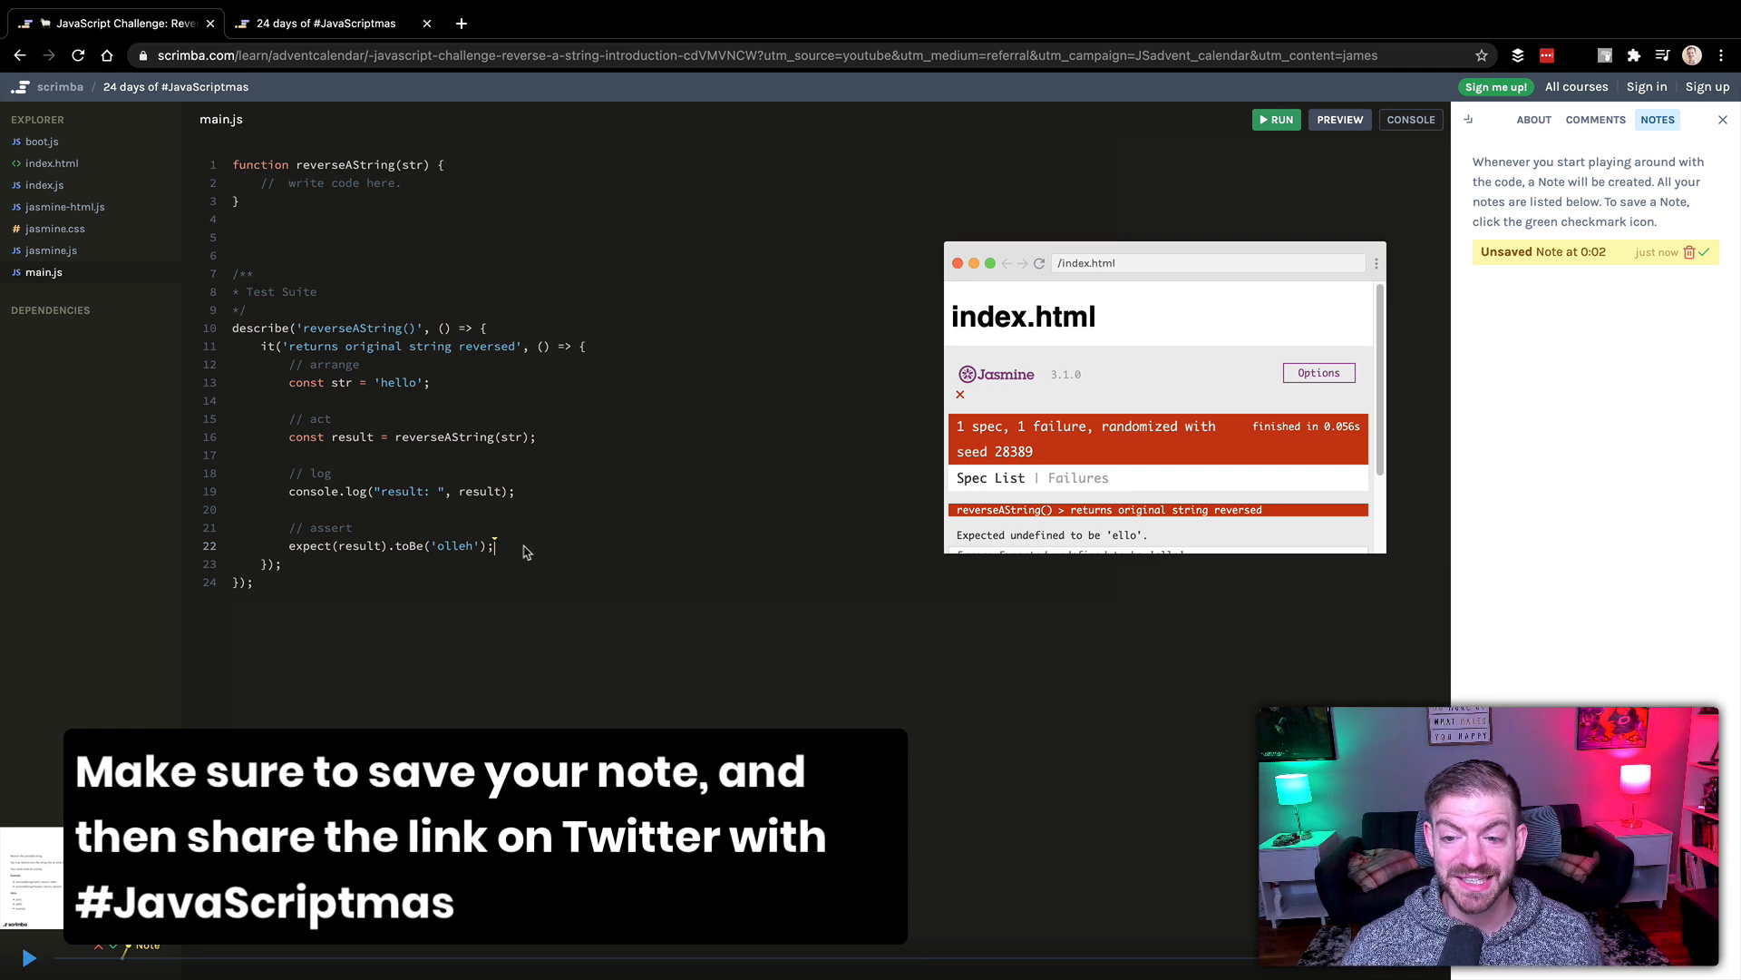
pyautogui.doubleClick(454, 546)
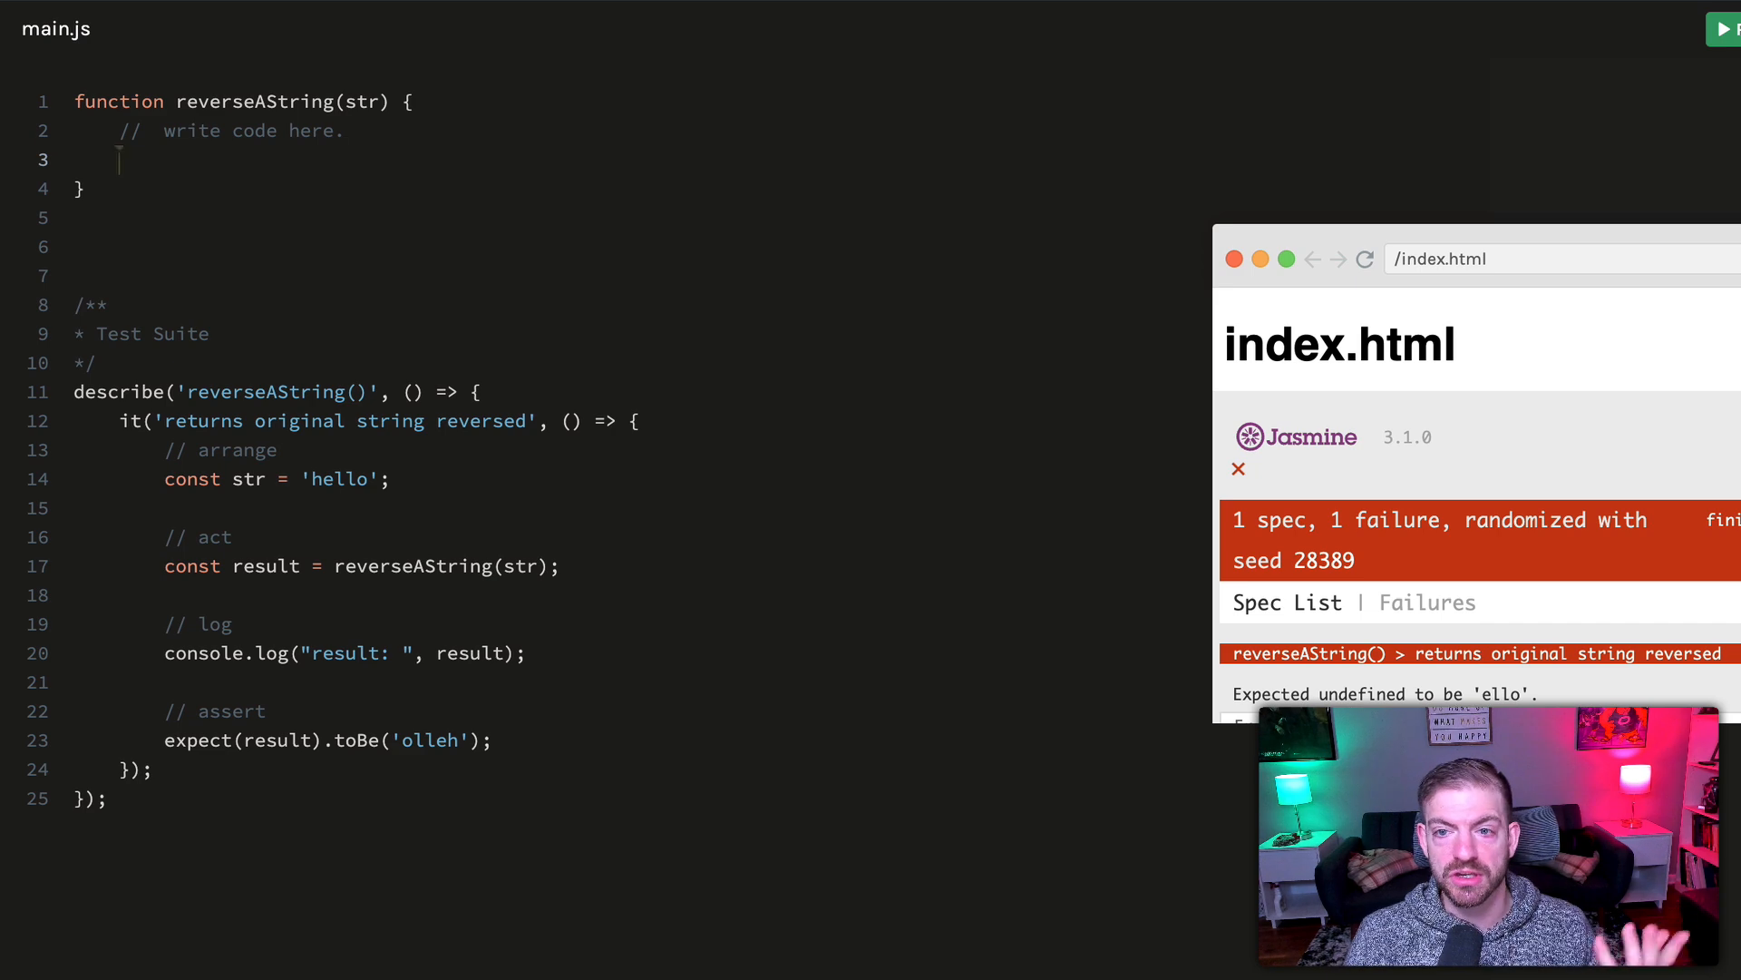
# Declare reversedStr as an empty string and start a for loop over str's length
pyautogui.write('const re')
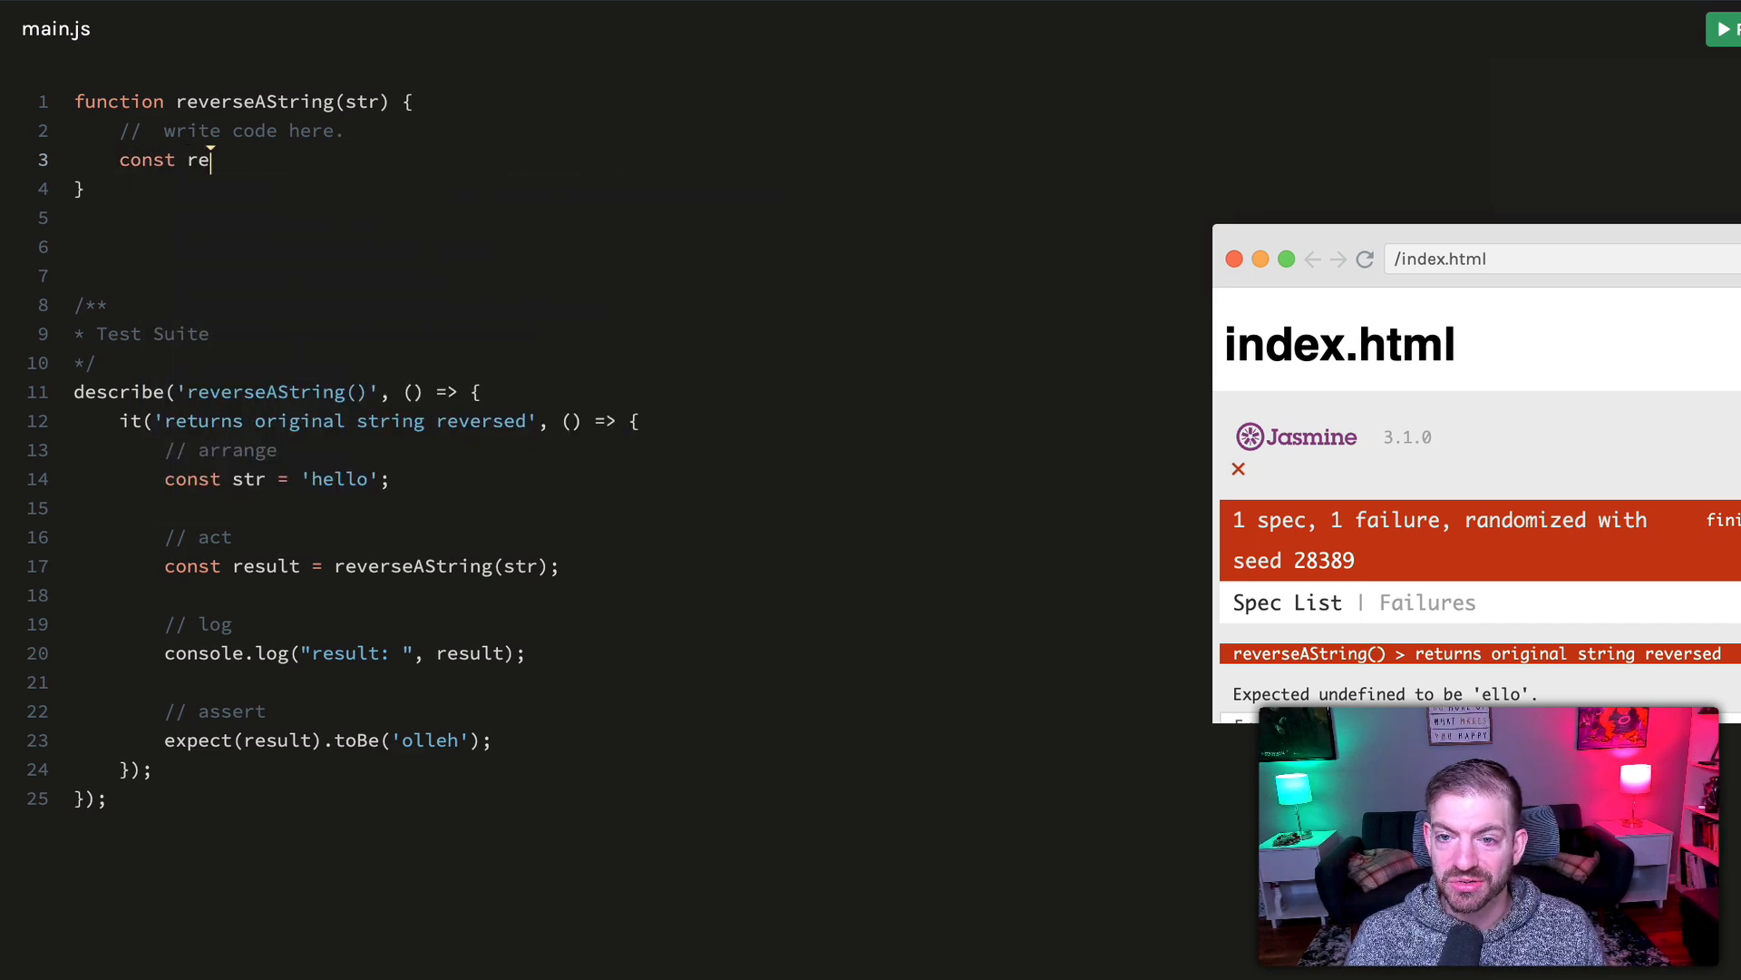
pyautogui.write('versedSr')
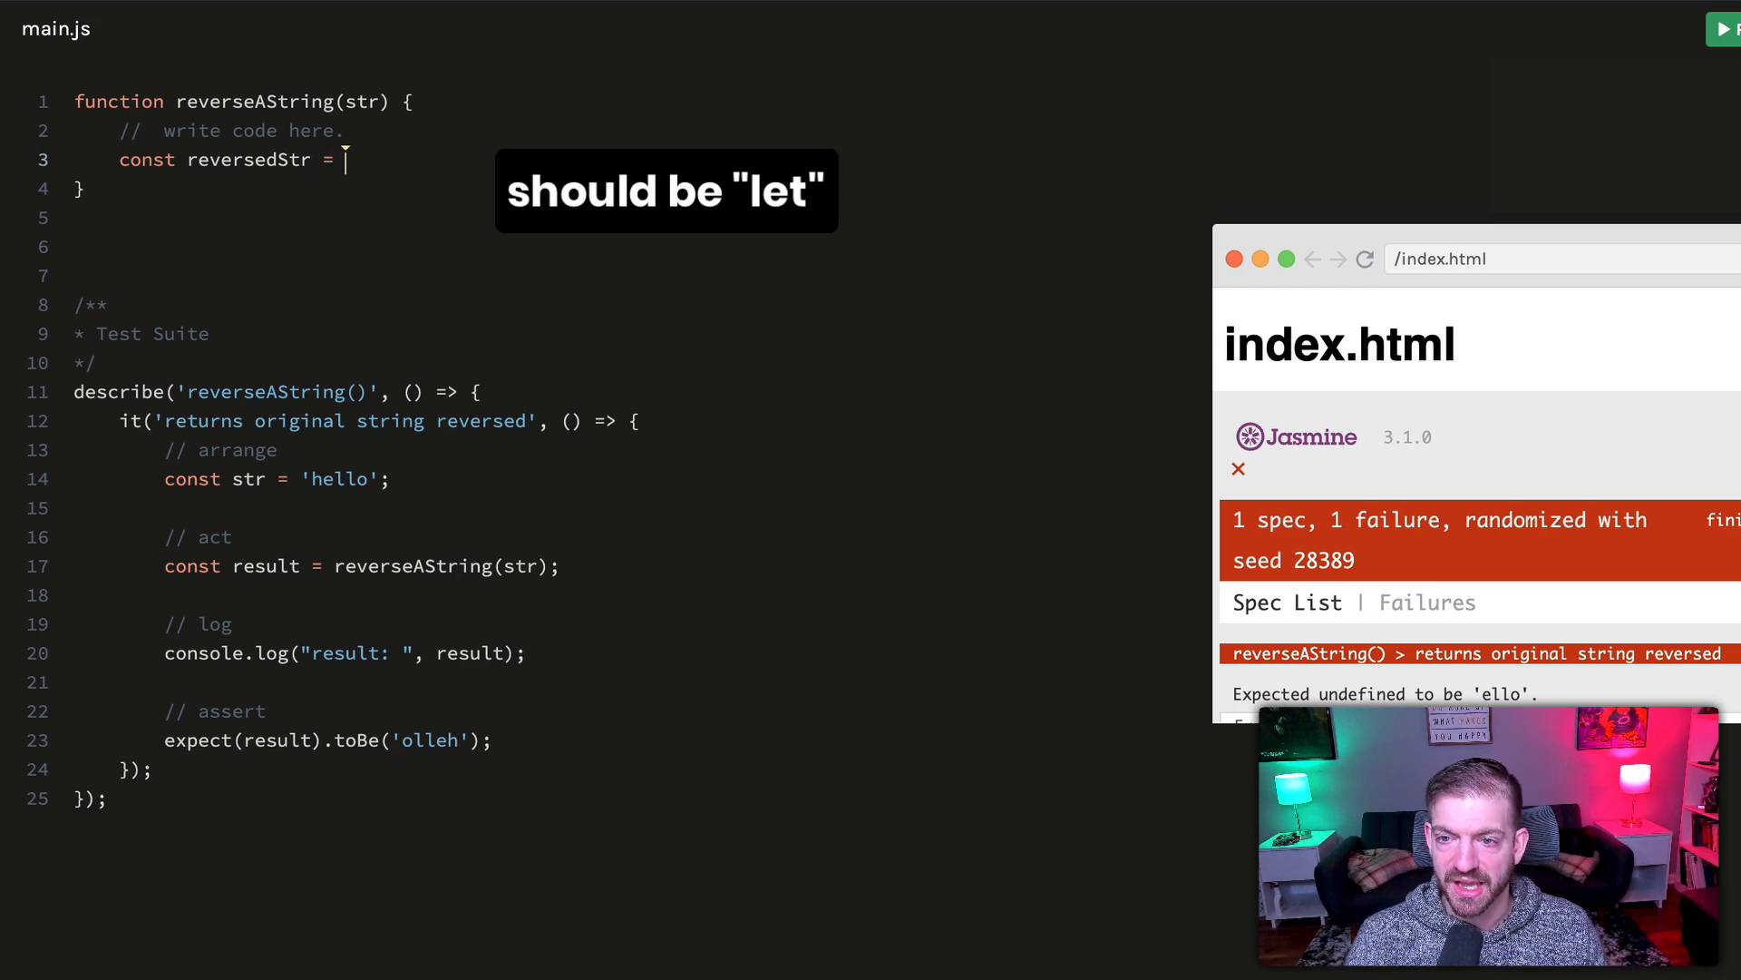
pyautogui.write('"";')
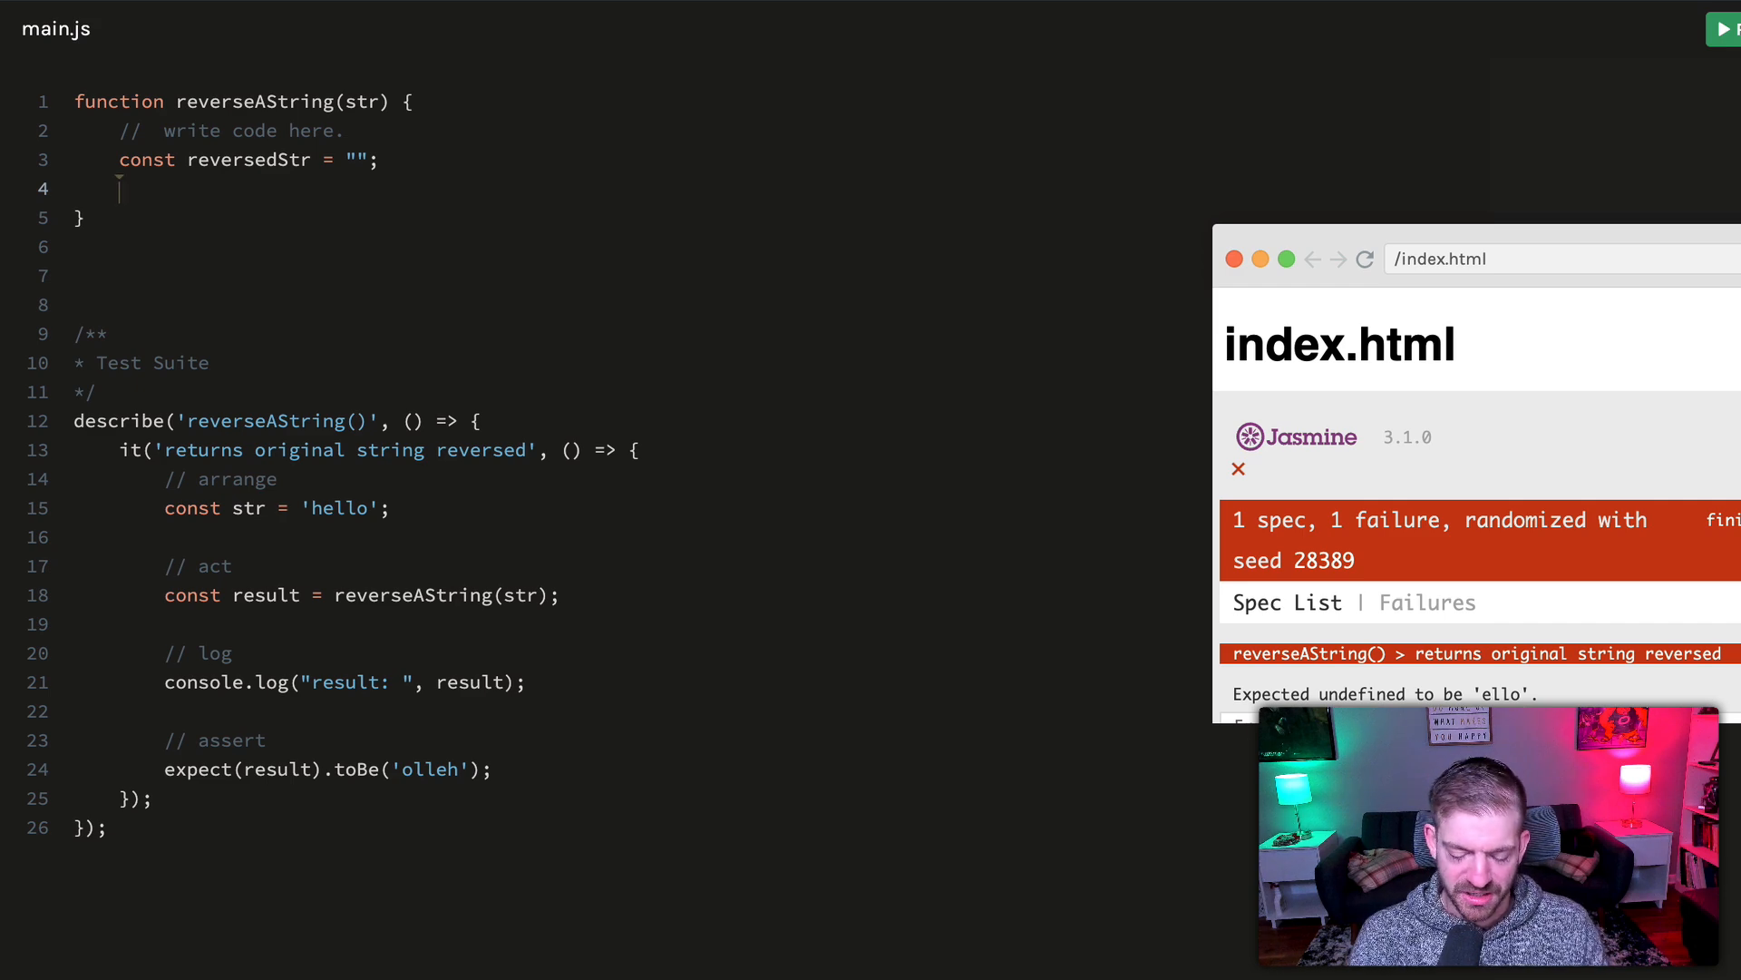
pyautogui.write('for(let')
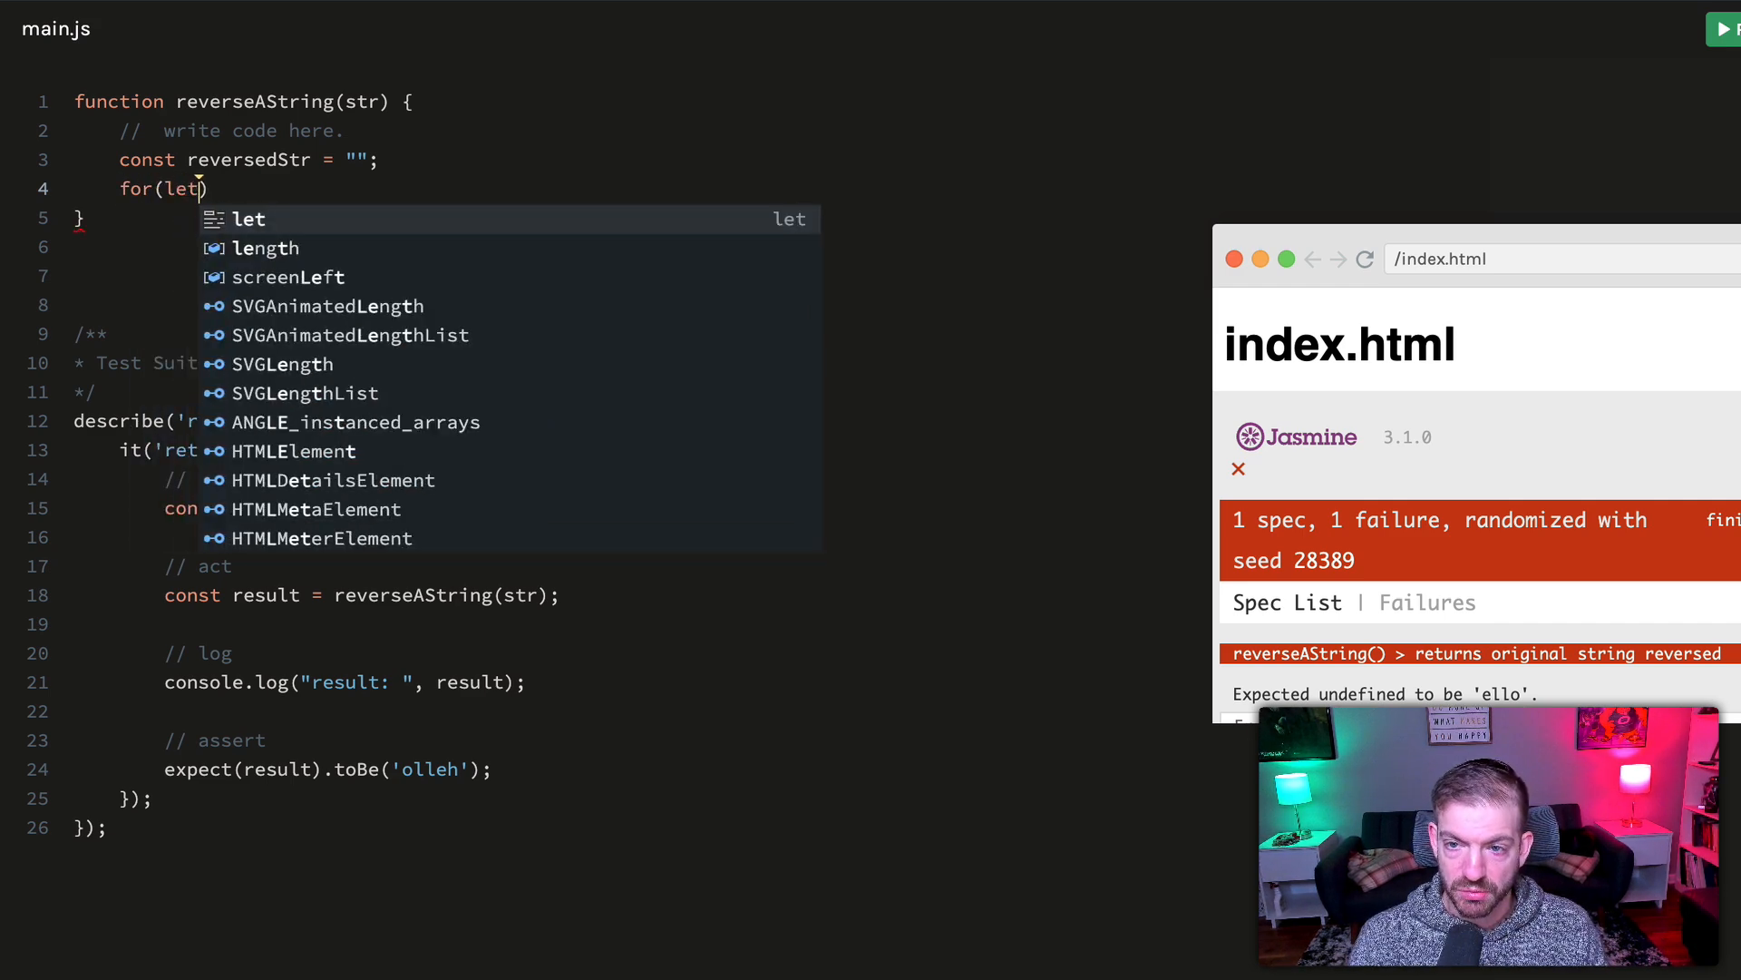
pyautogui.write('i = 0;')
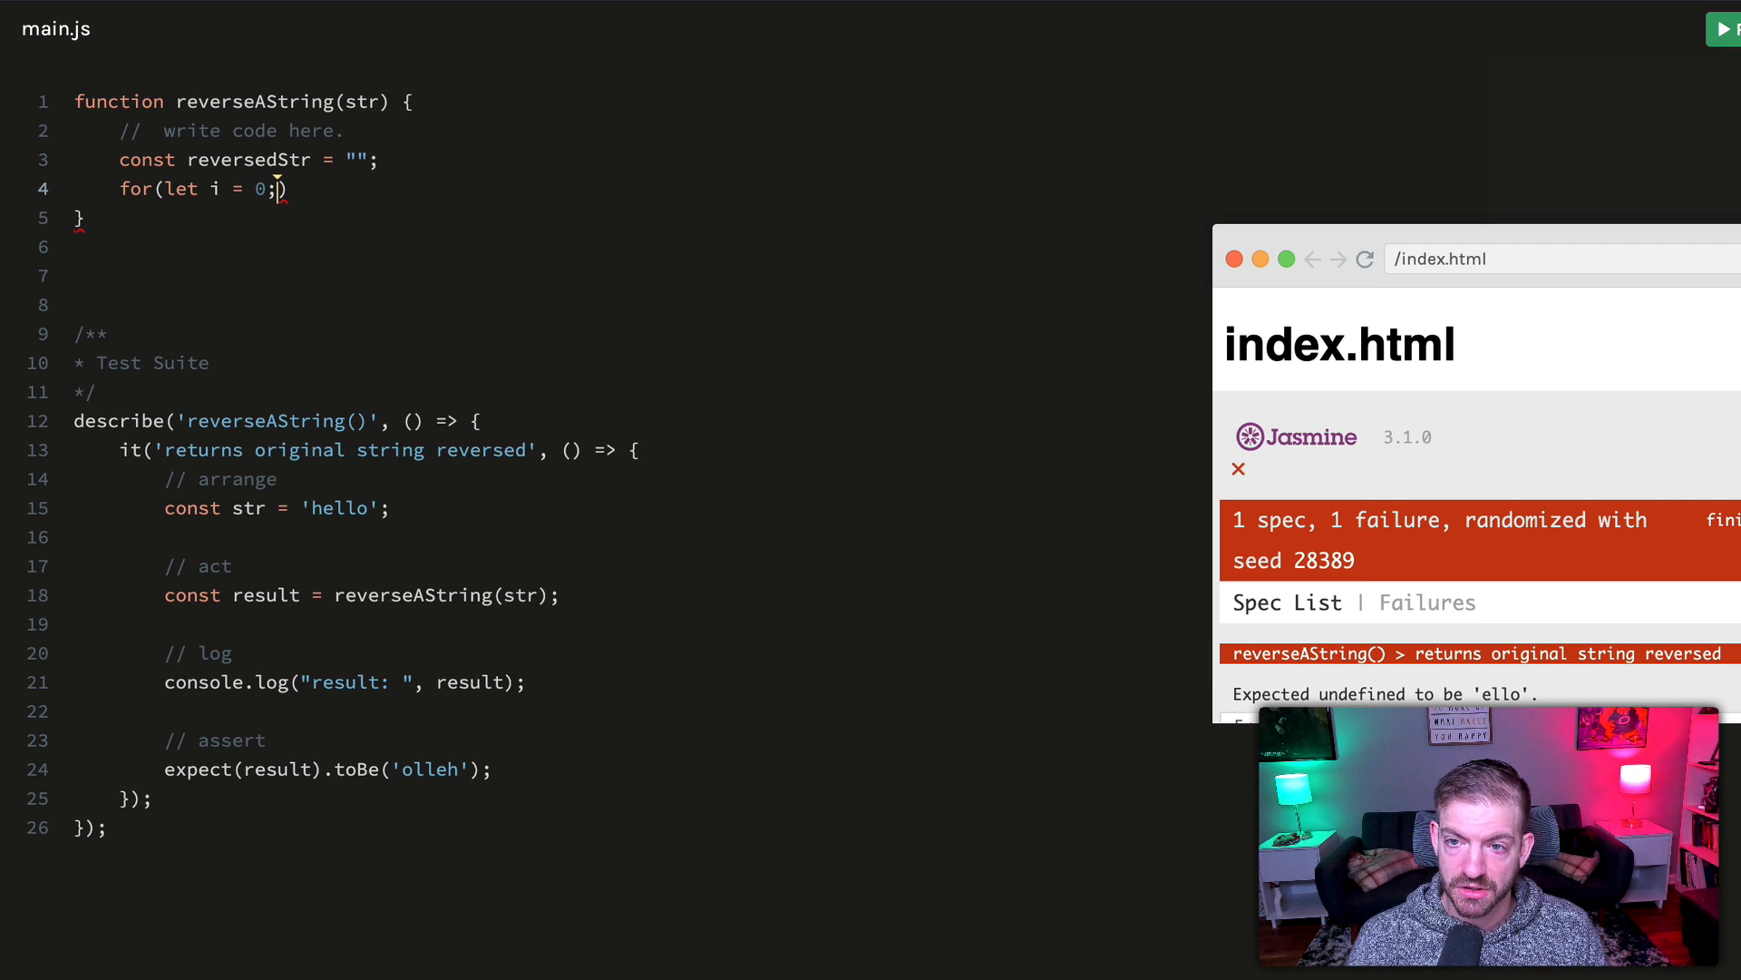
pyautogui.write('i< str.length;')
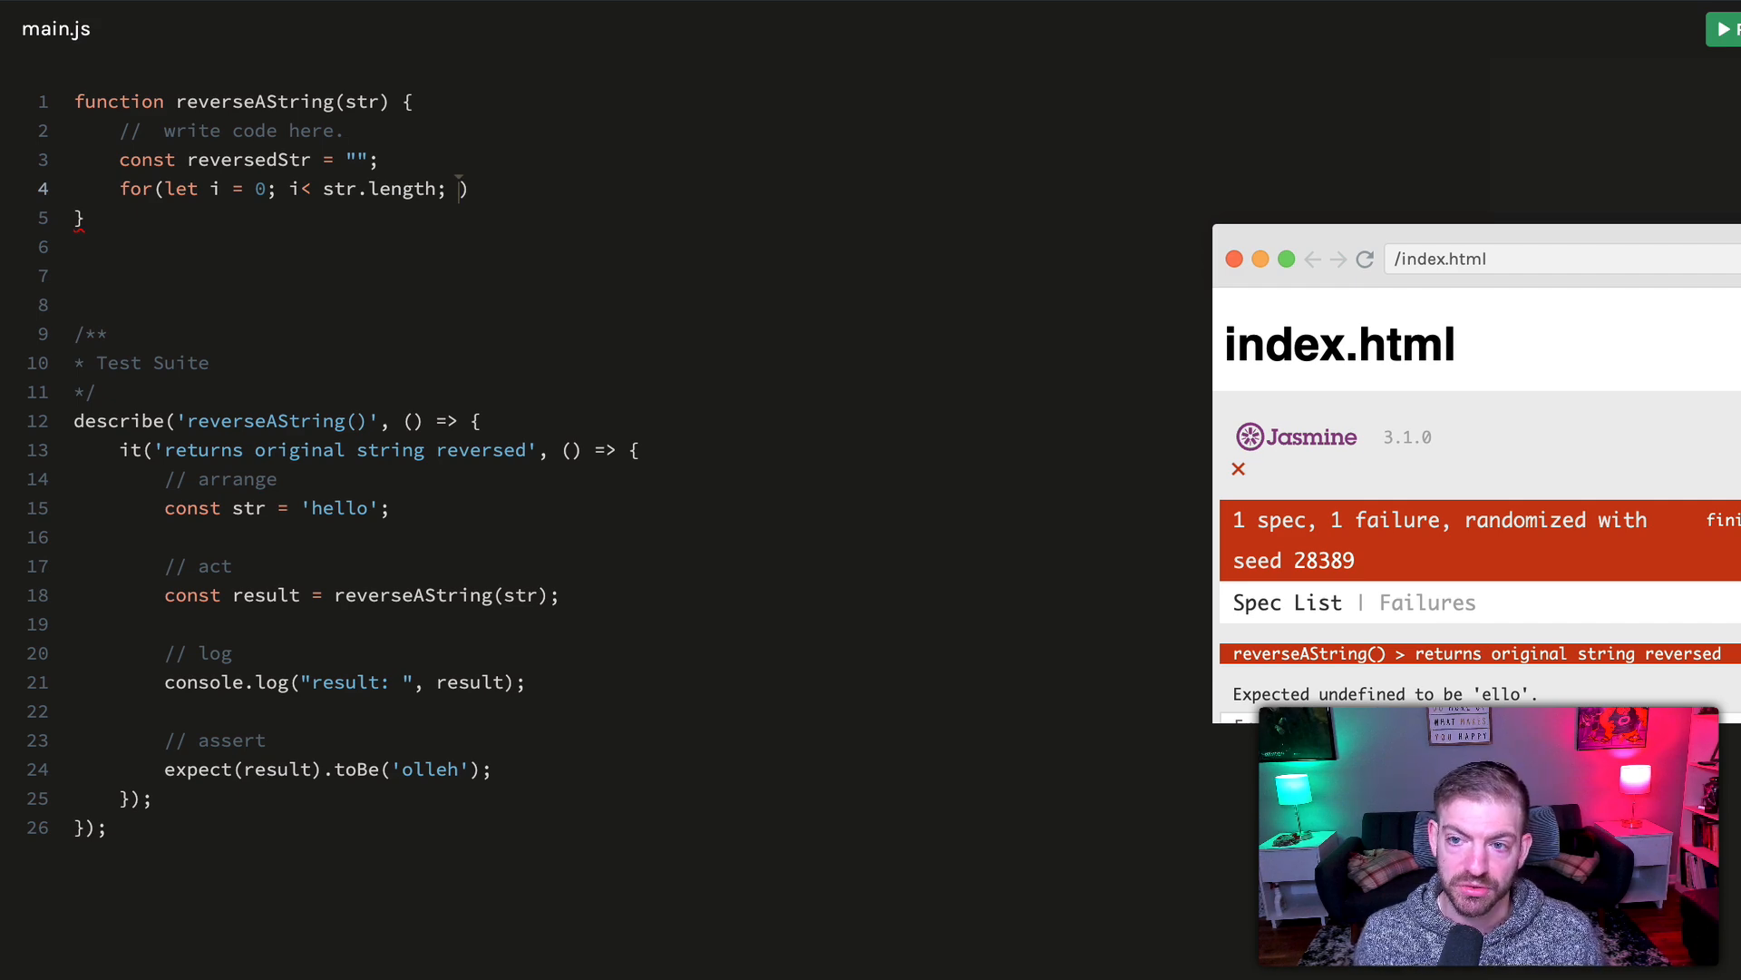
pyautogui.write('i++)')
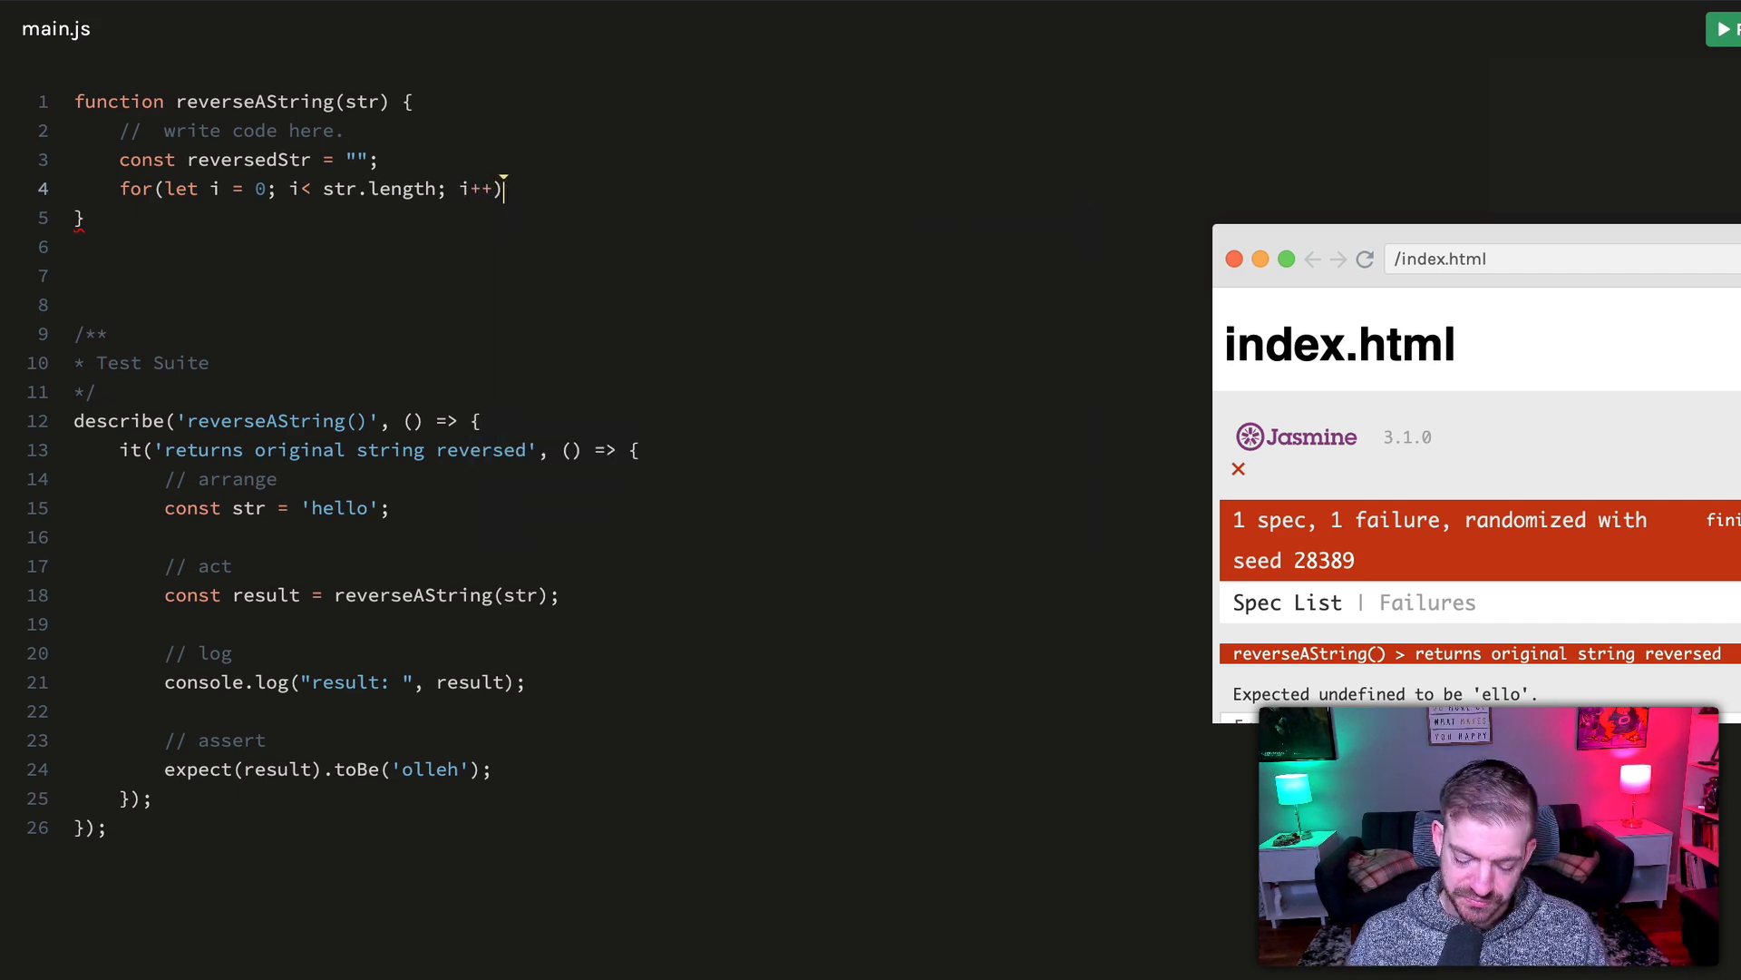
pyautogui.write('{')
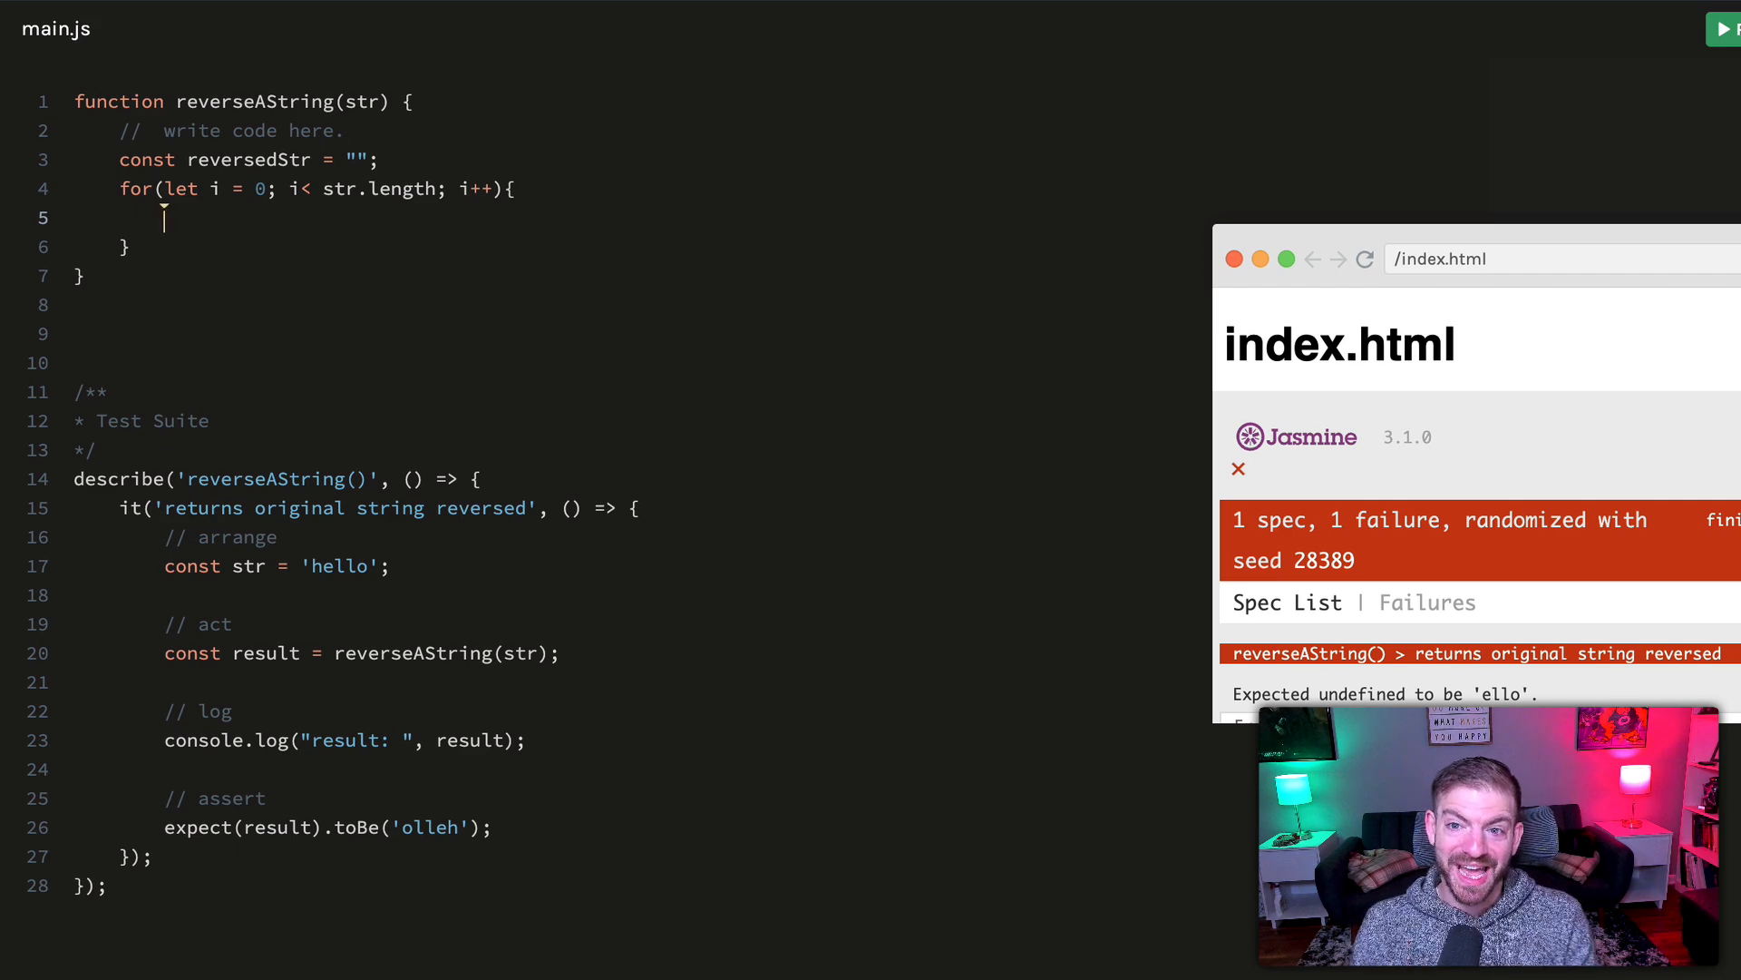
# In the loop set reversedStr = str[i] + reversedStr, then return reversedStr
pyautogui.write('reversedStr =')
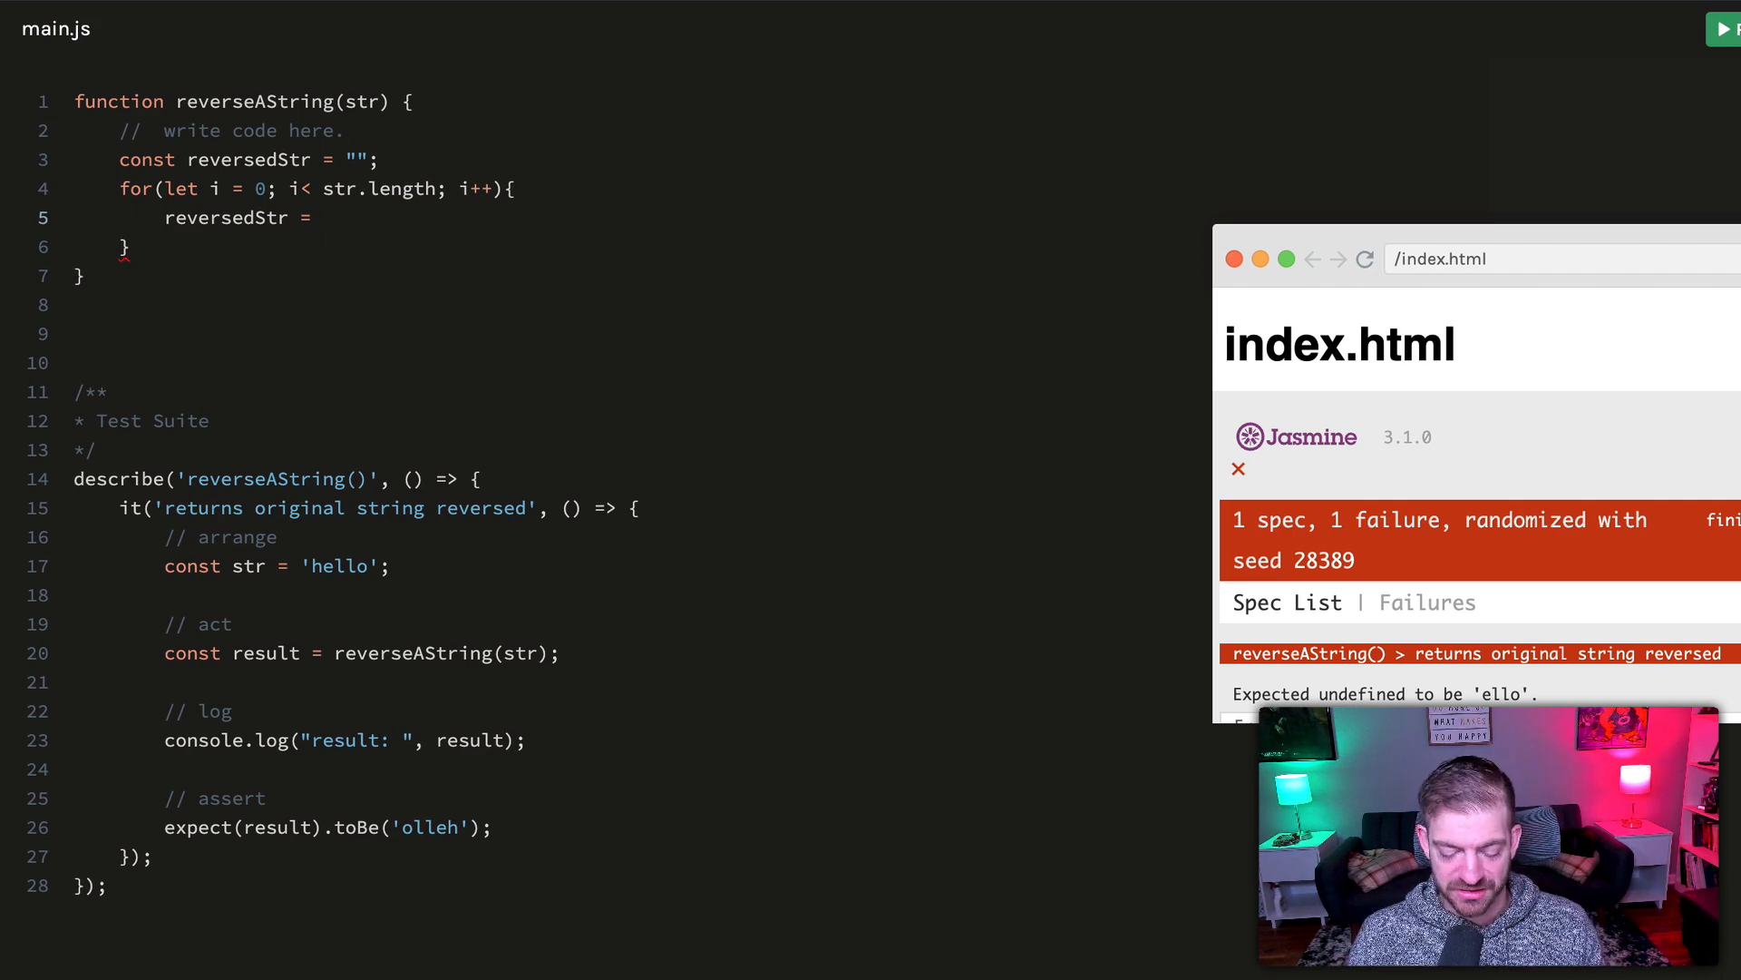
pyautogui.write('str[i]')
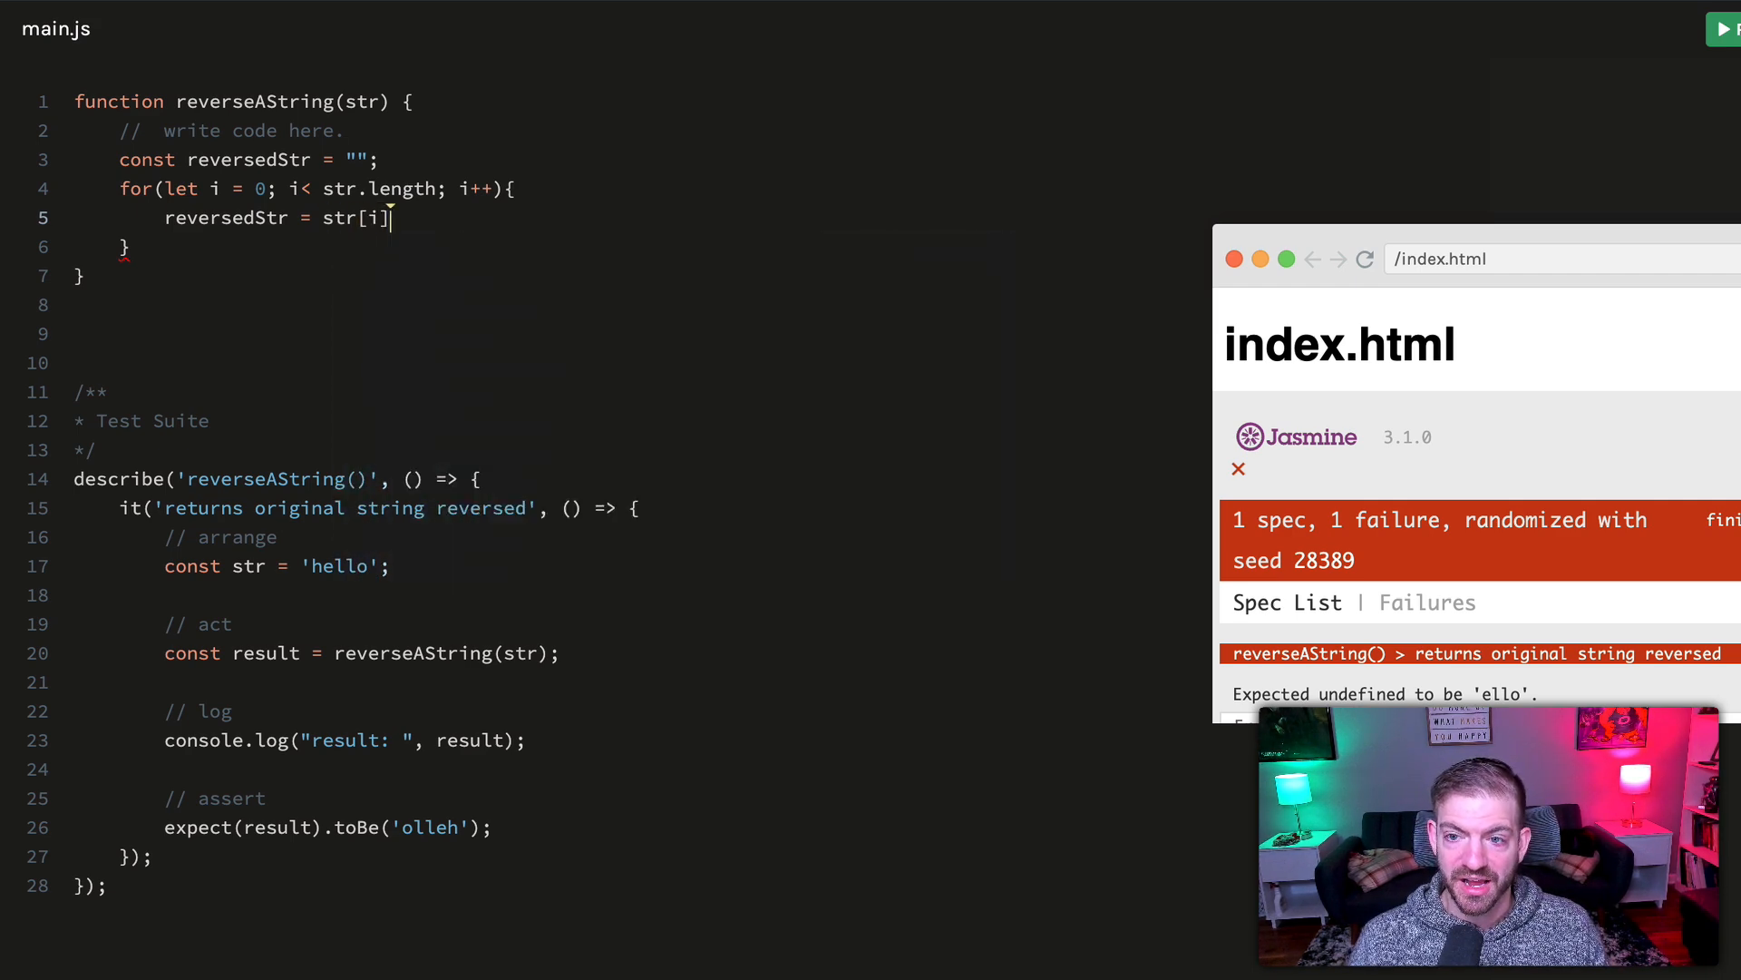
pyautogui.write('+')
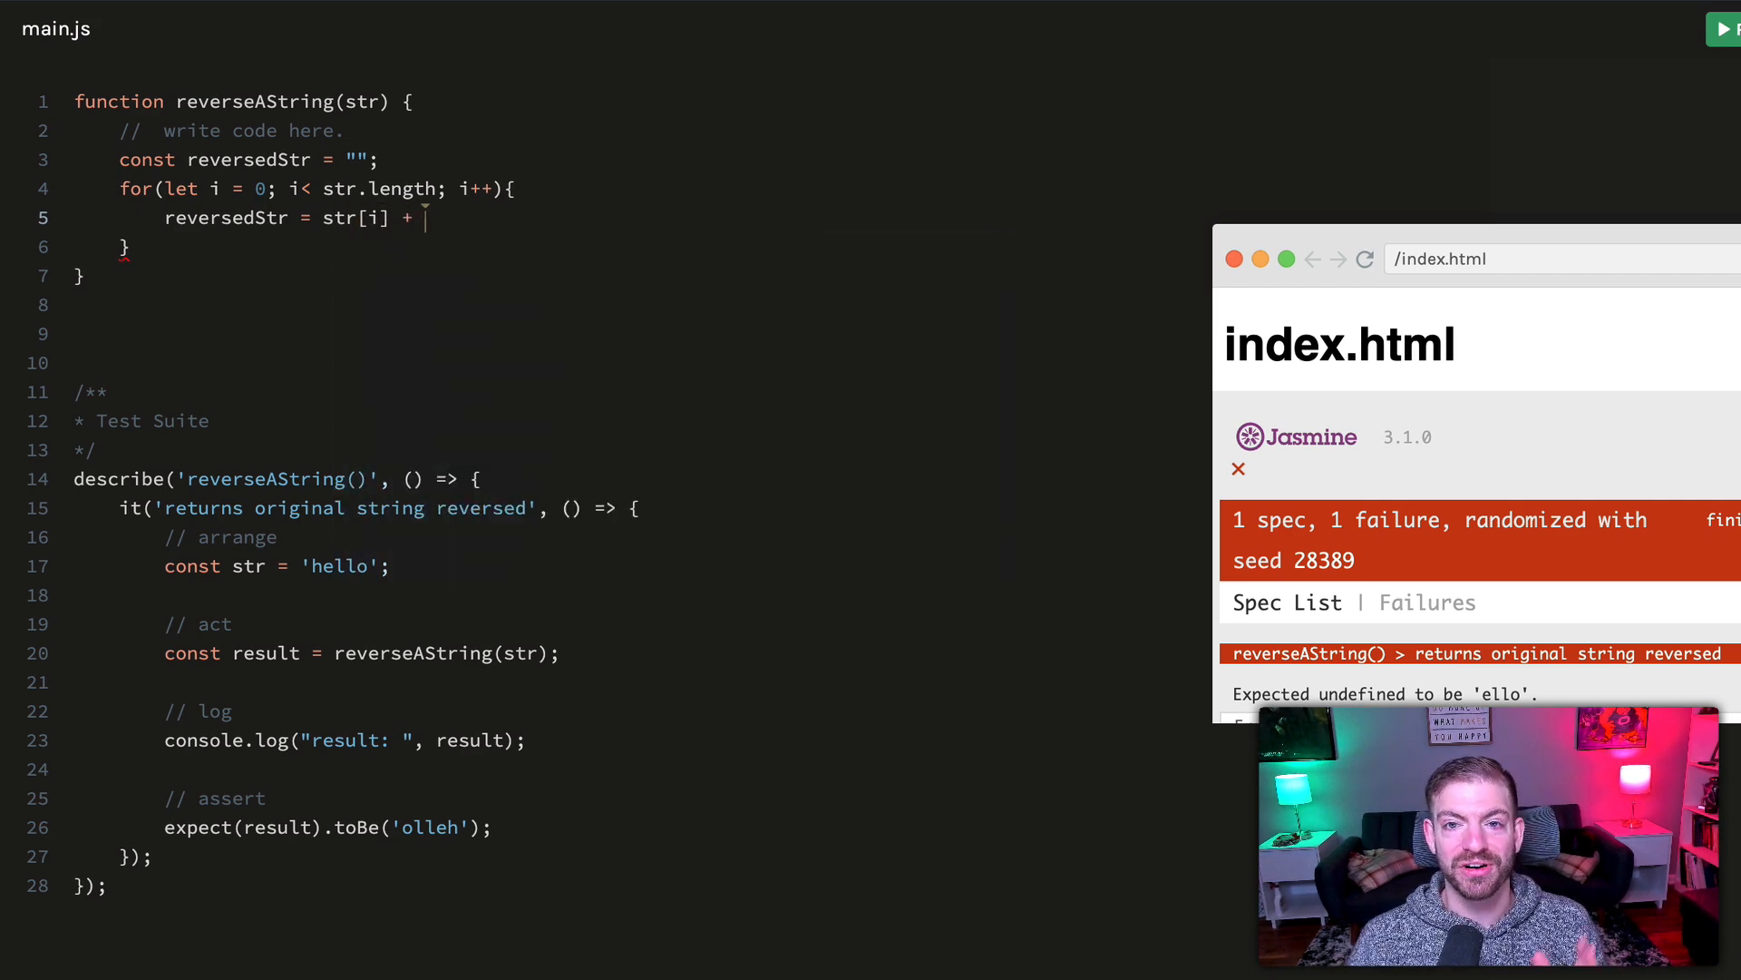
pyautogui.write('rev')
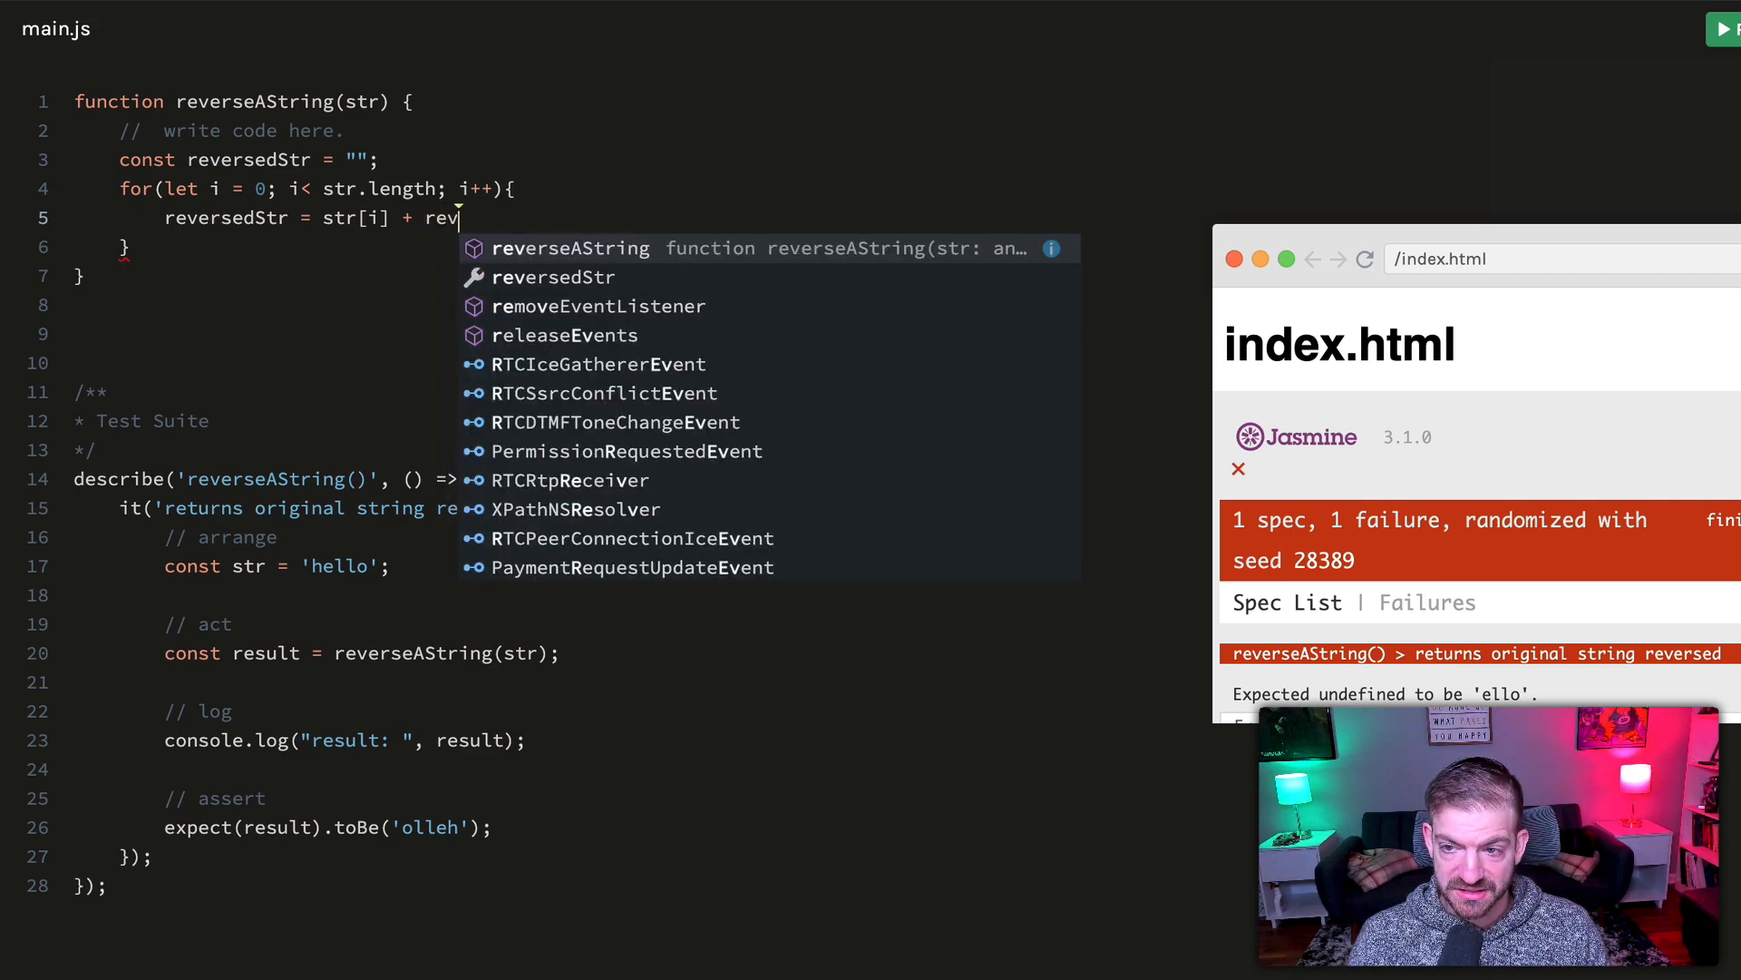
pyautogui.write('reversedStr')
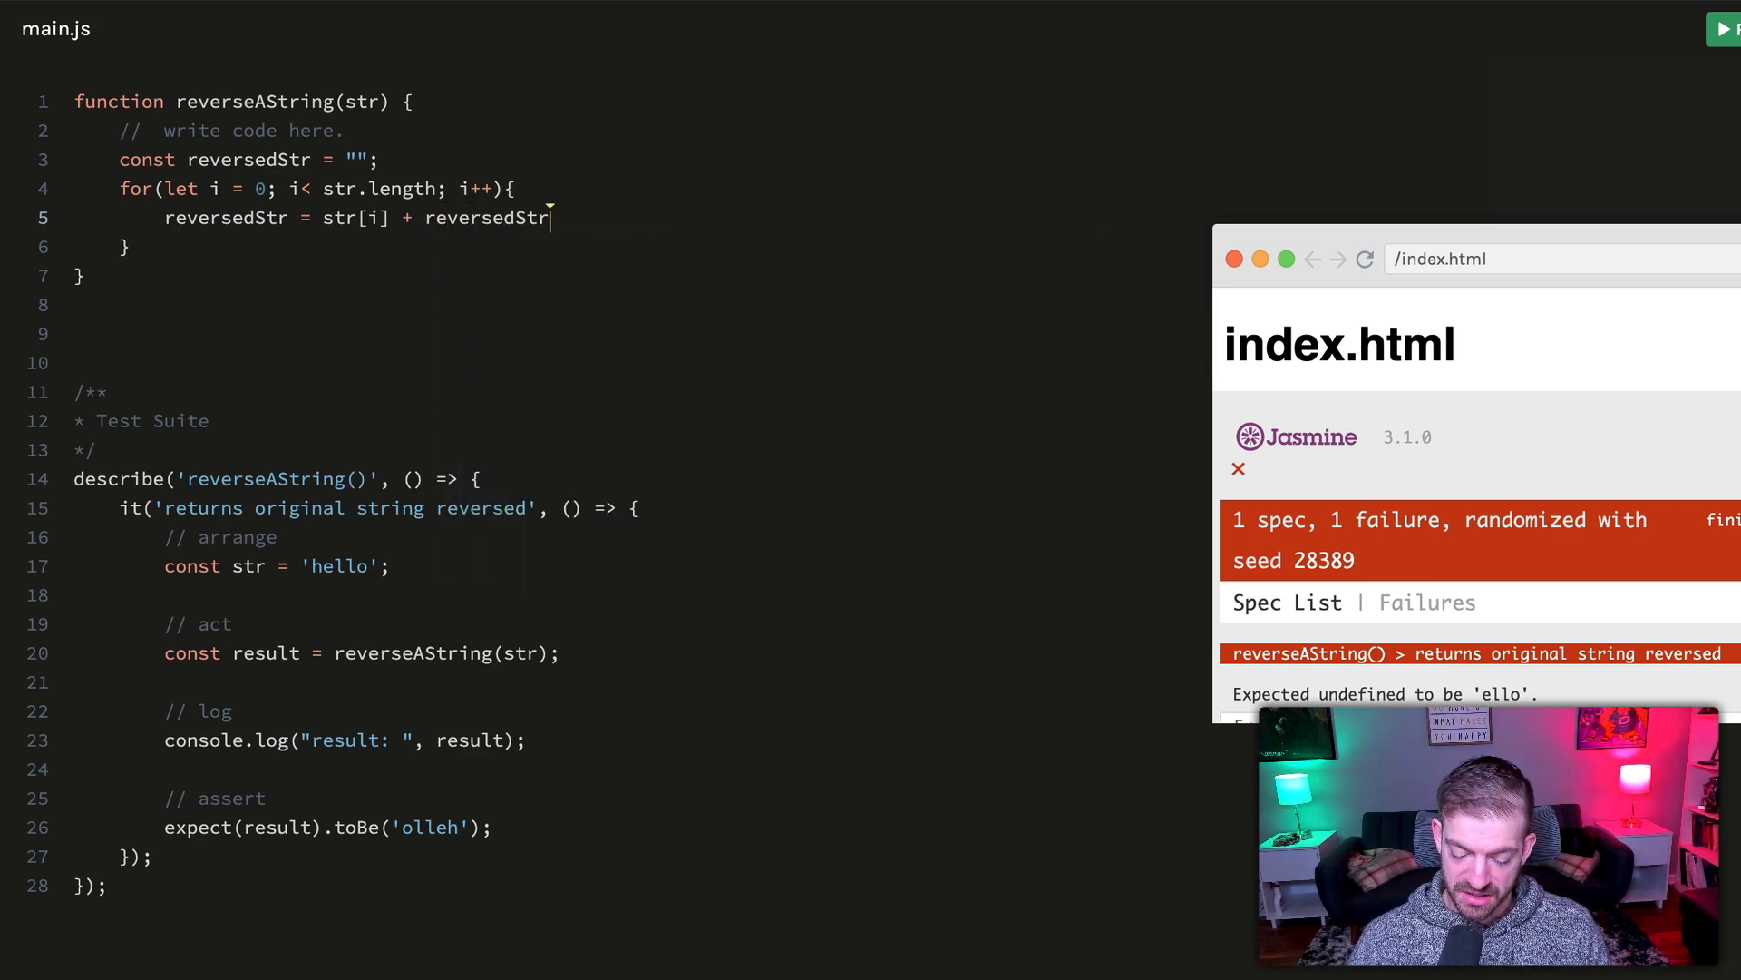
pyautogui.write(';')
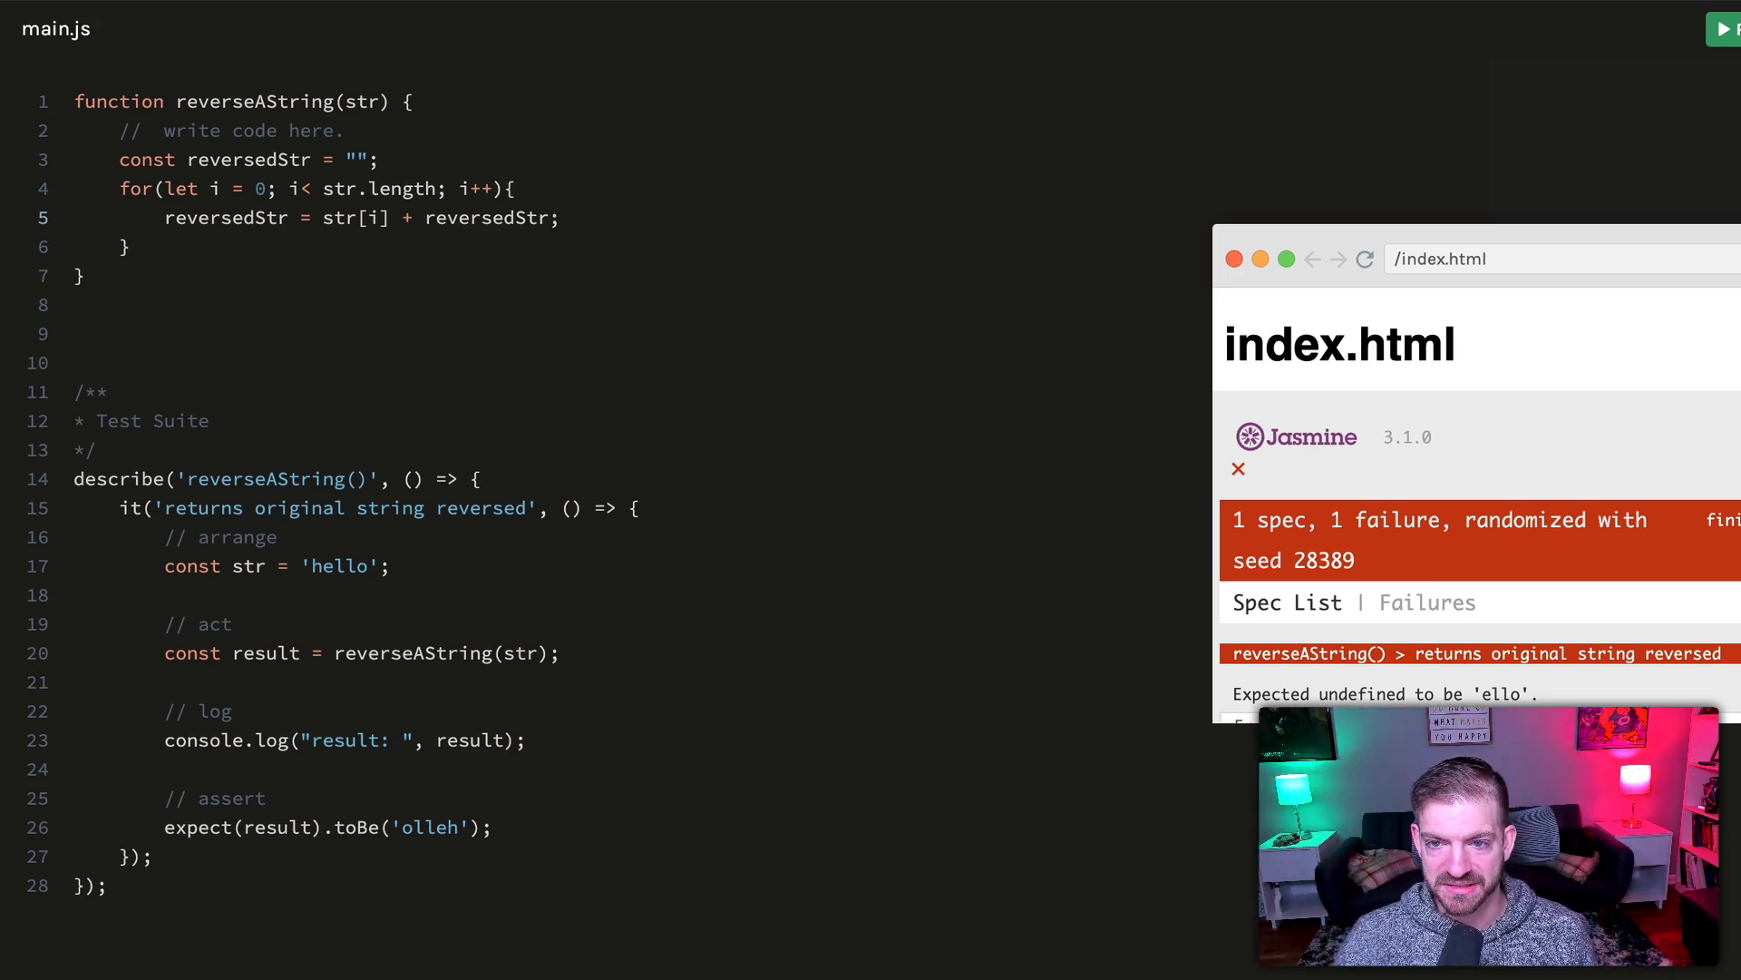
pyautogui.write('ret')
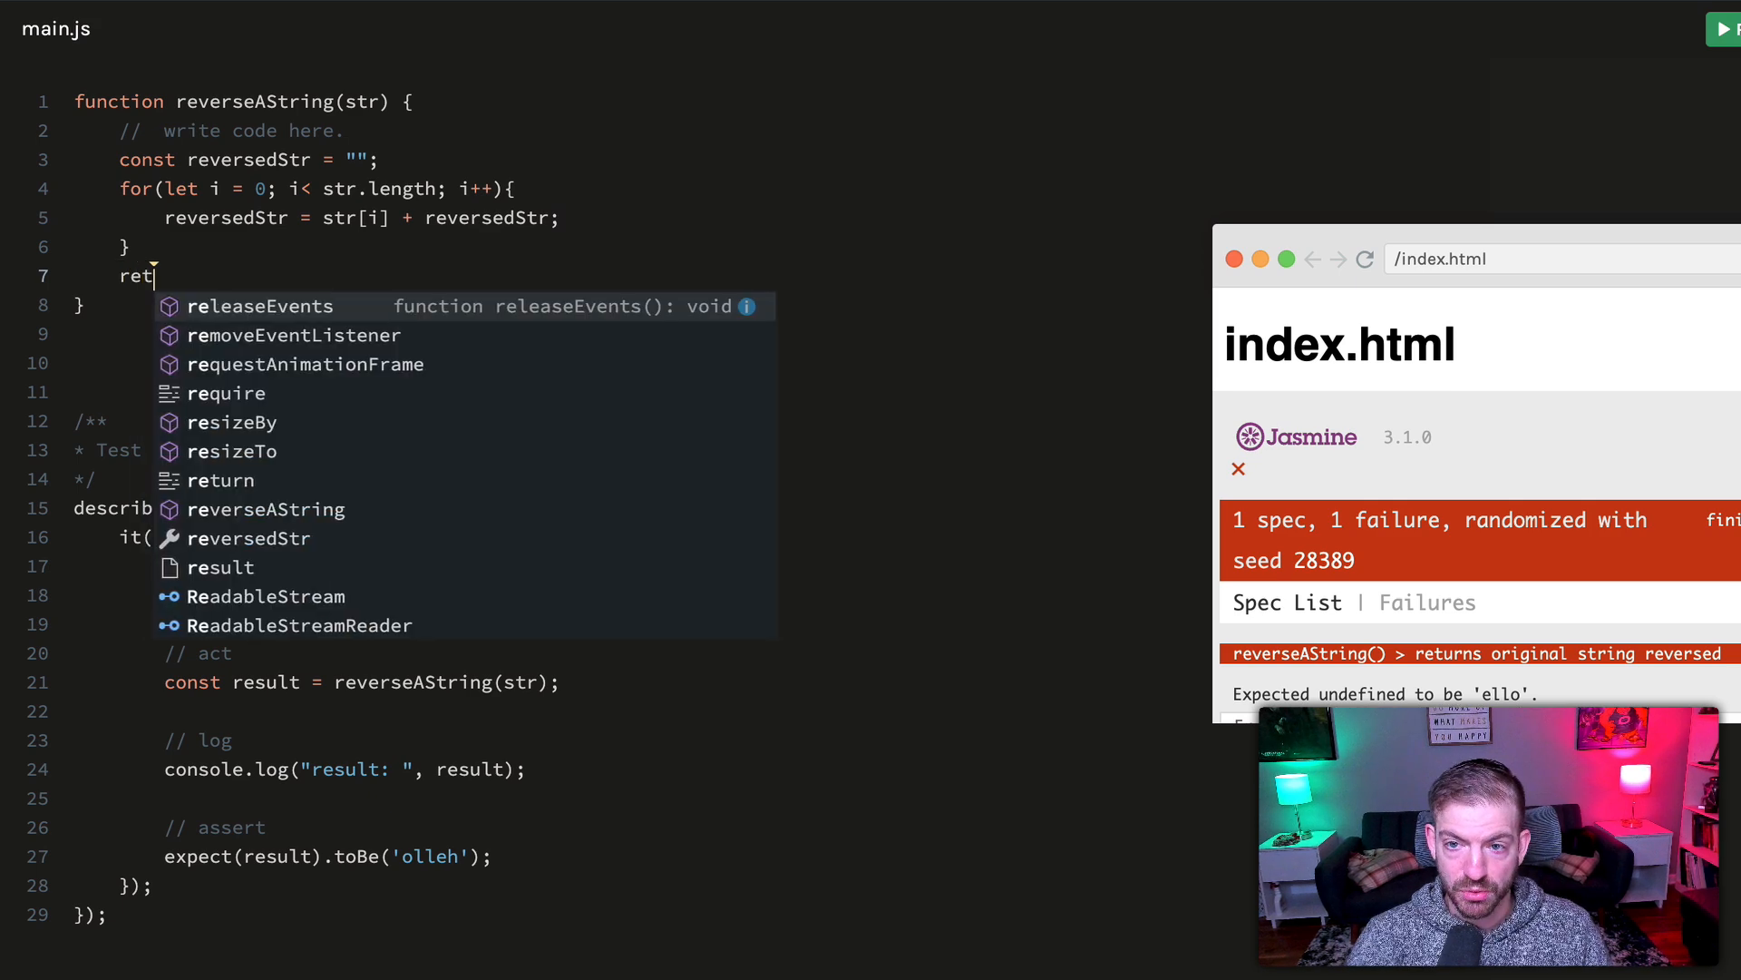
pyautogui.write('urn reversedStr;')
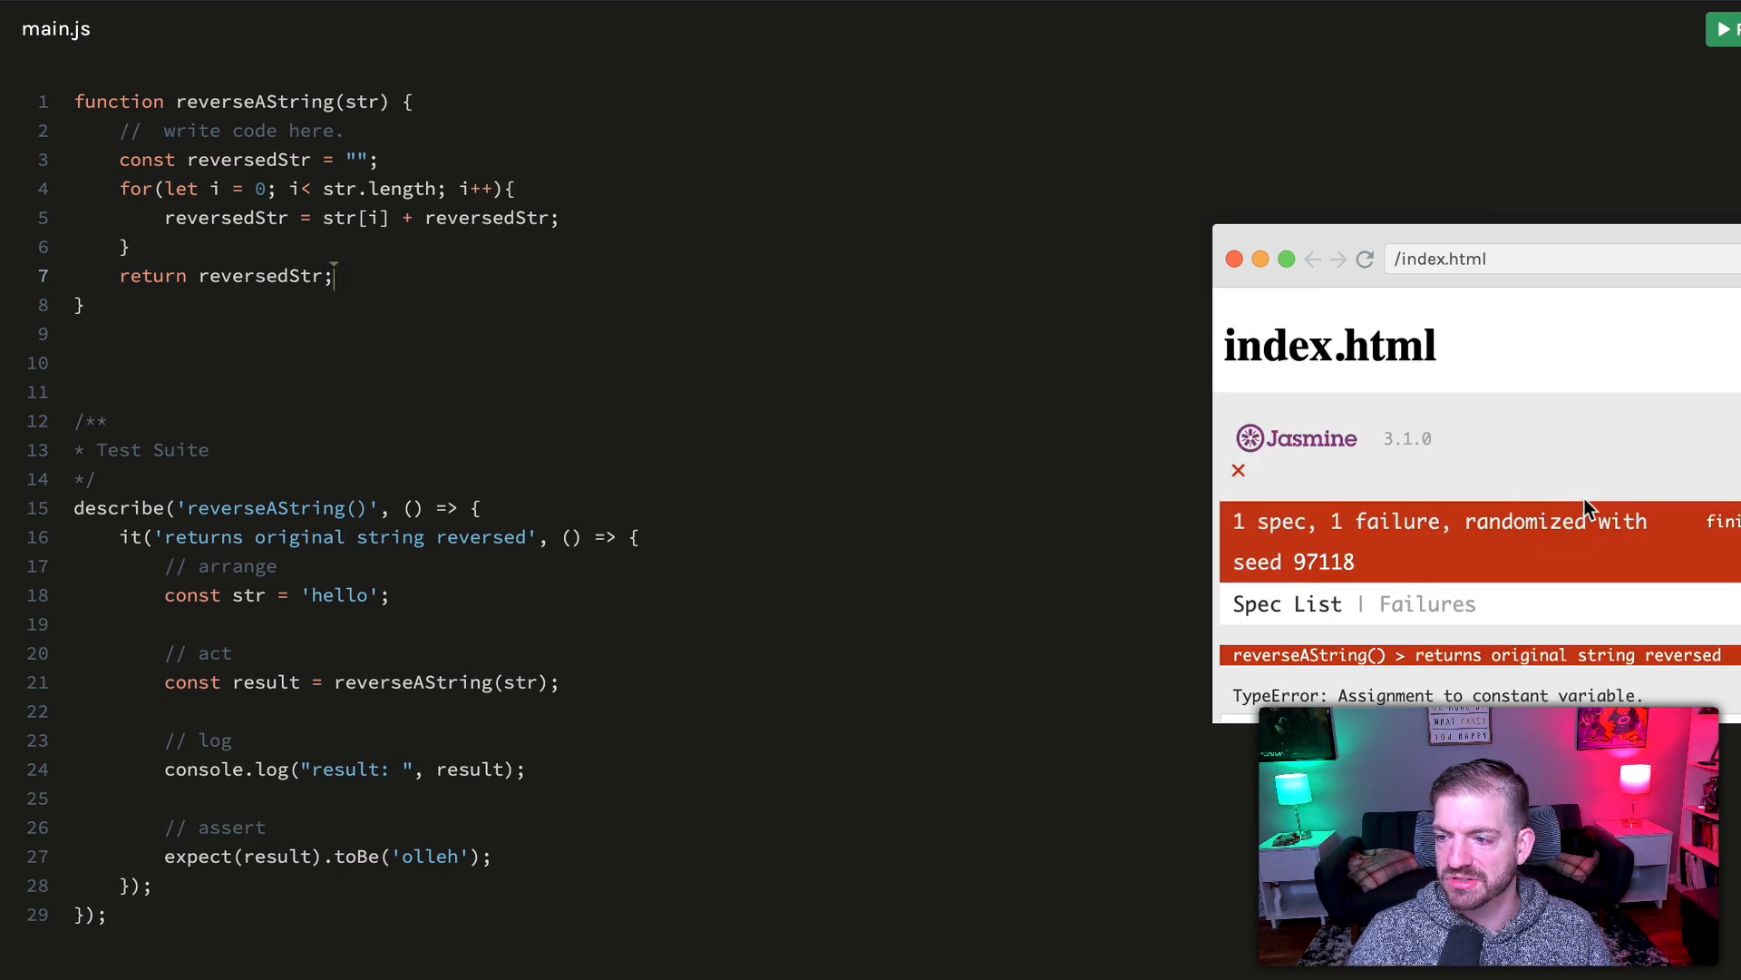
pyautogui.moveTo(500, 341)
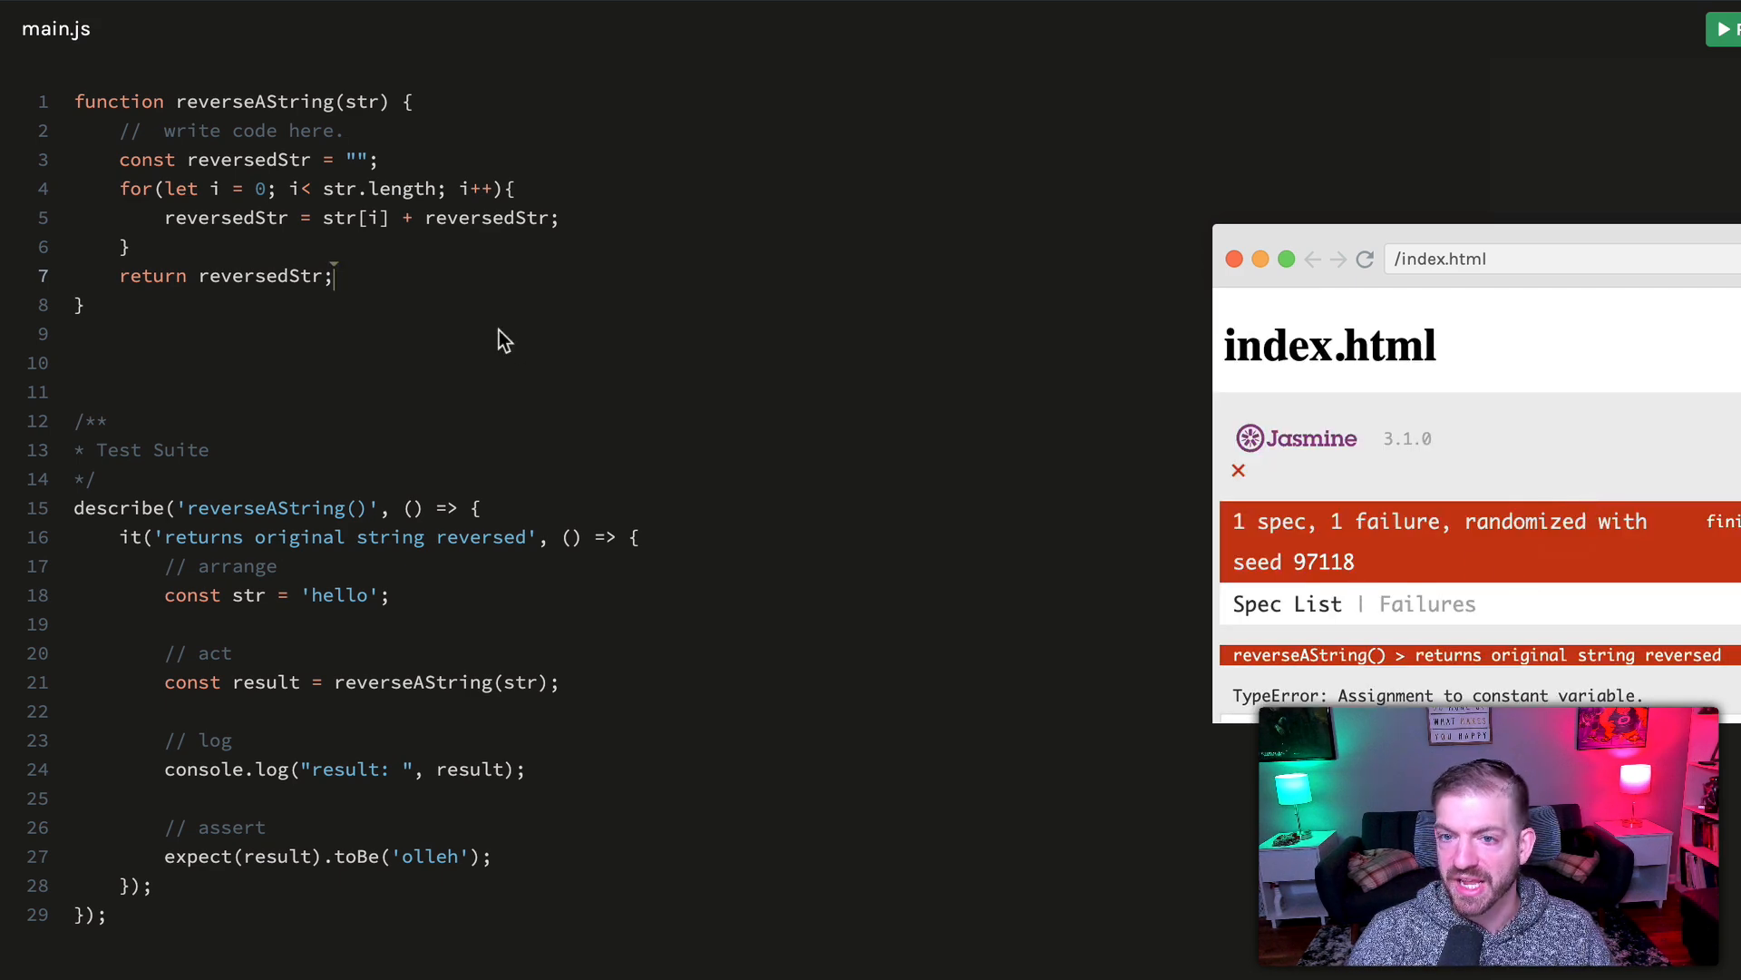
# Change reversedStr's declaration from const to let and rerun so the spec passes
pyautogui.write('let')
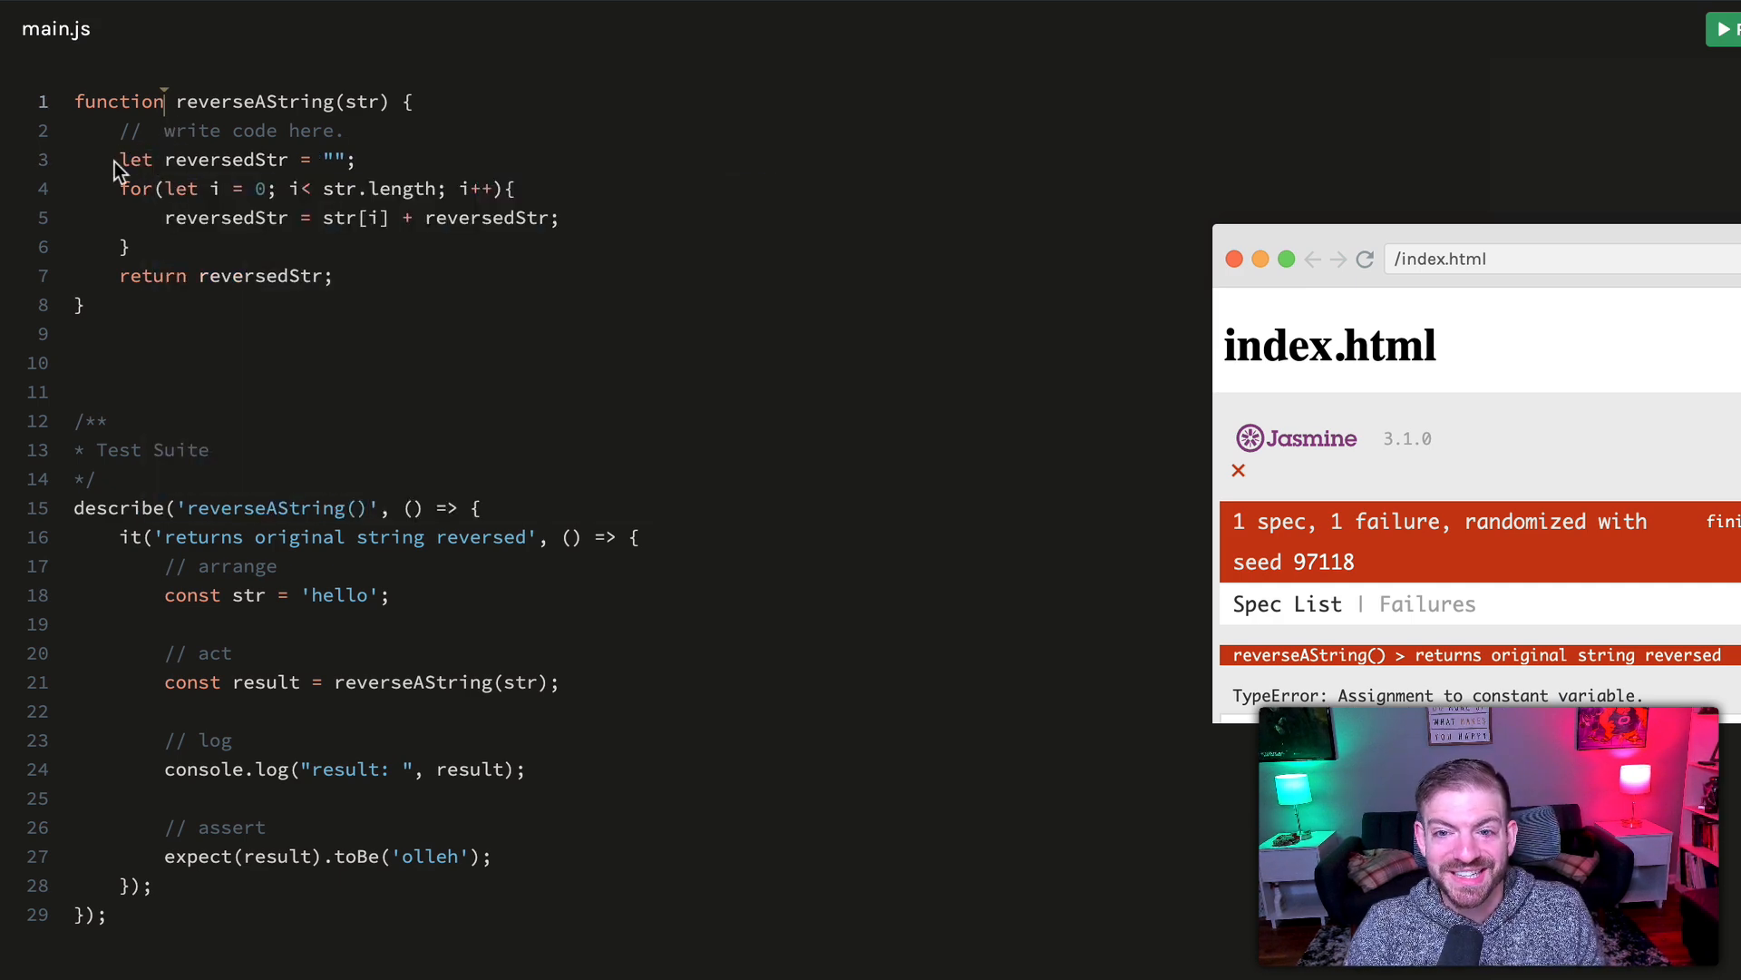
pyautogui.moveTo(244, 164)
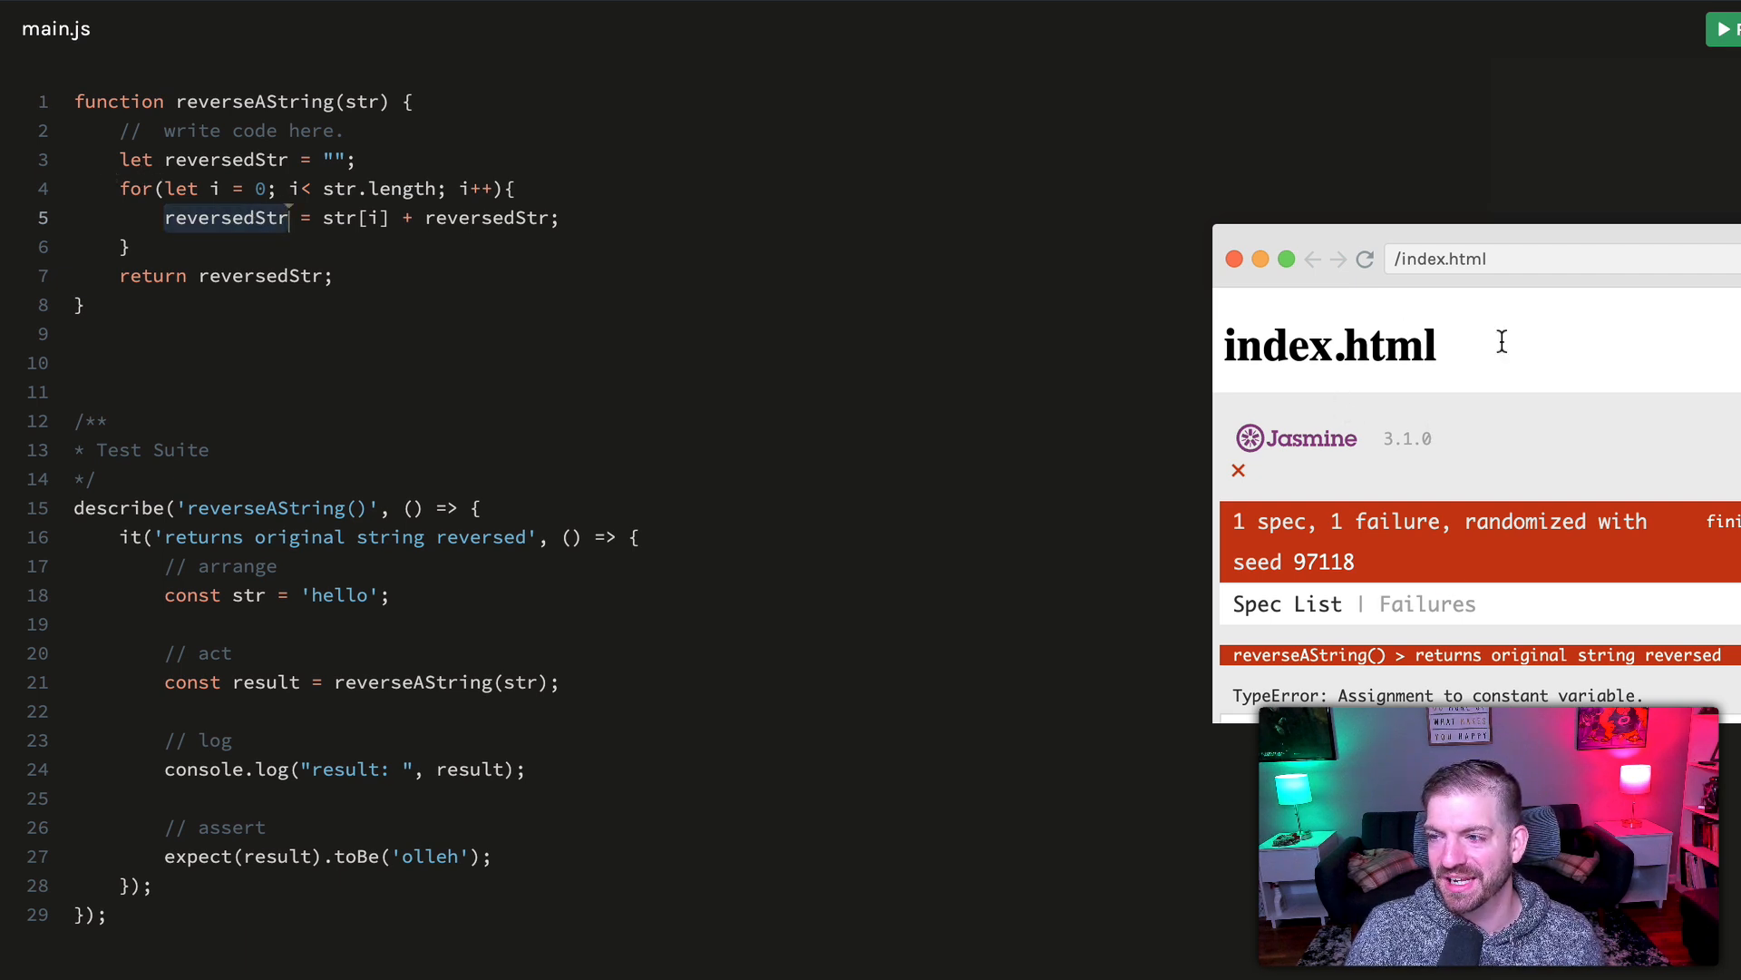
pyautogui.click(1723, 28)
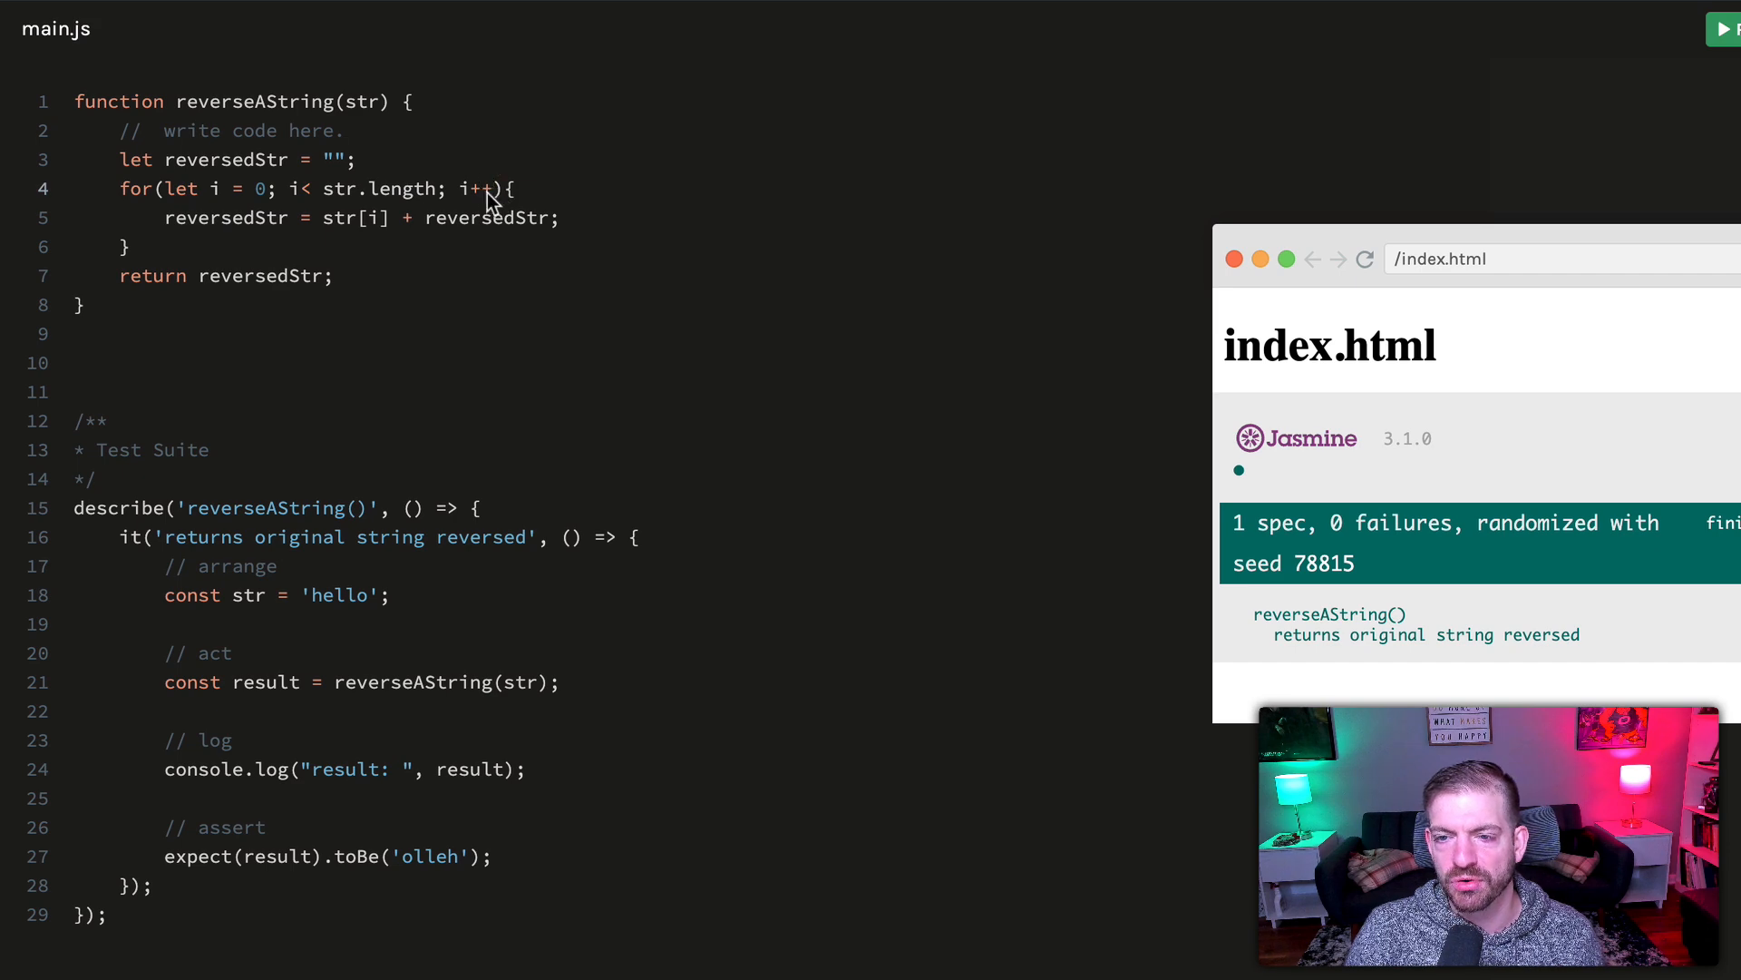
# Convert the loop to for (let character of str), prepending character instead of str[i]
pyautogui.moveTo(163, 188); pyautogui.dragTo(489, 187)
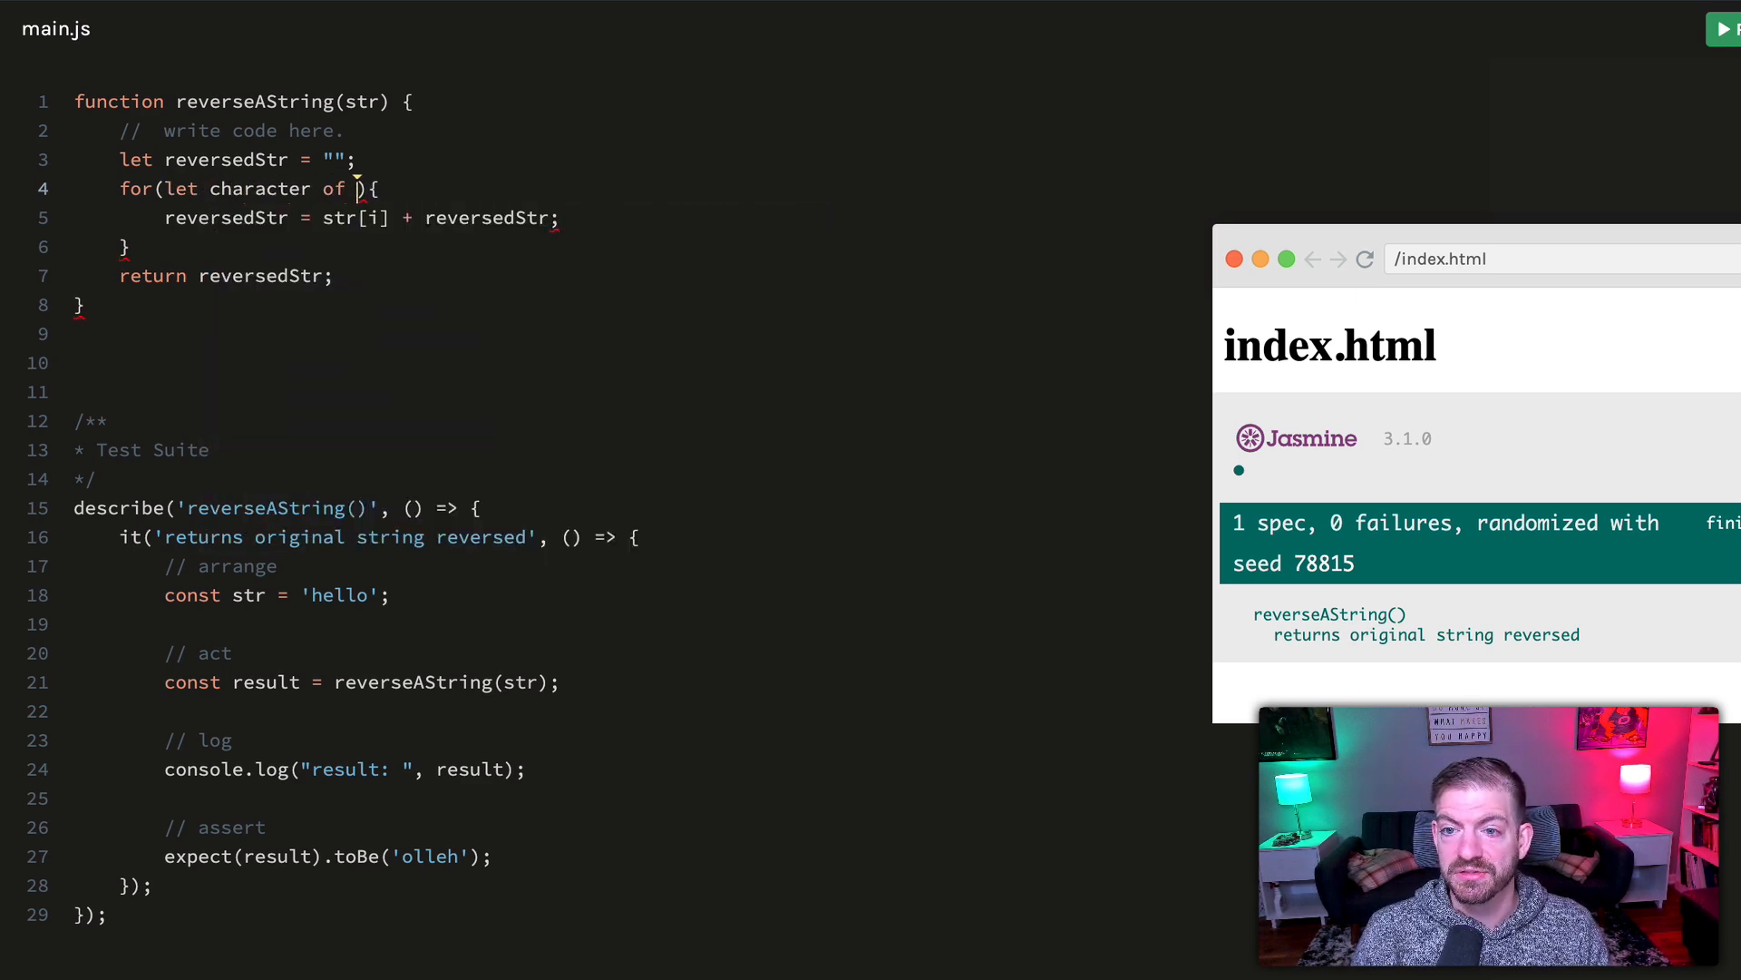
pyautogui.write('str')
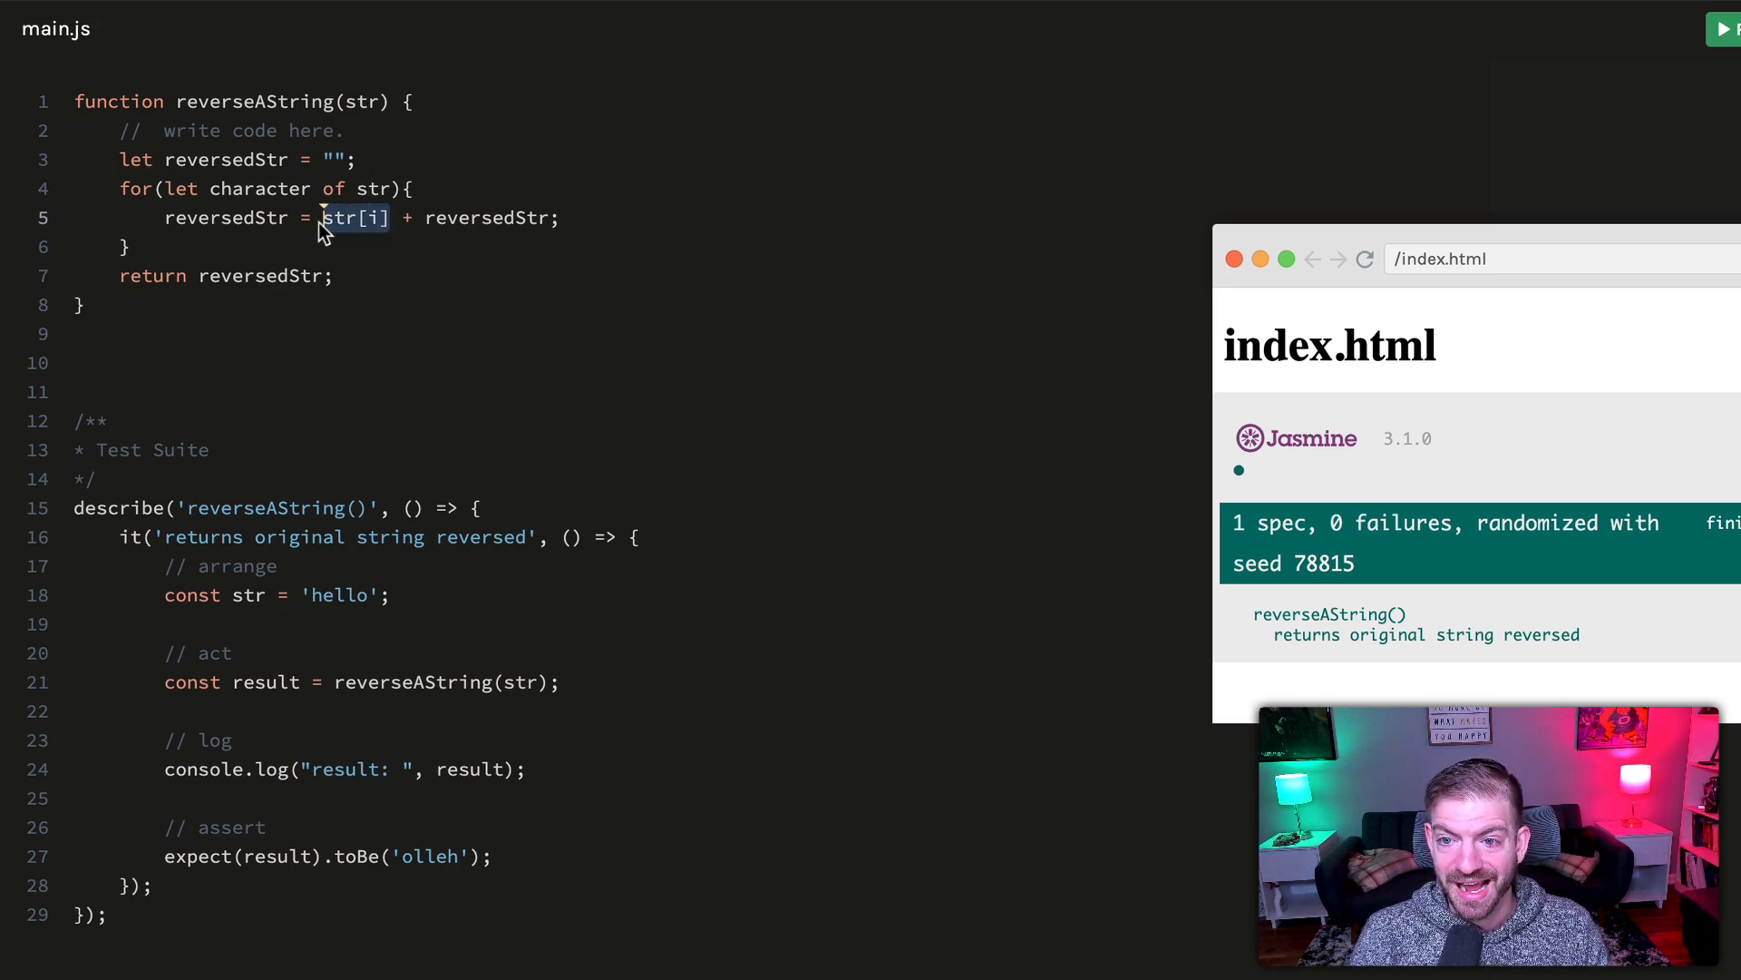
pyautogui.write('character')
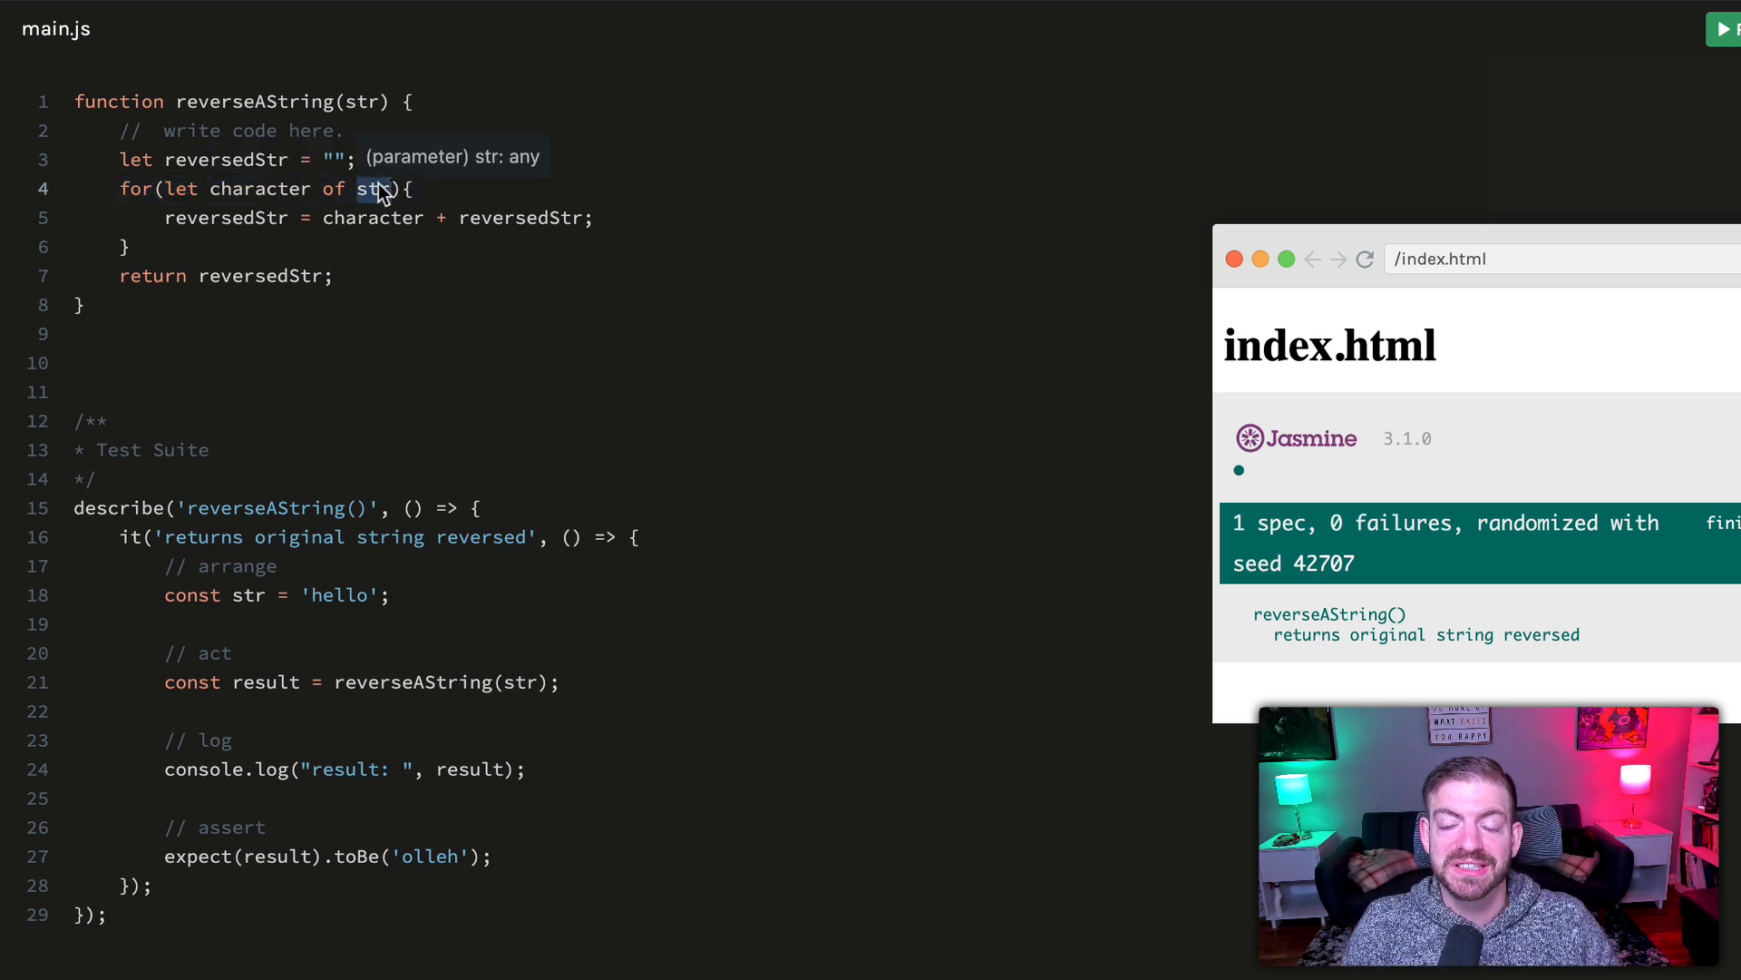
pyautogui.moveTo(145, 232)
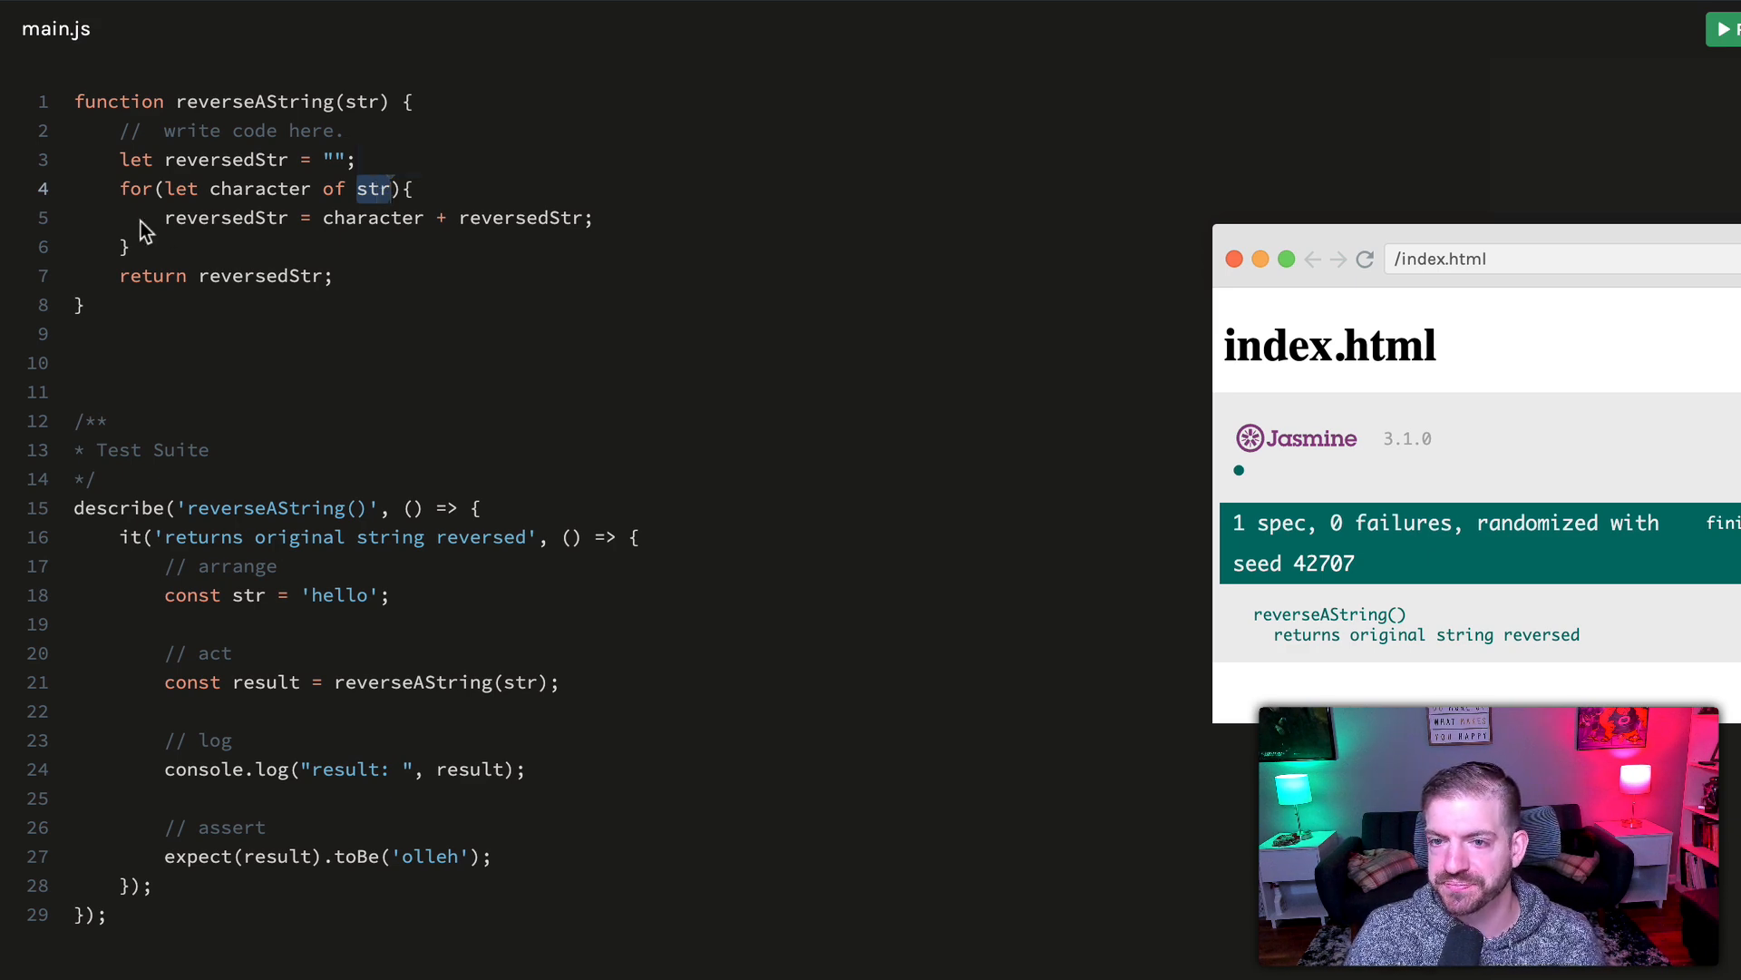
pyautogui.moveTo(374, 282)
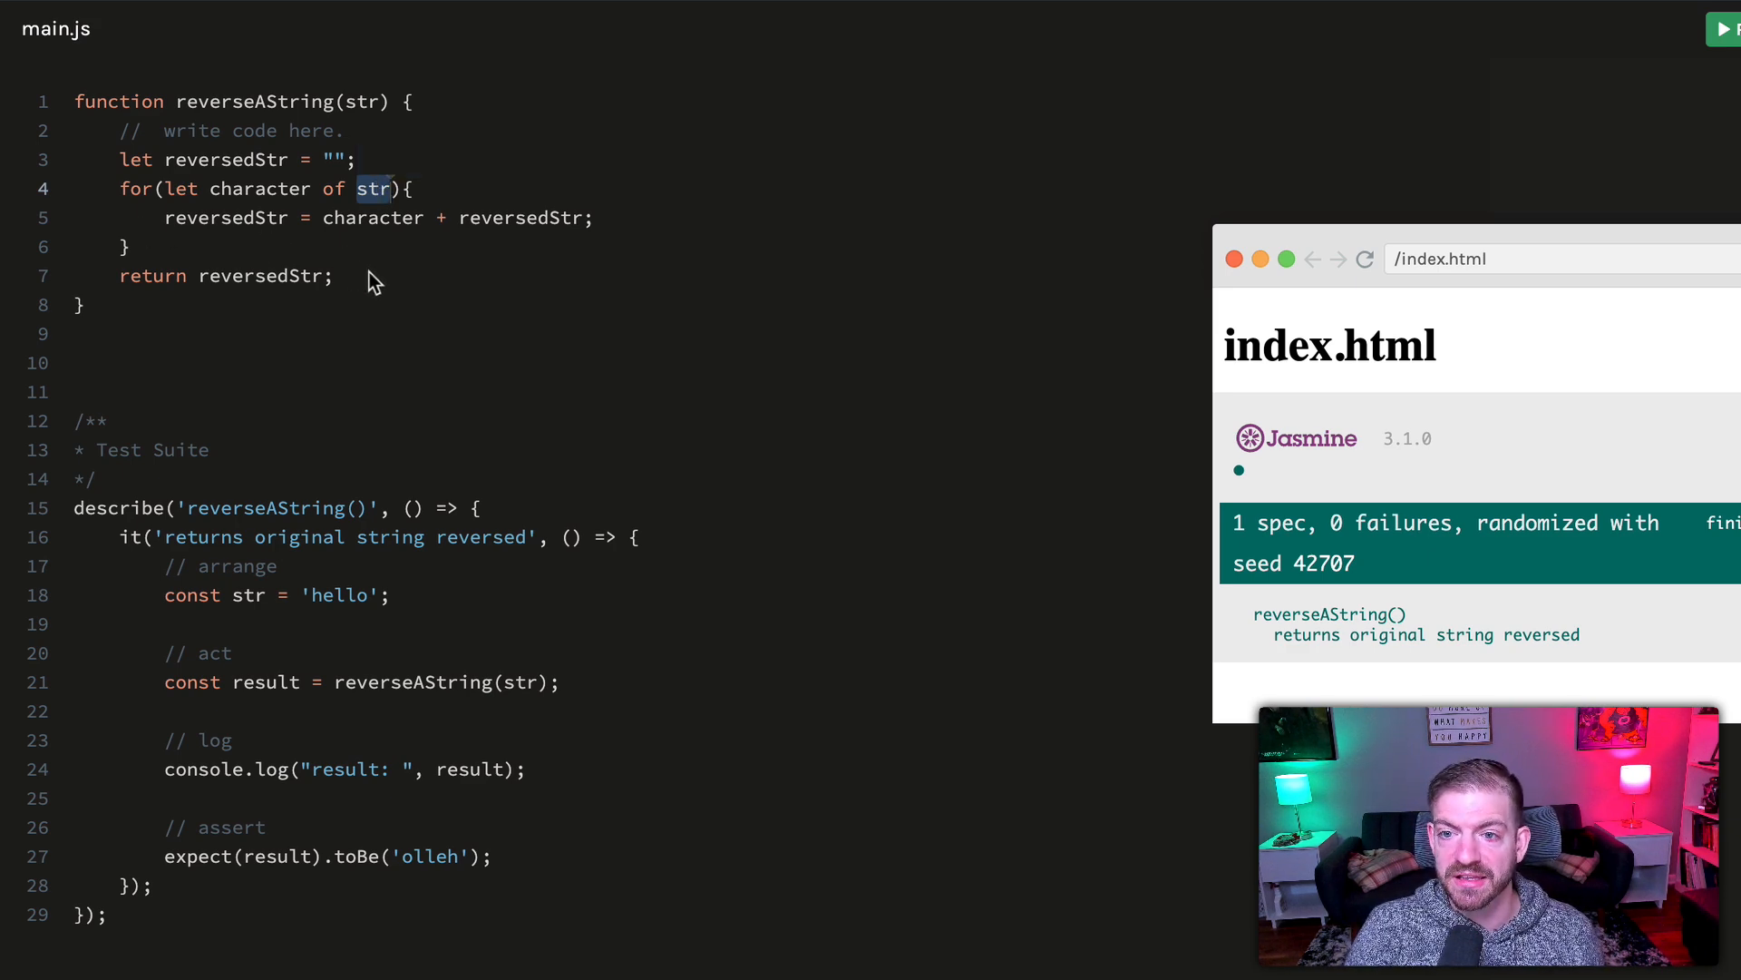
# Comment out the loop implementation on lines 3–7 with Cmd+/ and add a blank line below
pyautogui.moveTo(119, 158); pyautogui.dragTo(331, 275)
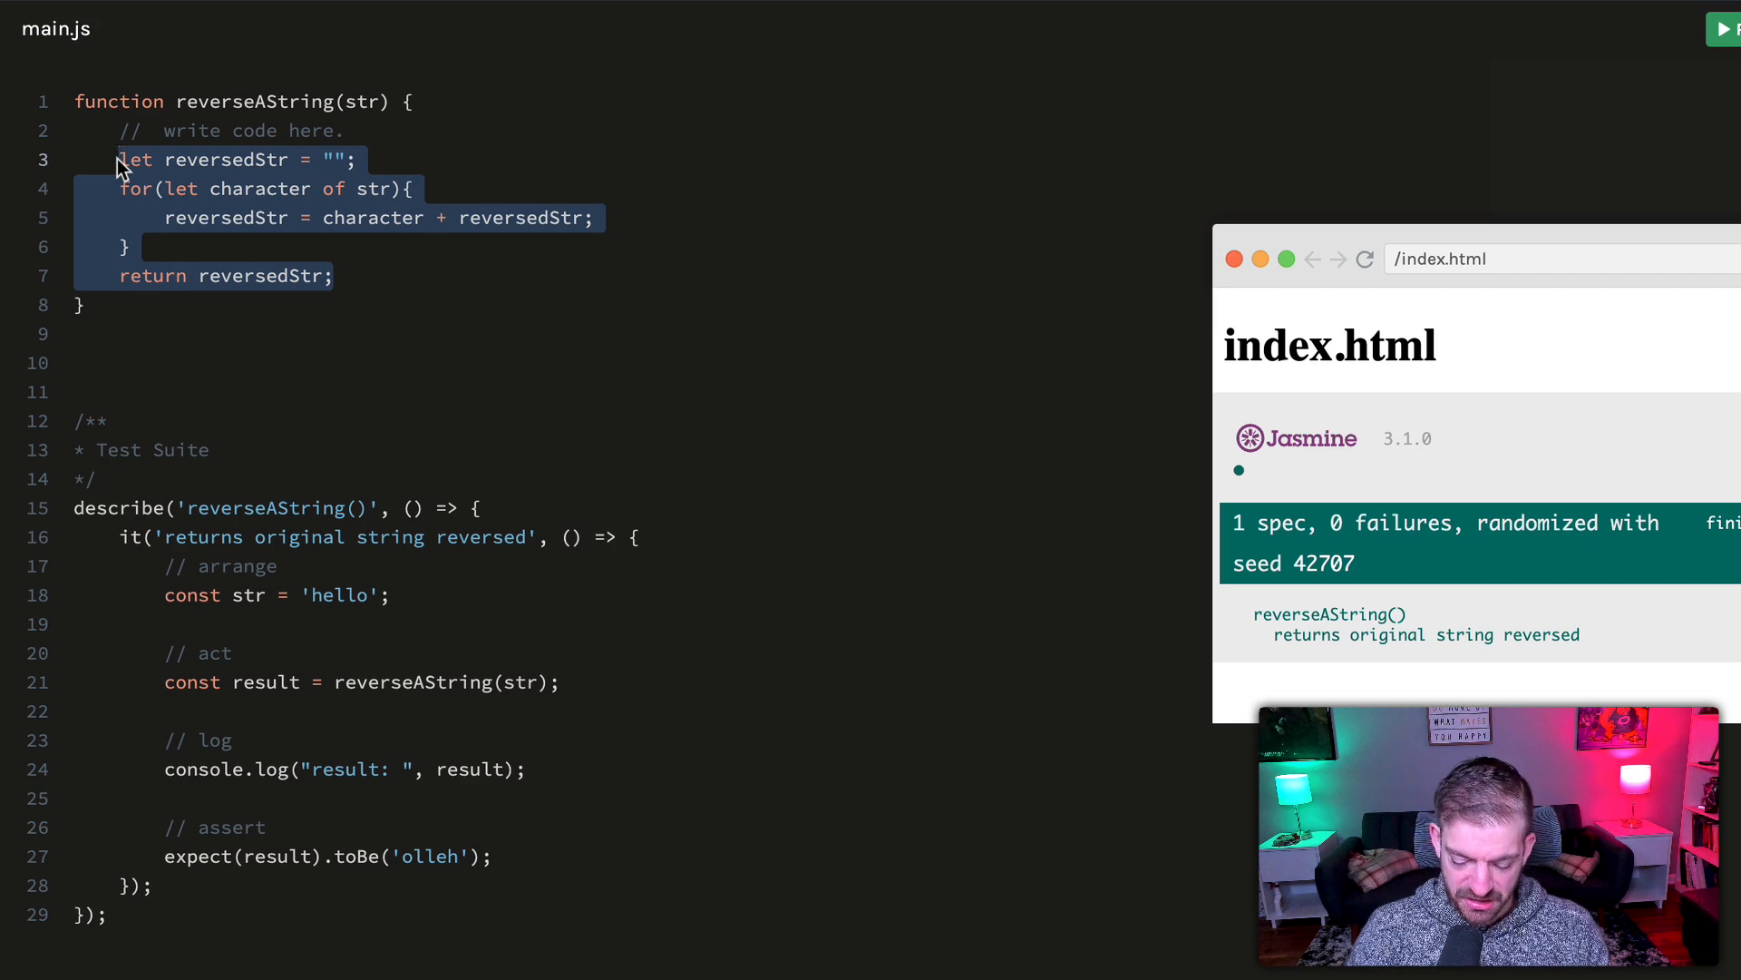
pyautogui.press('cmd+/')
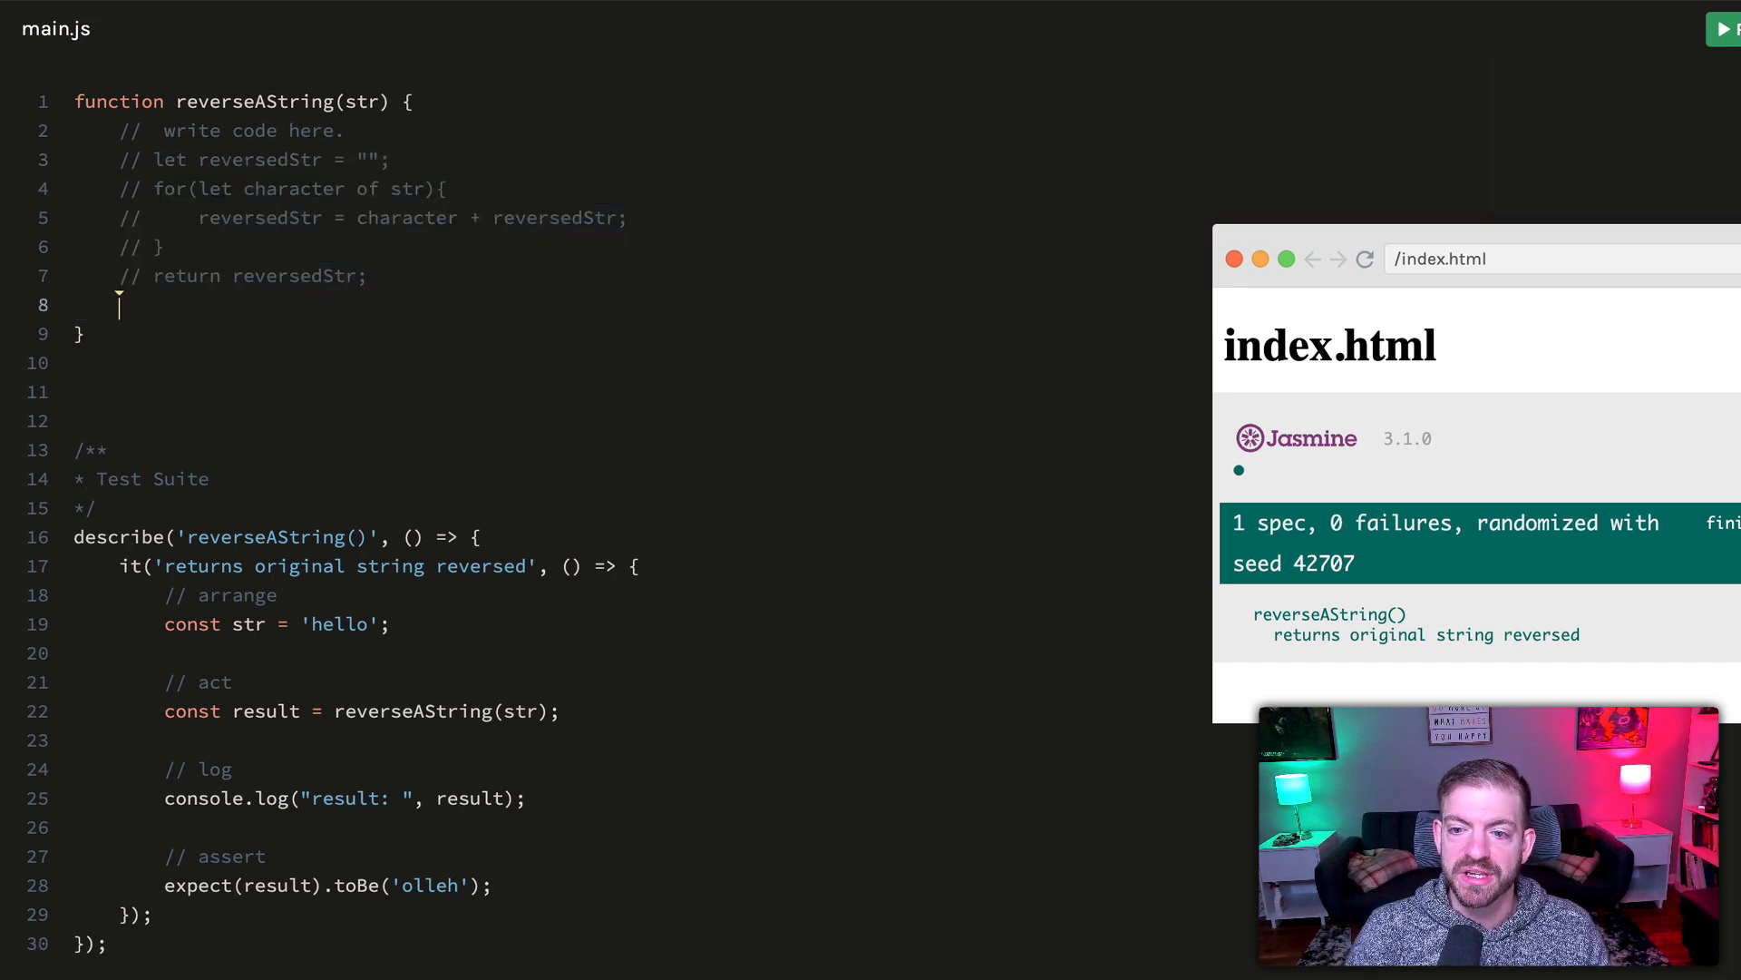
pyautogui.press('enter')
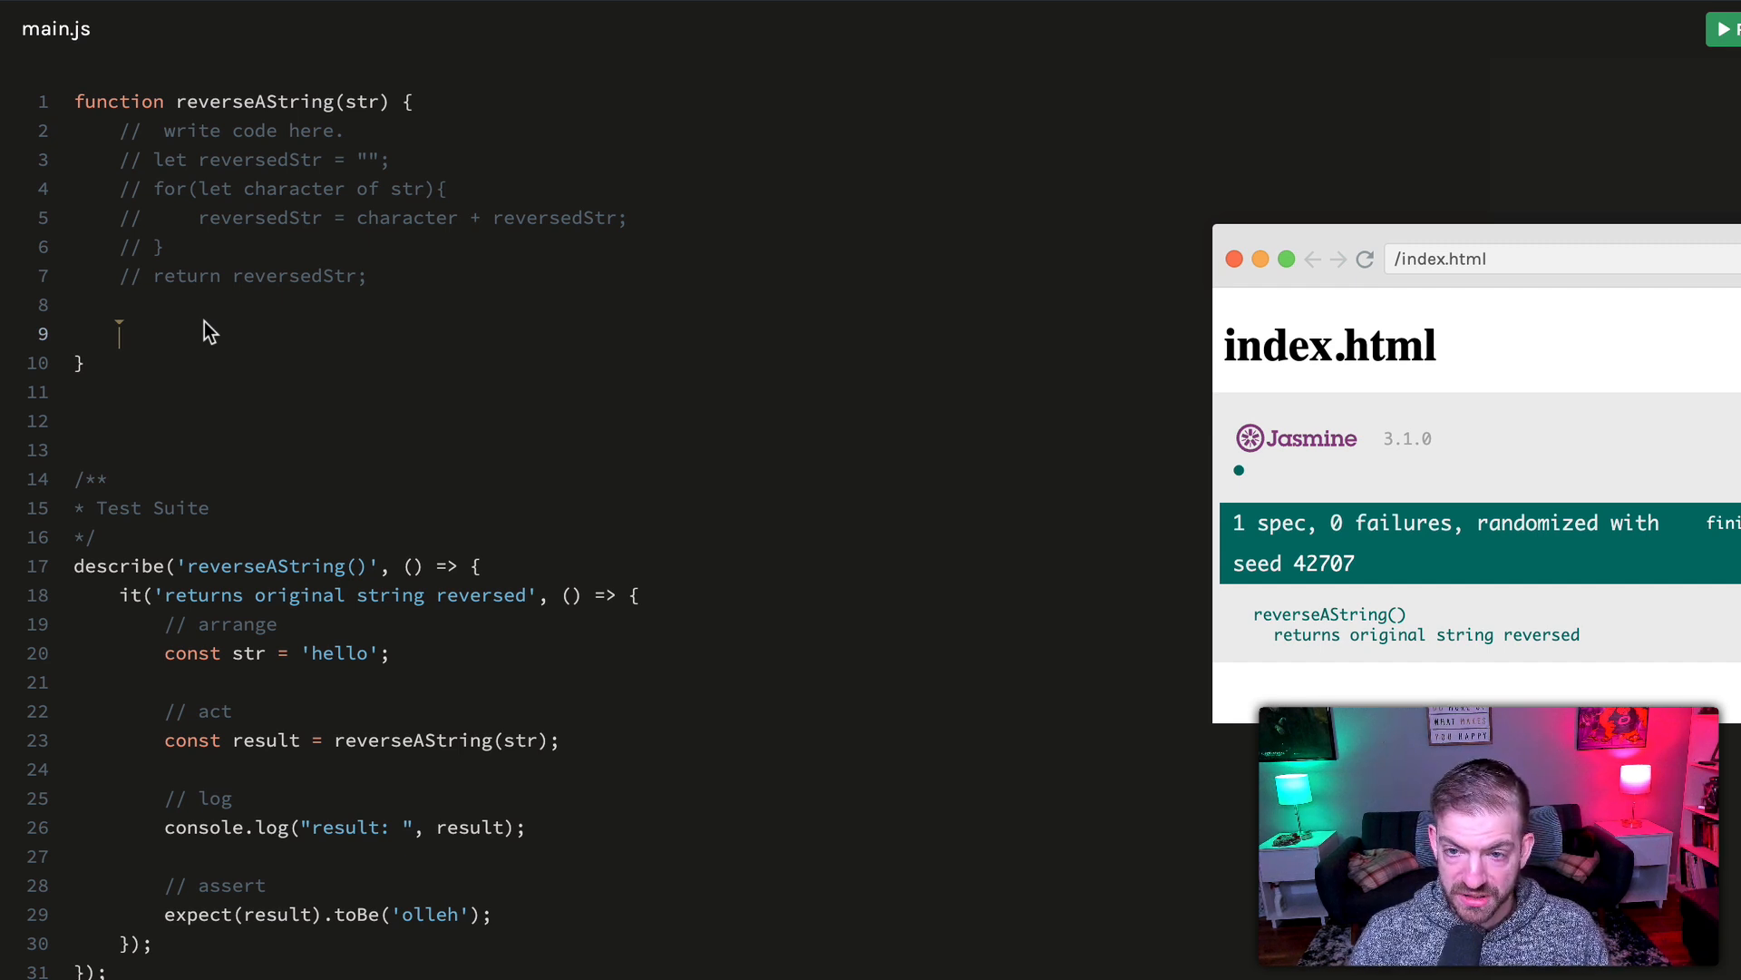
pyautogui.write('[1,2,3].rever')
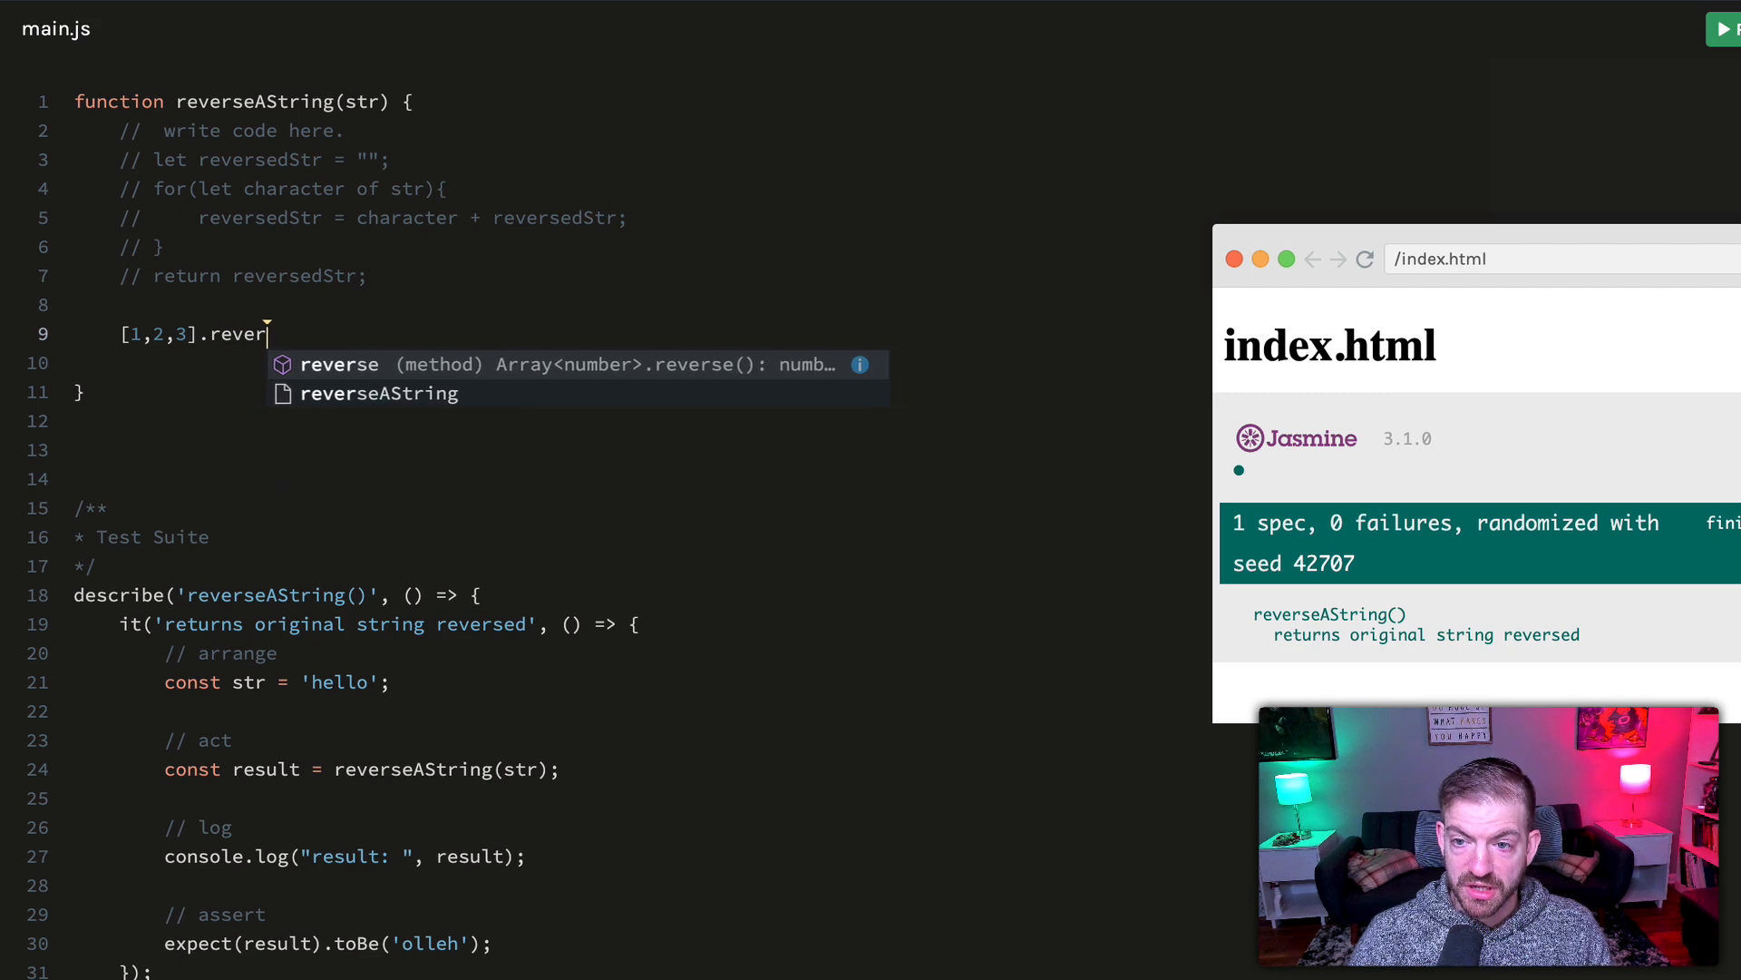
pyautogui.write('se();')
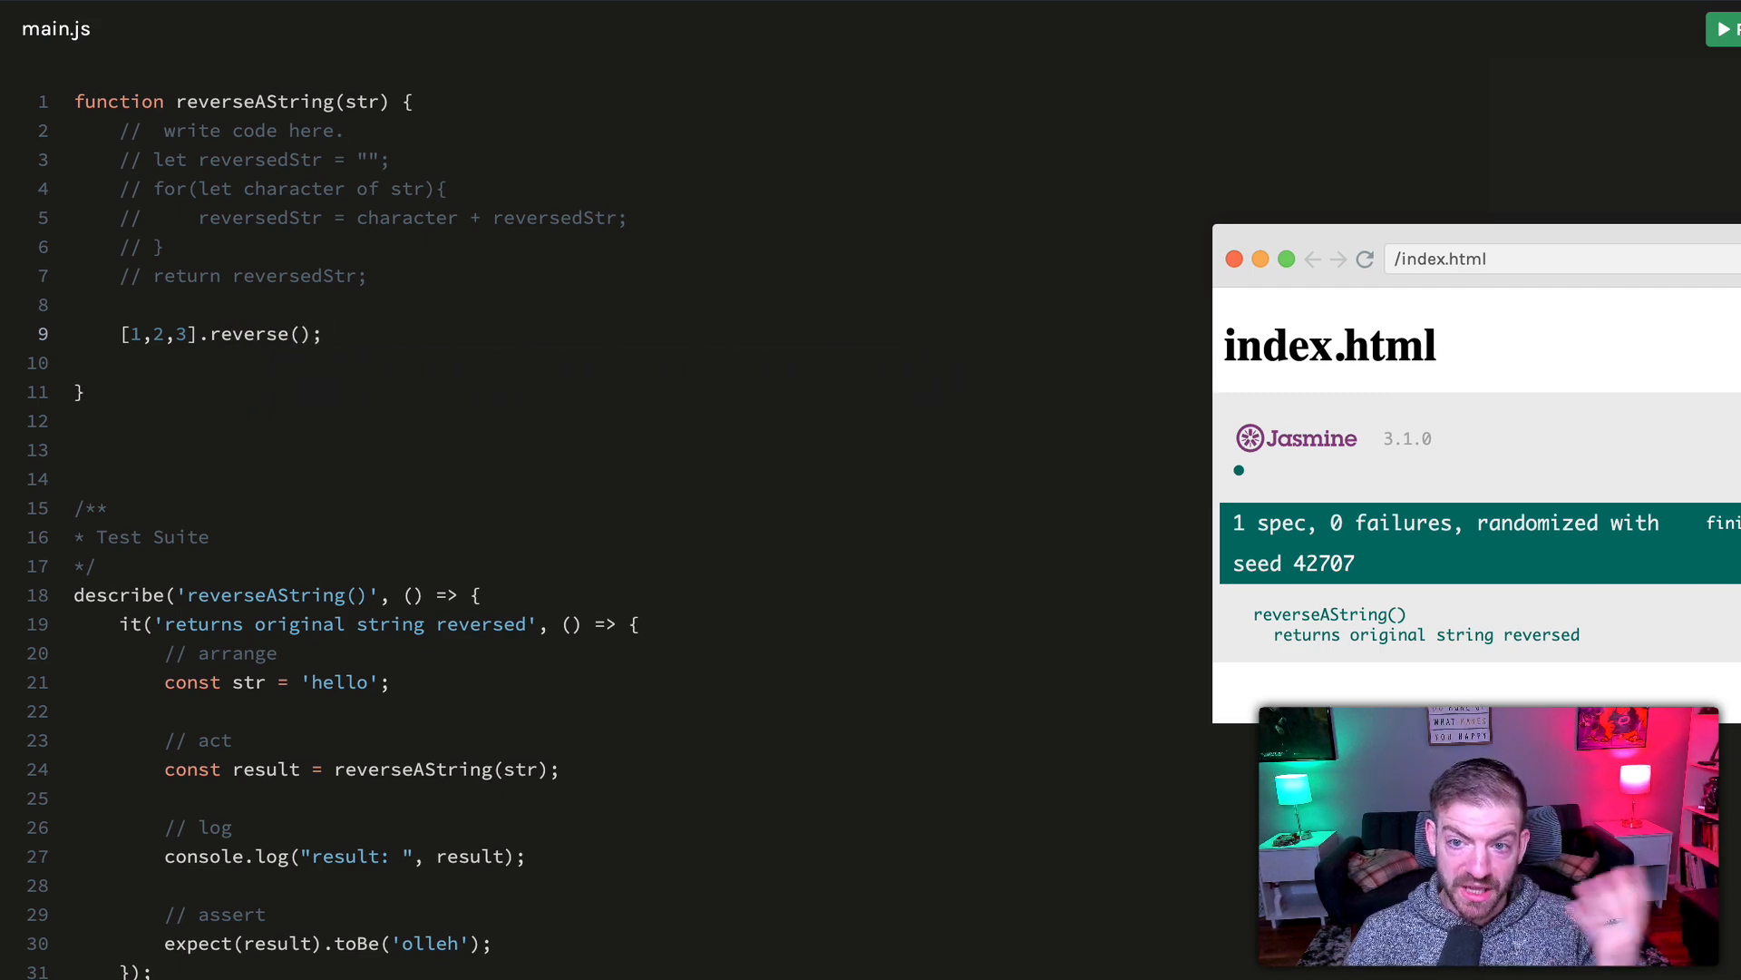
pyautogui.moveTo(118, 333); pyautogui.dragTo(323, 333)
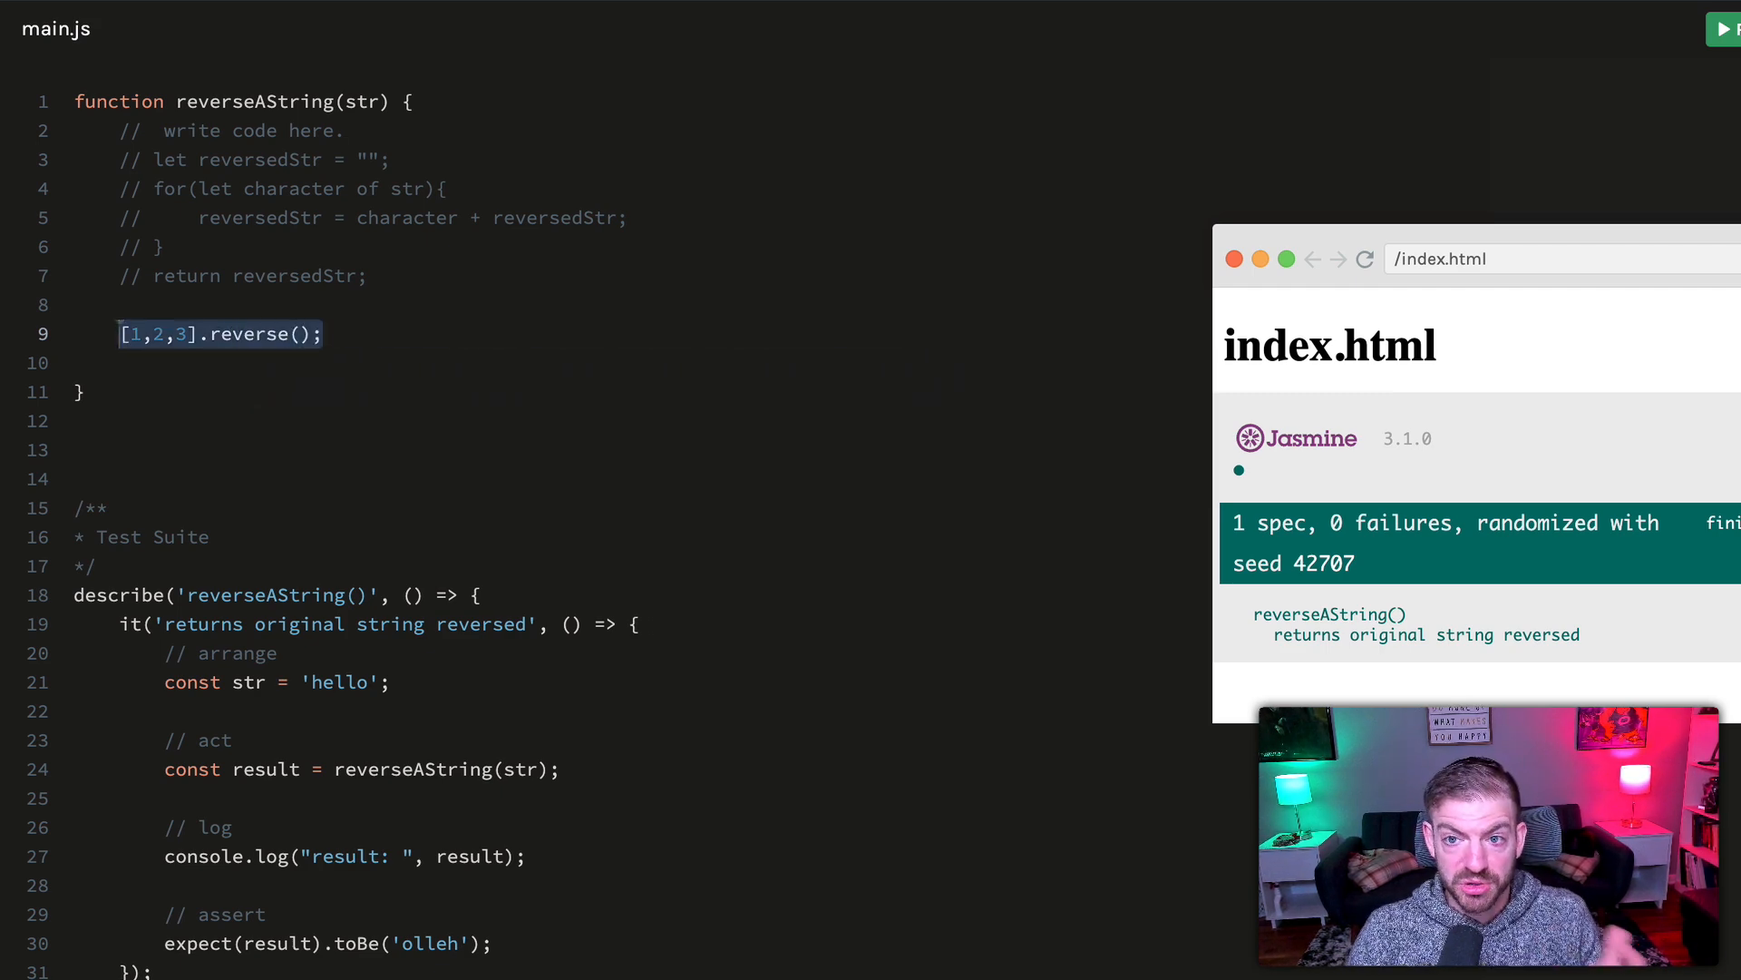
pyautogui.press('Delete')
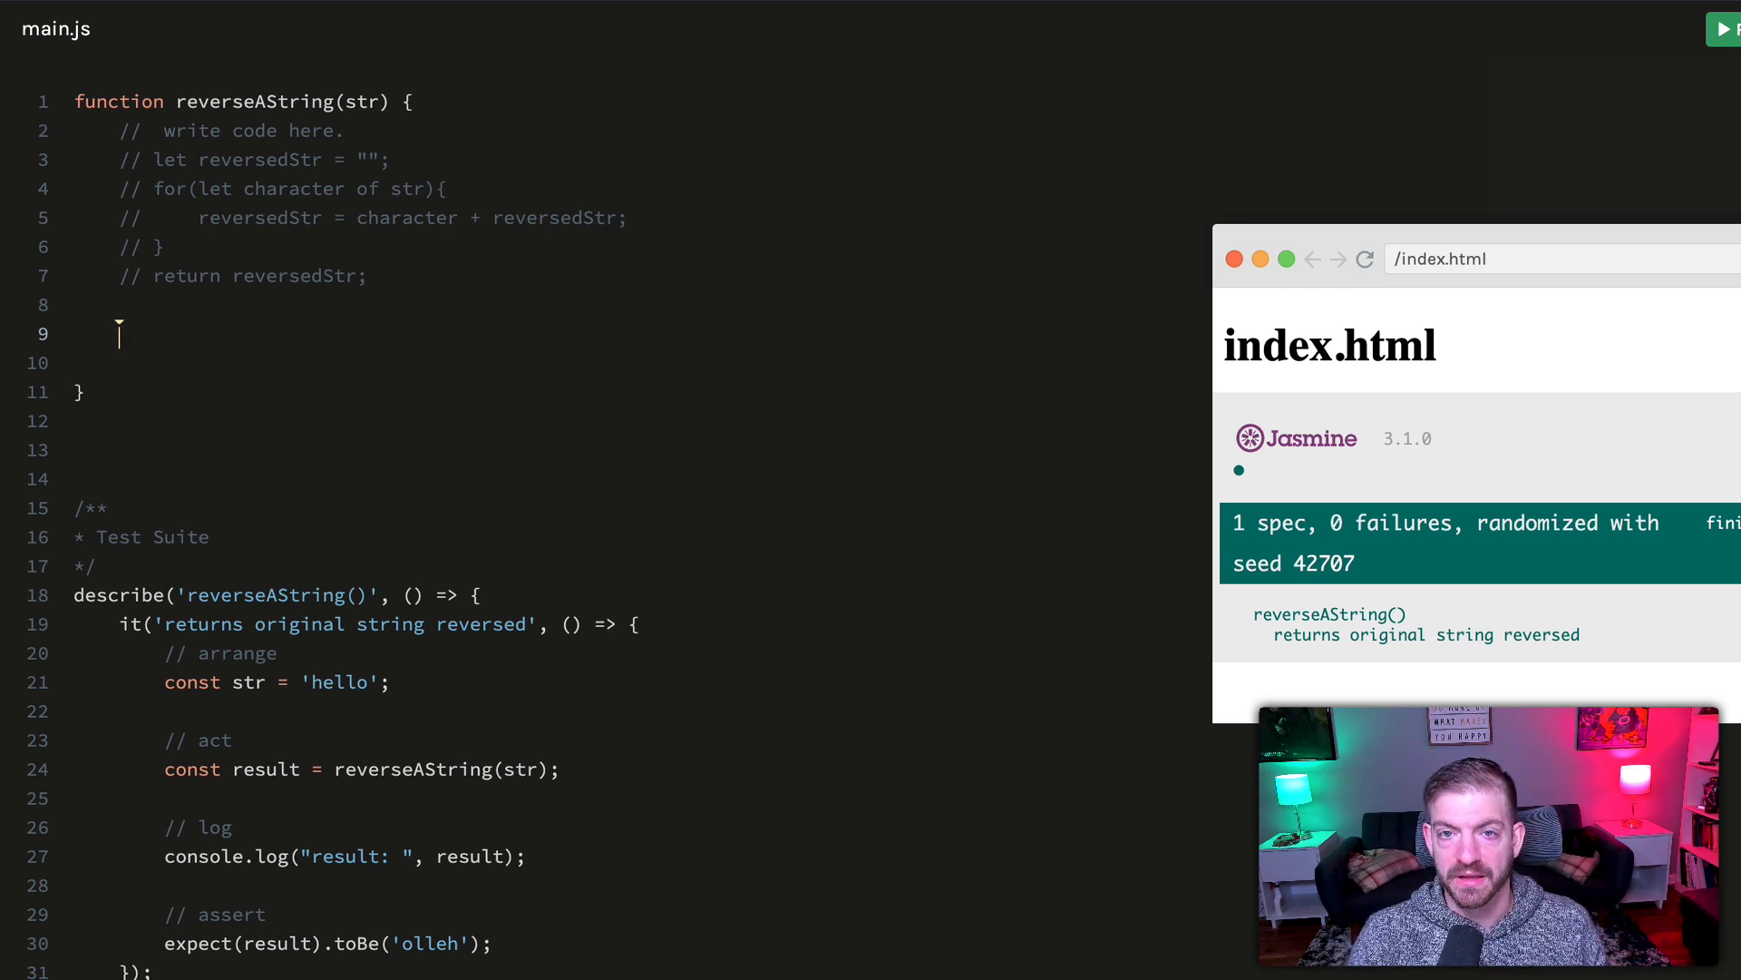
# Write str.split('') below the commented loop, adding and then removing an explanatory comment
pyautogui.write('str')
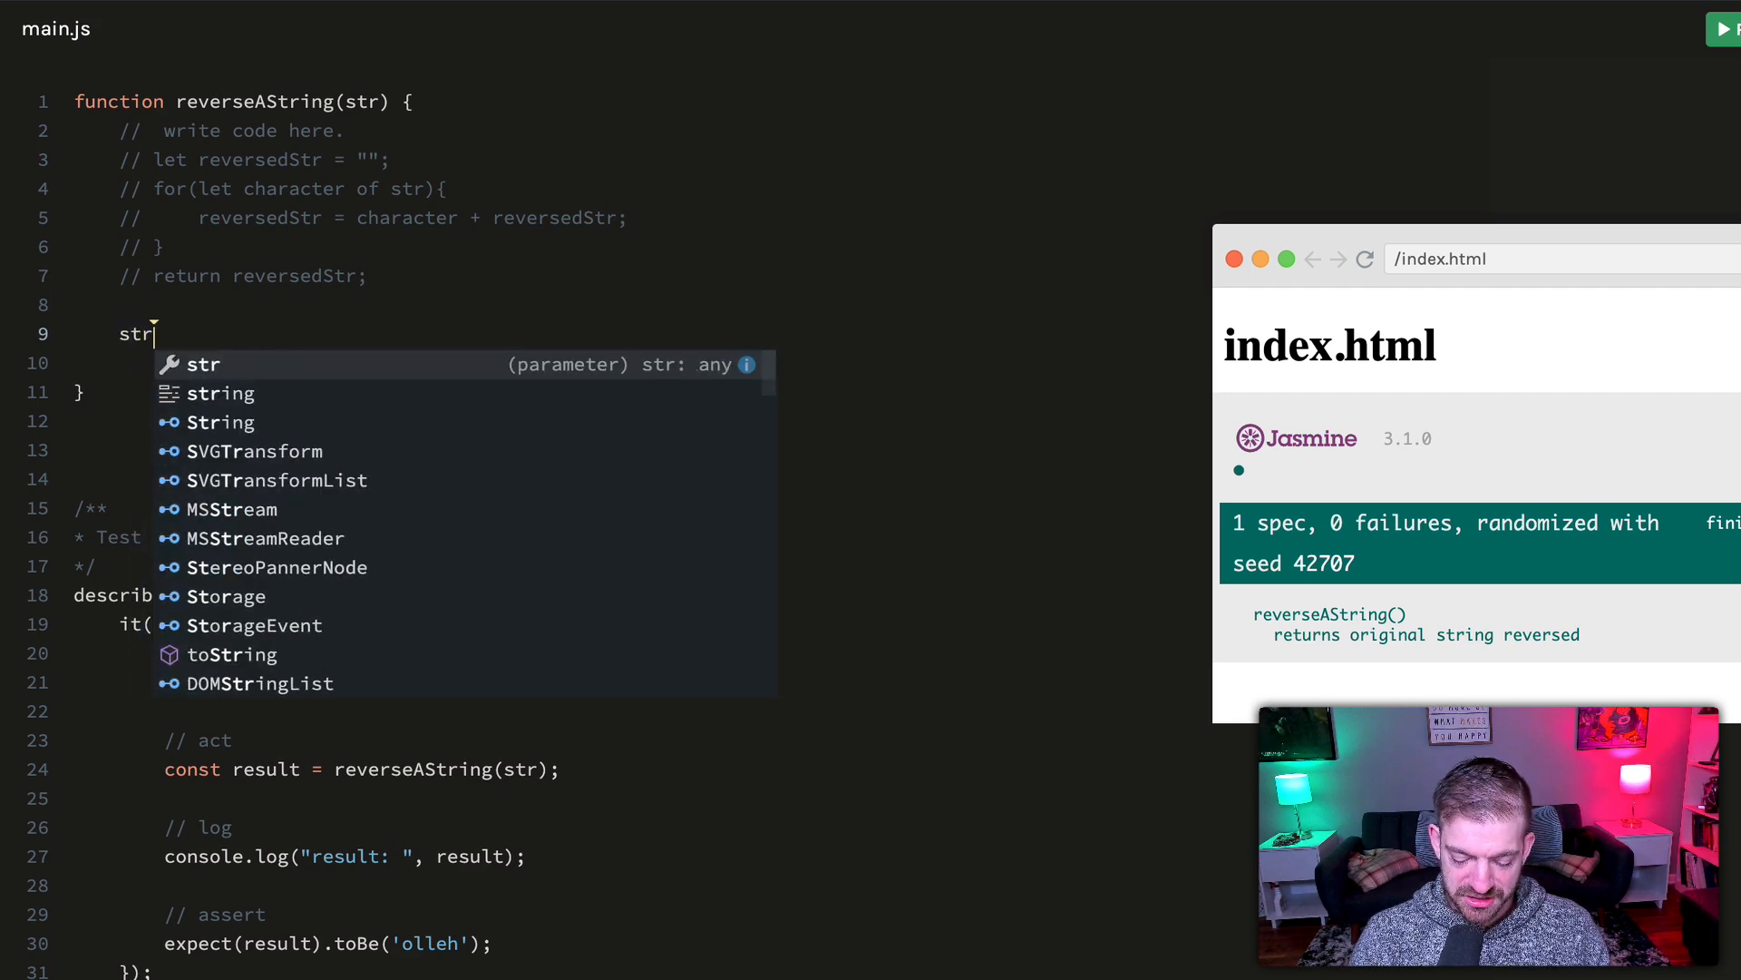
pyautogui.write(".split('')")
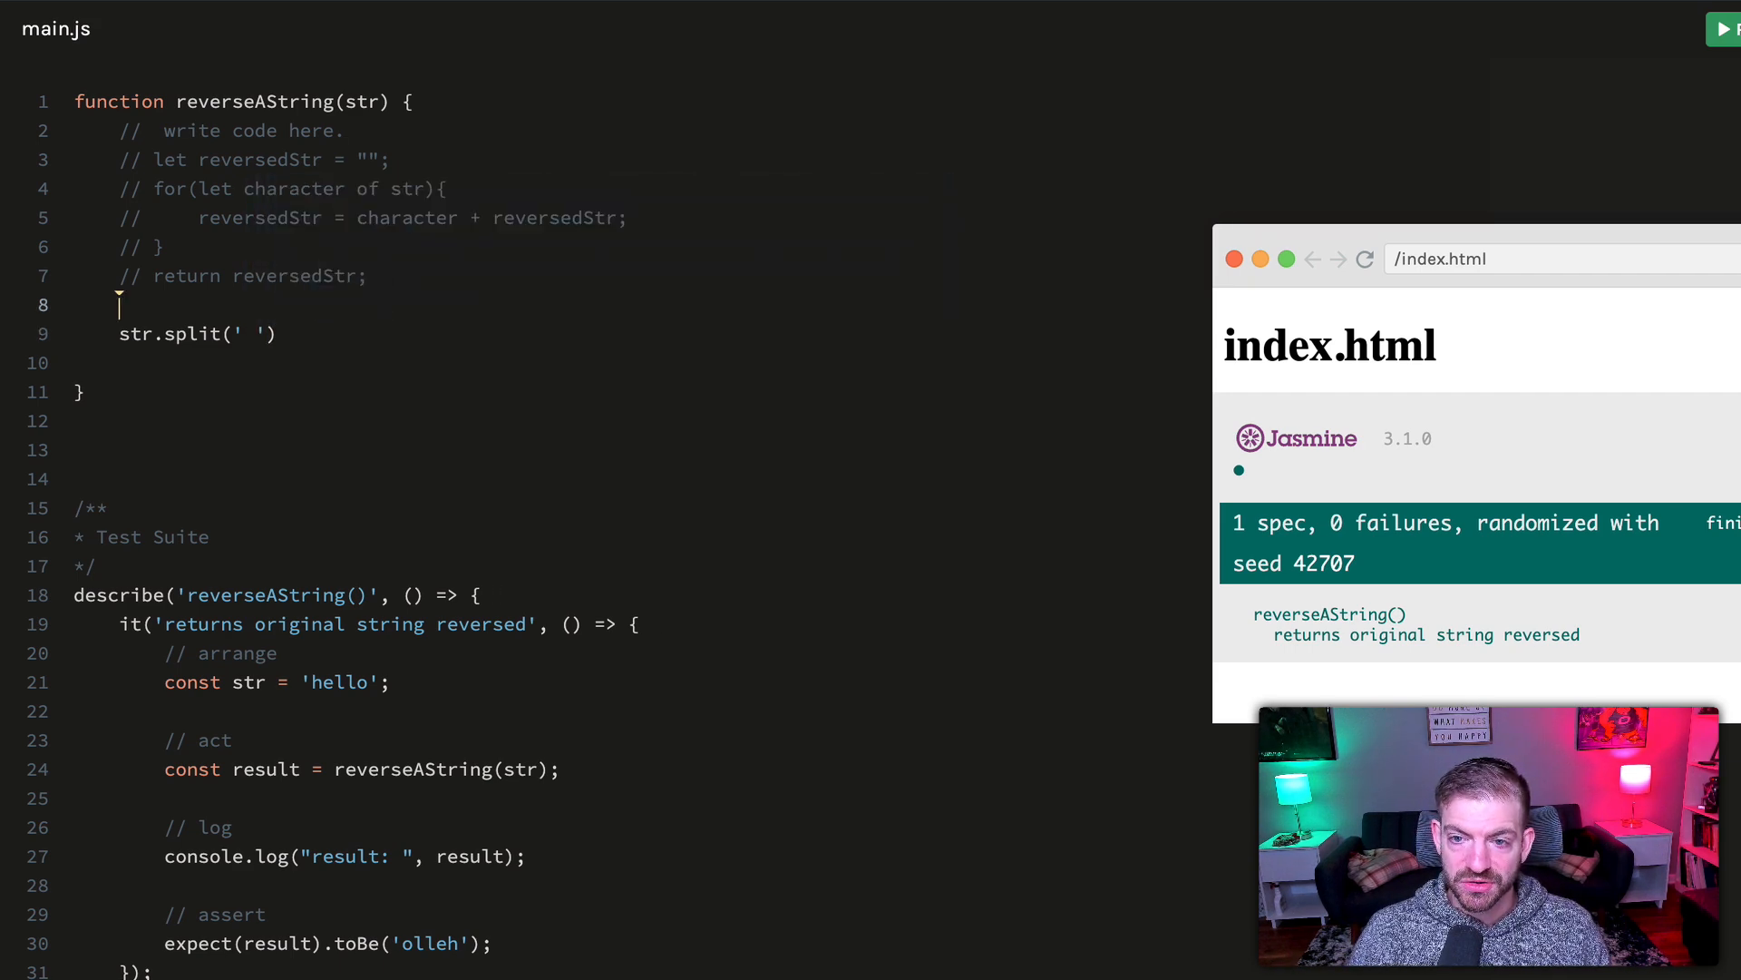
pyautogui.write('// a')
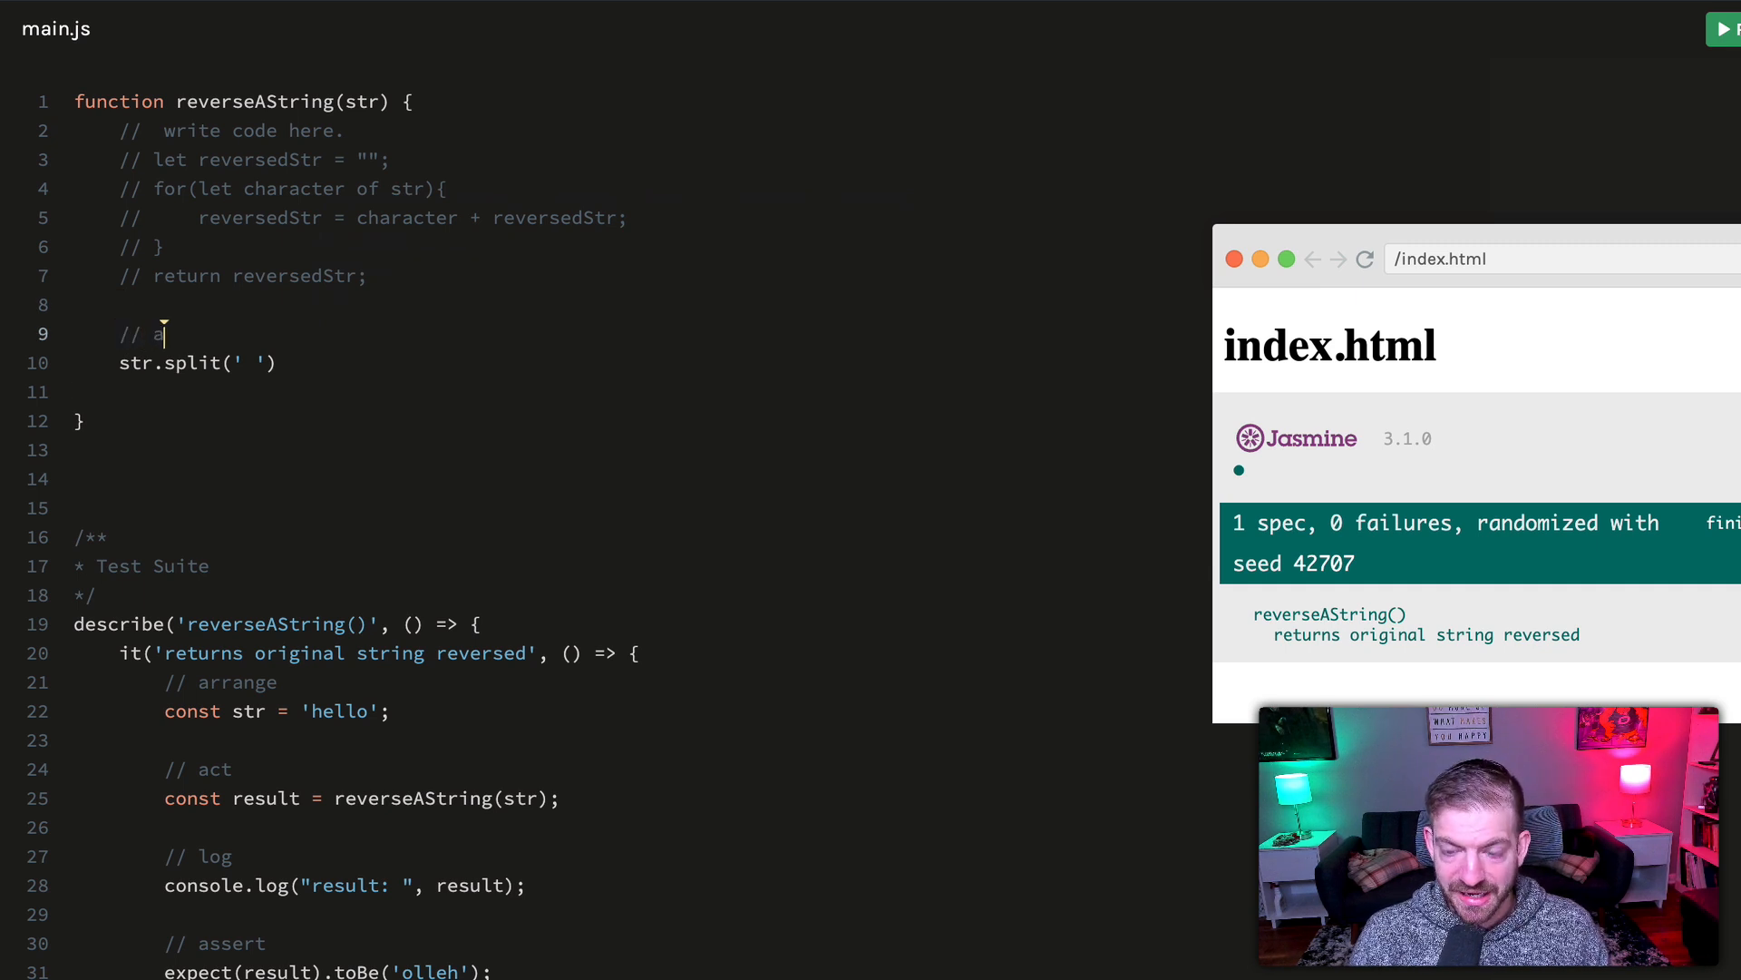
pyautogui.write('"a "')
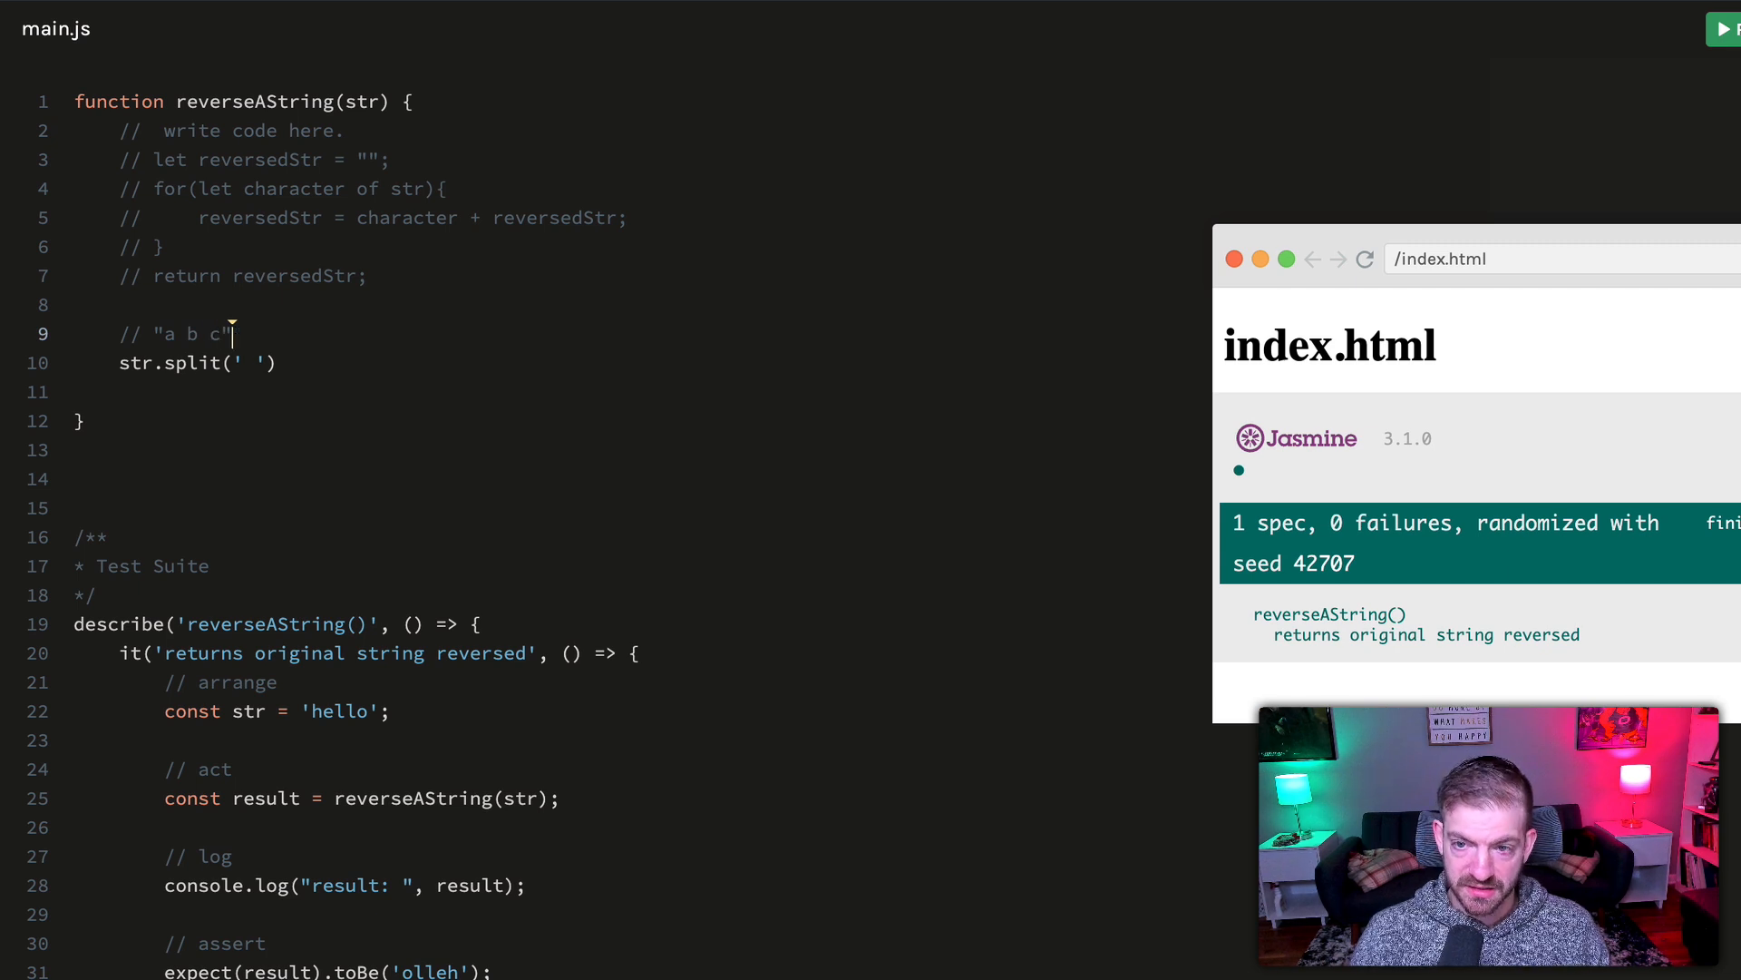
pyautogui.write('-> ["a", "b",')
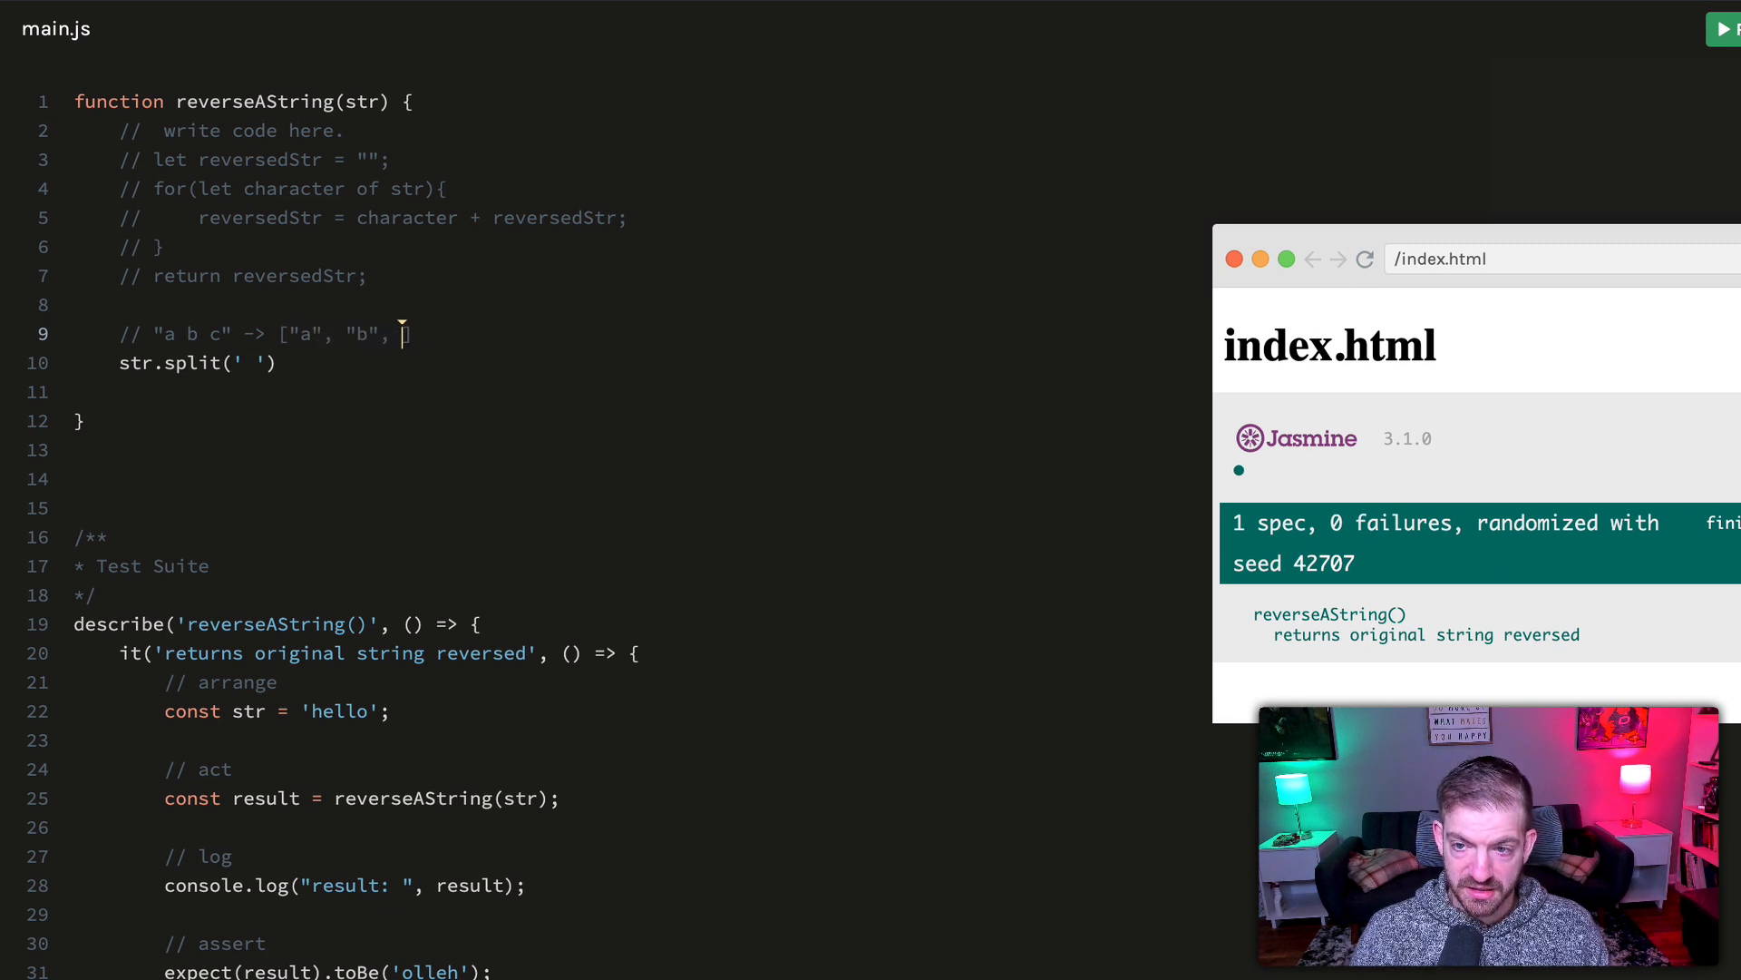
pyautogui.write('"c"]')
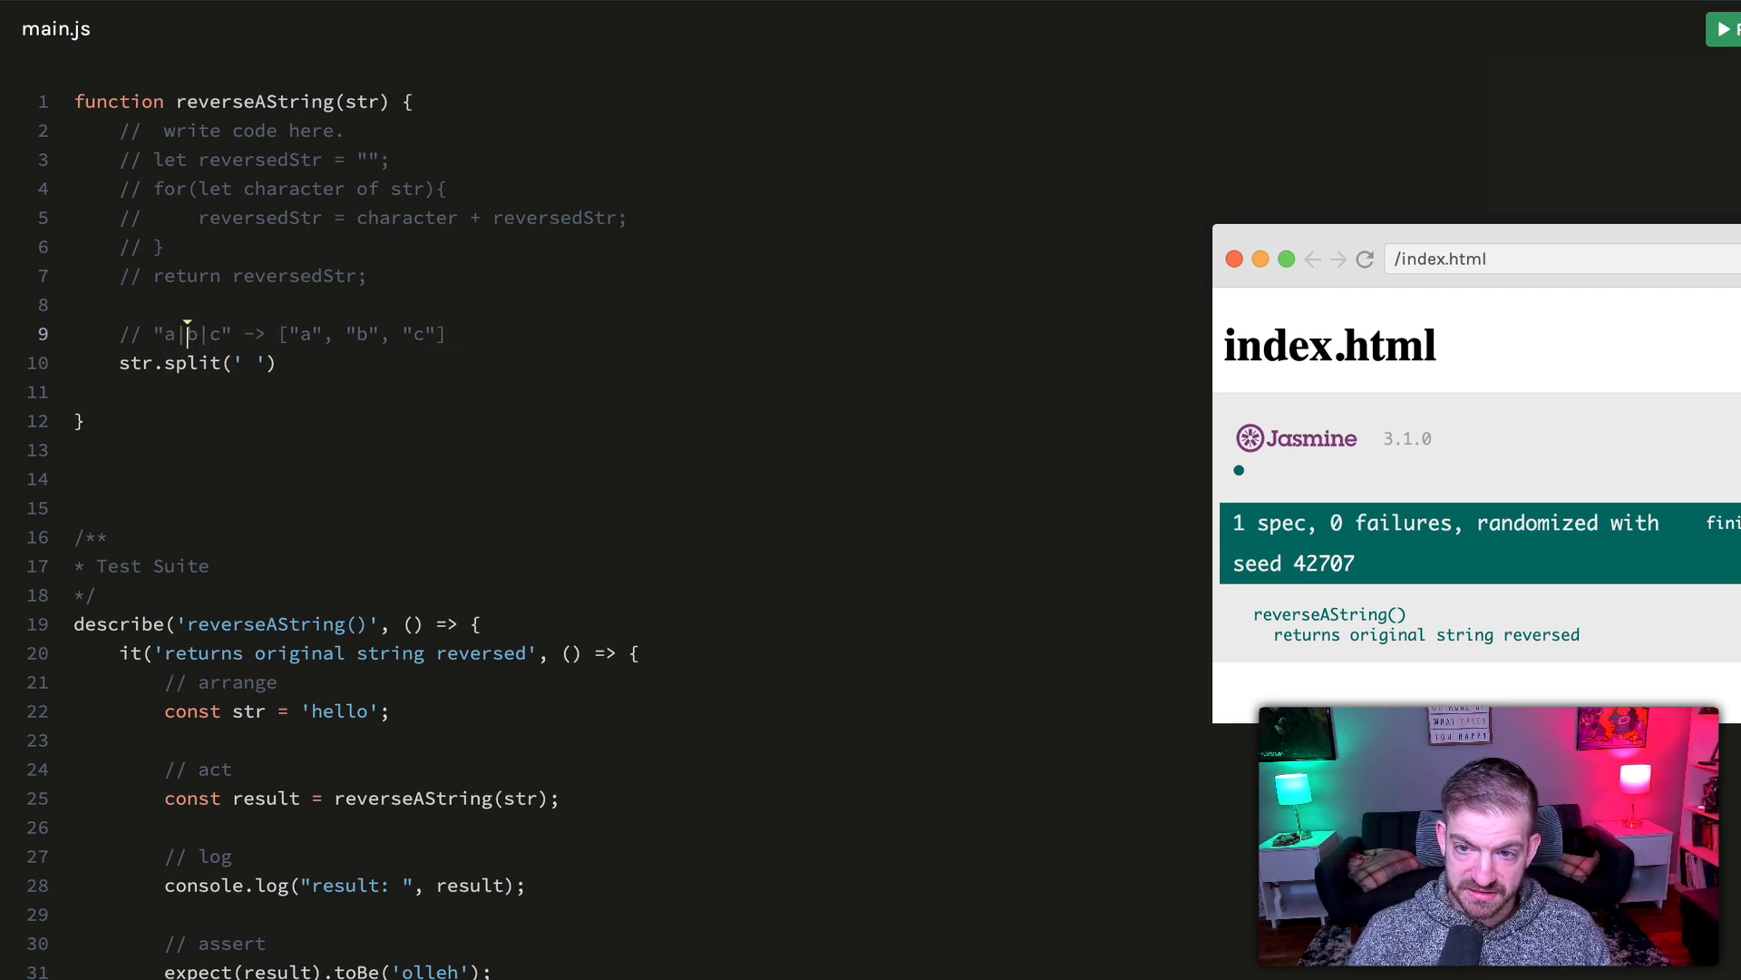
pyautogui.write('|')
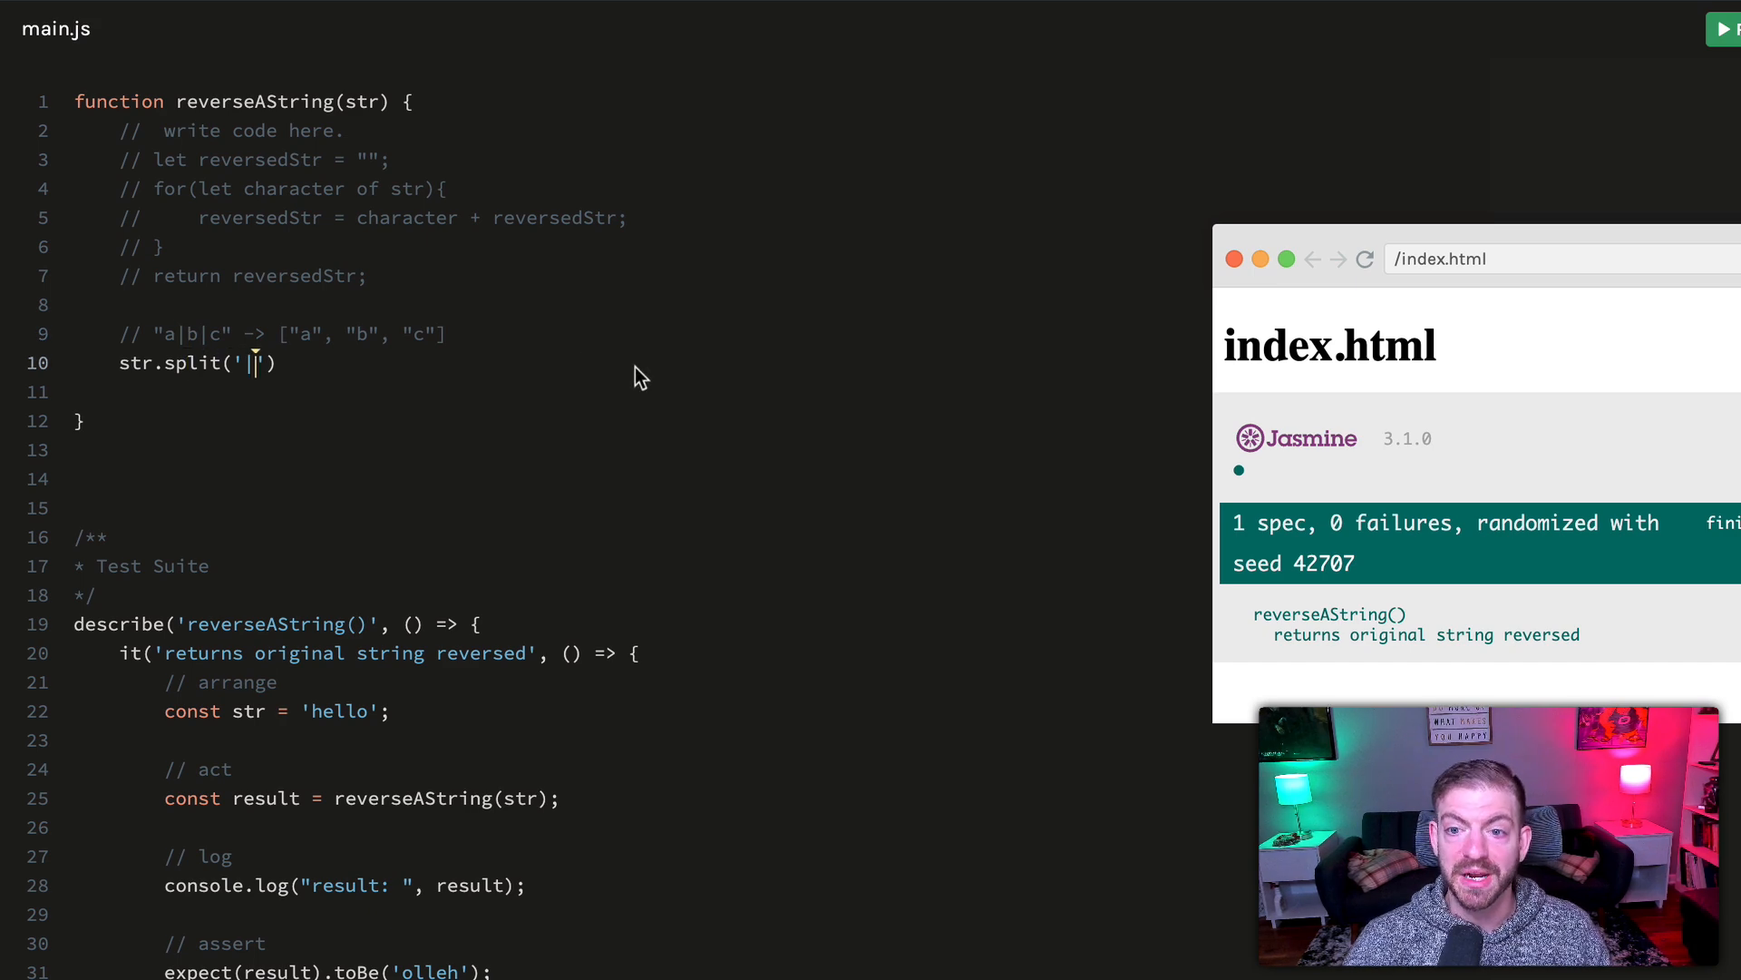
pyautogui.moveTo(247, 345)
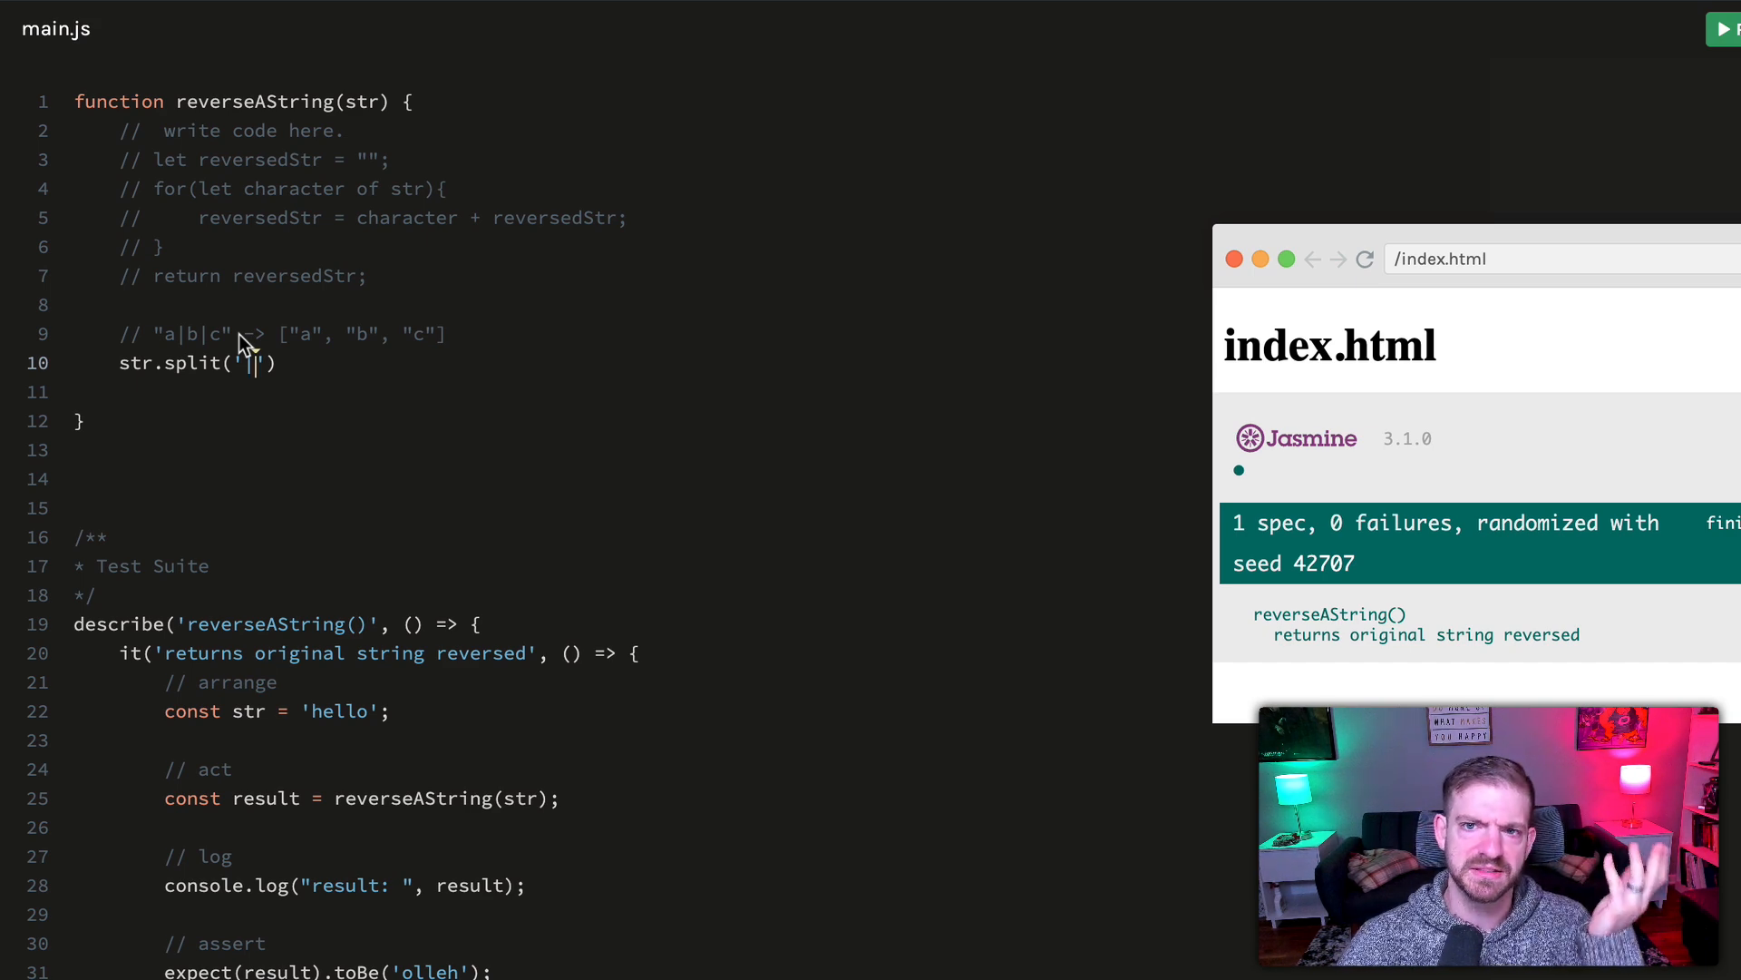
pyautogui.moveTo(316, 377)
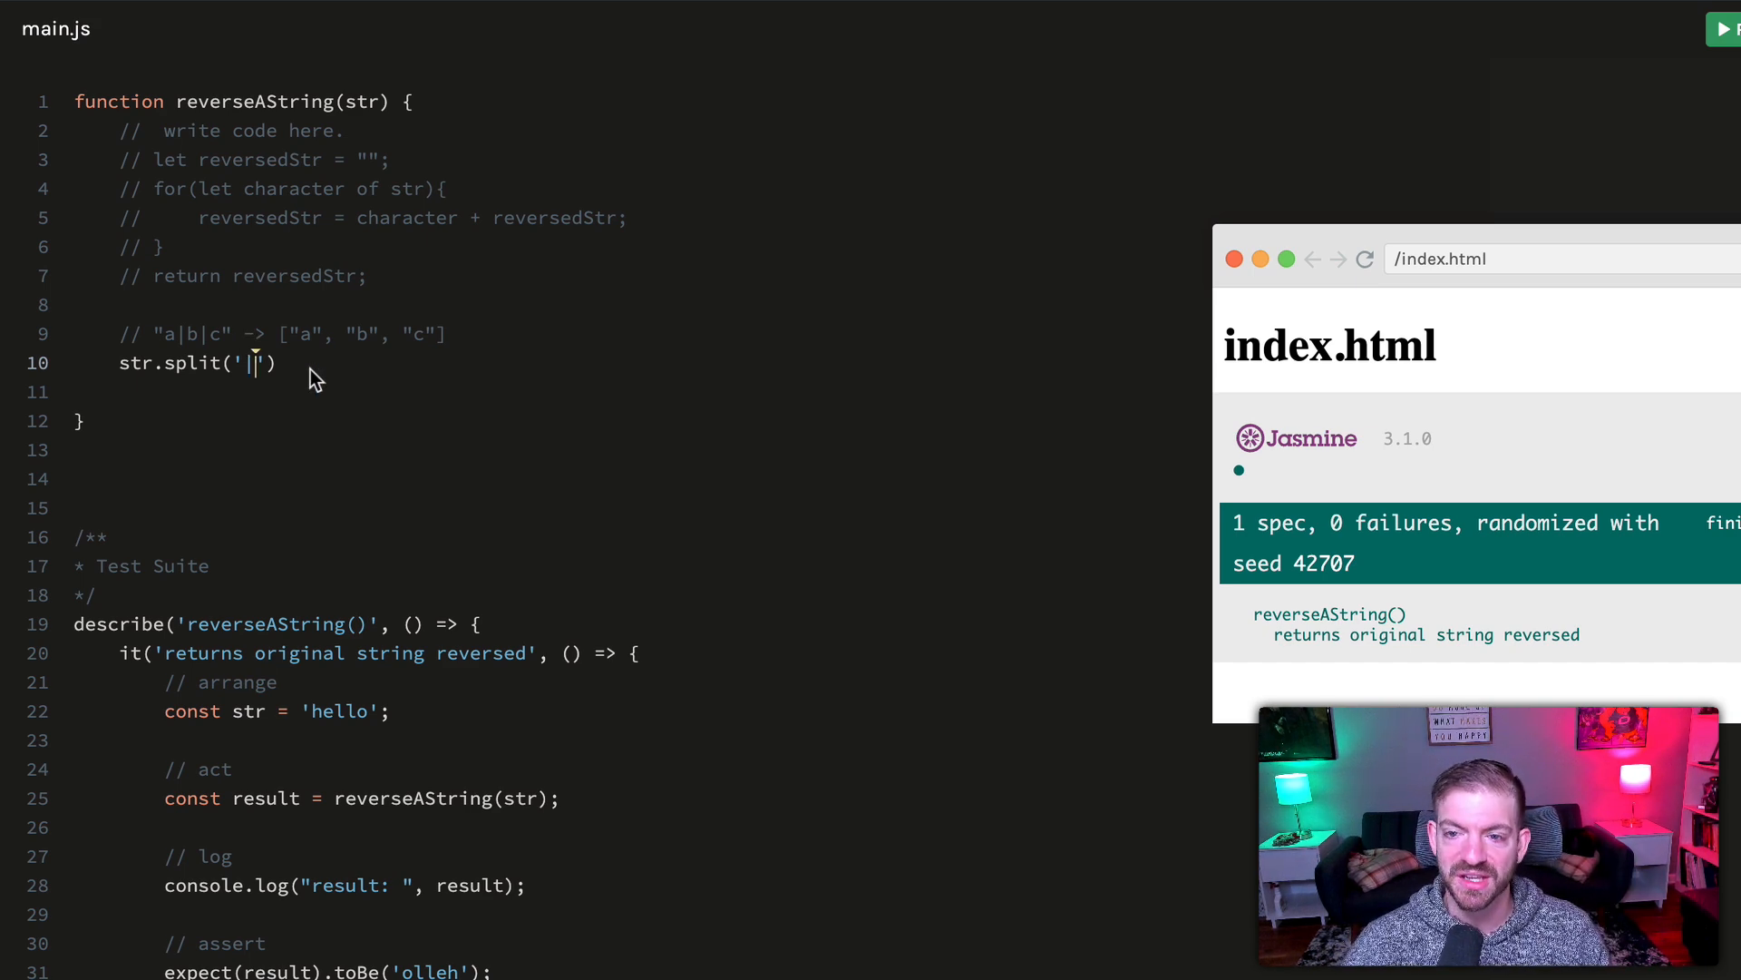
pyautogui.press('Backspace')
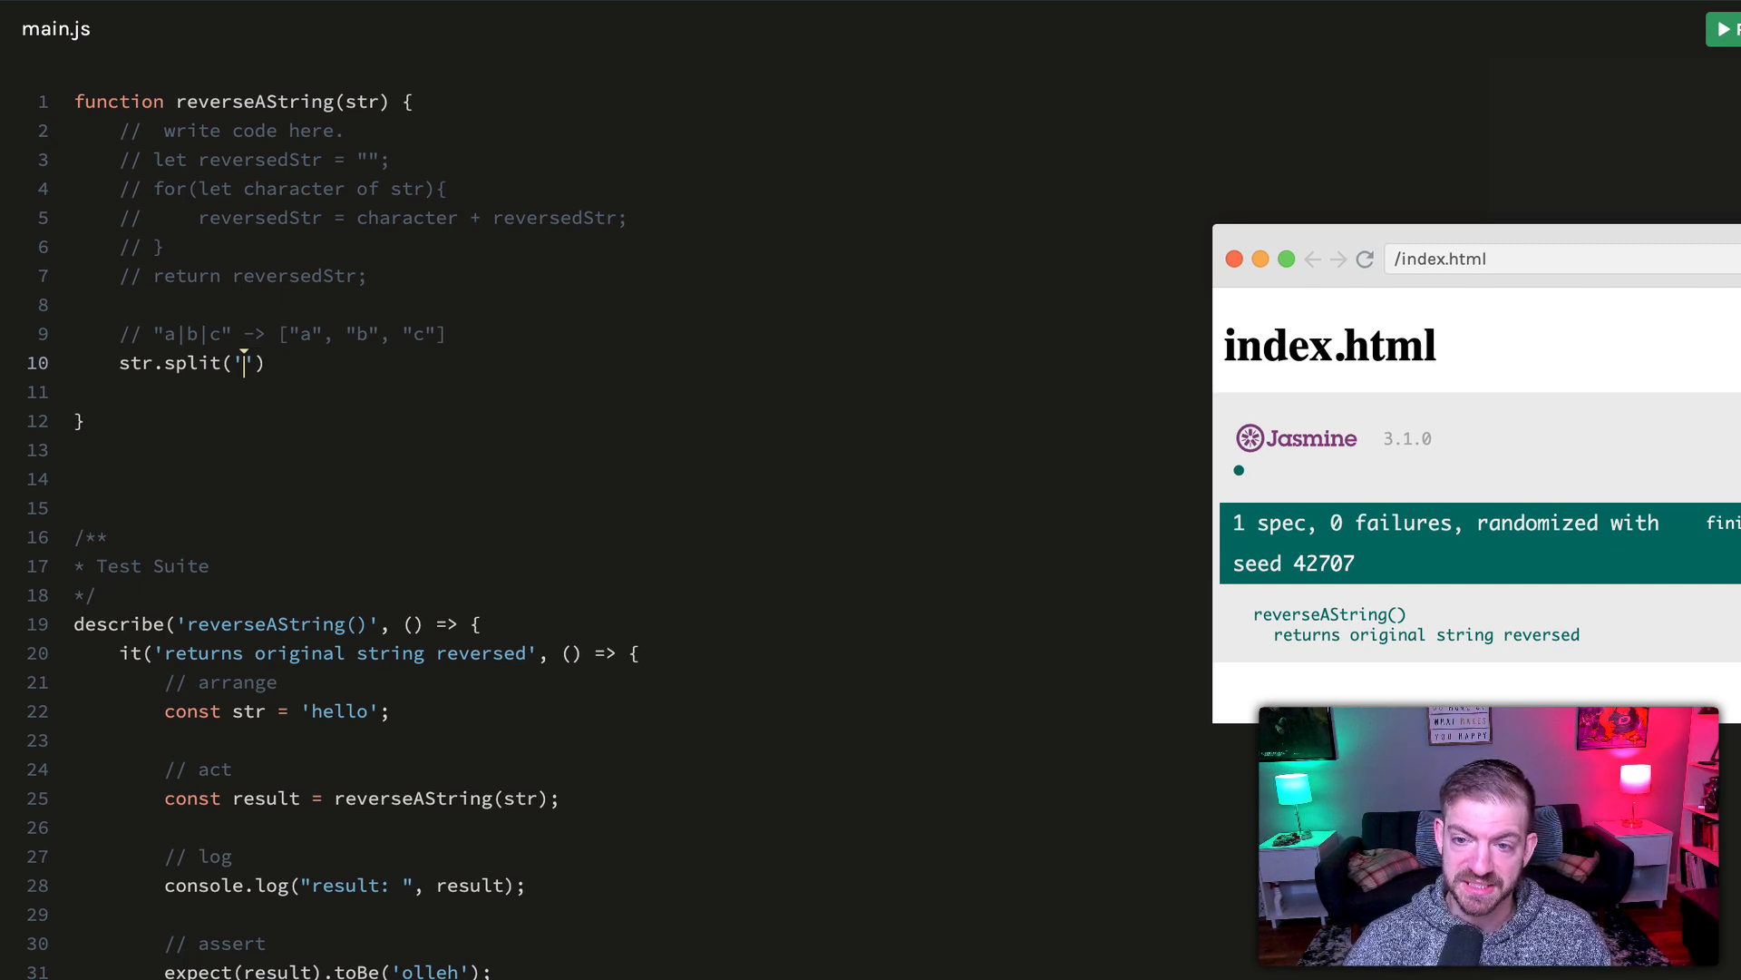
pyautogui.press('Backspace')
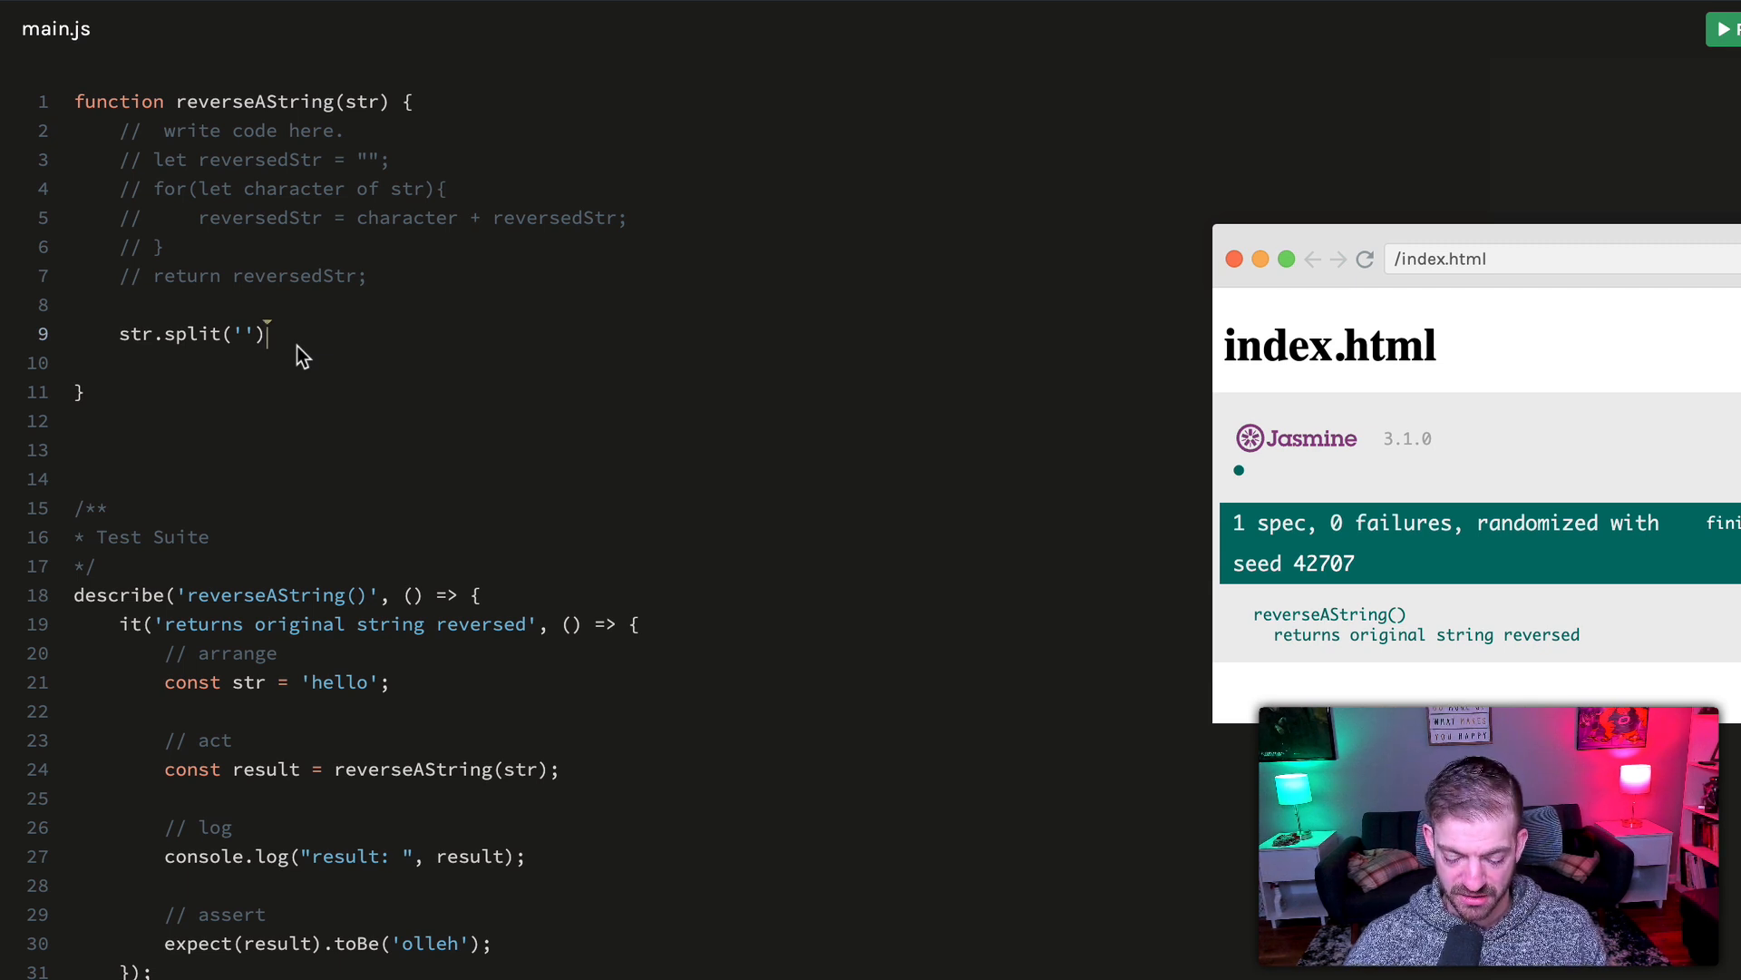
# Chain .reverse().join('') onto str.split('') and prefix the line with return
pyautogui.write('.reverse()')
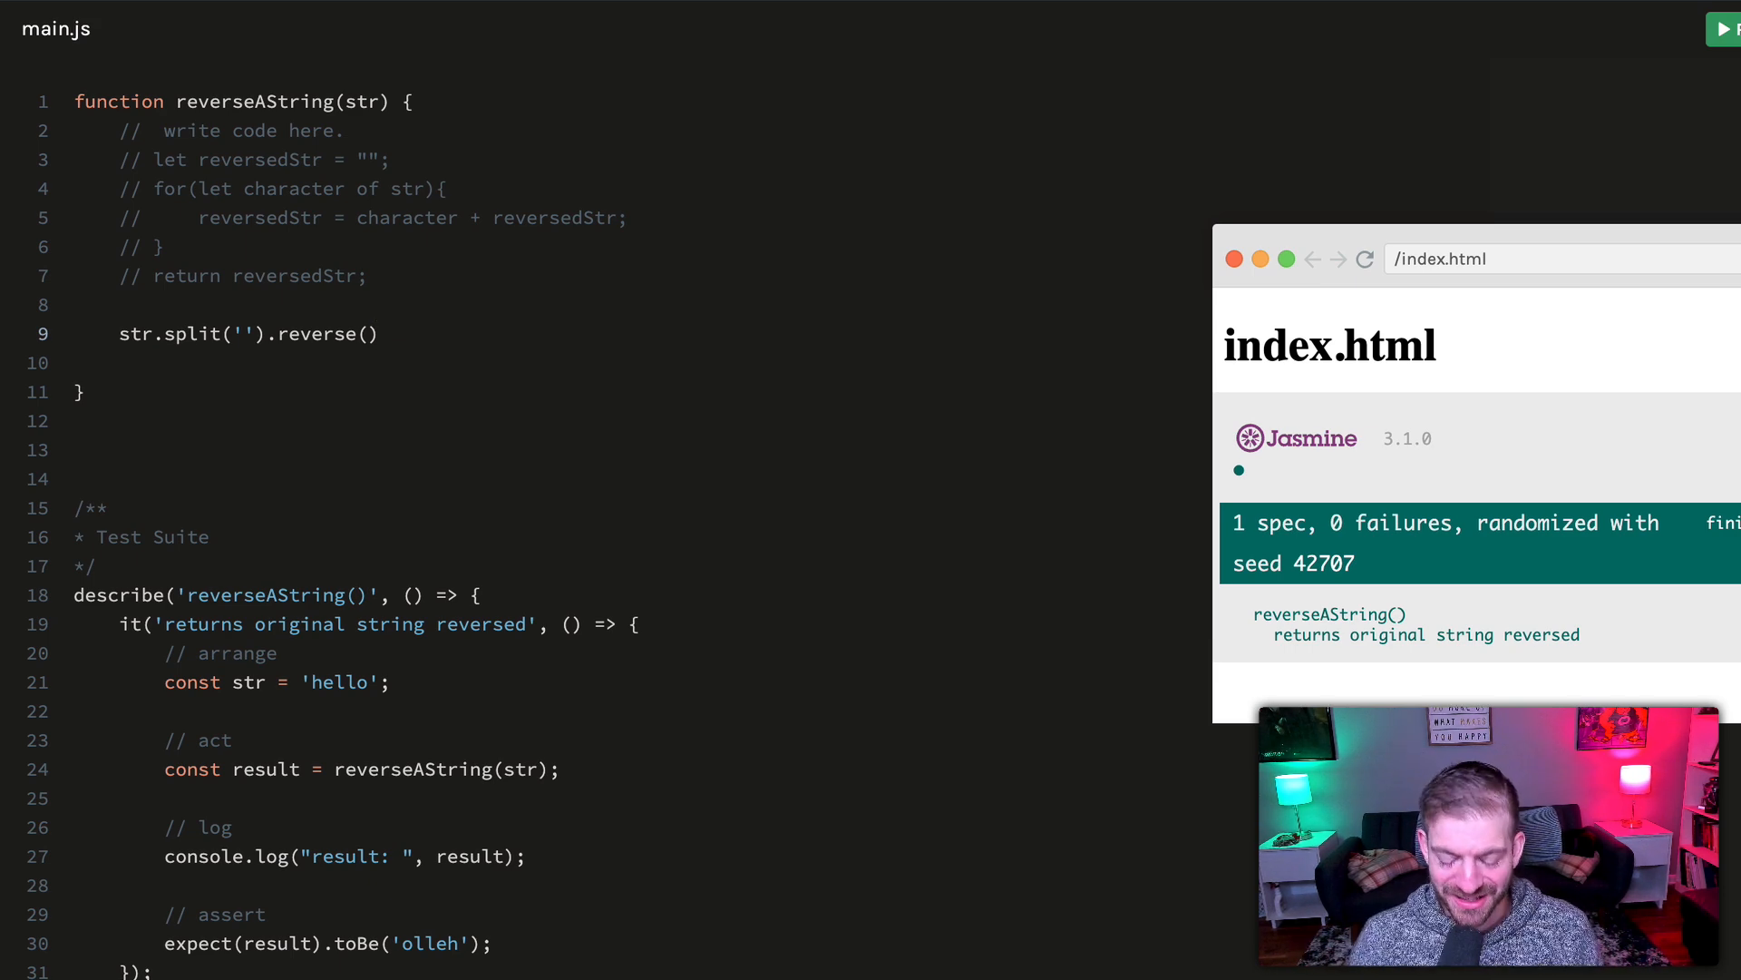
pyautogui.write('.join()')
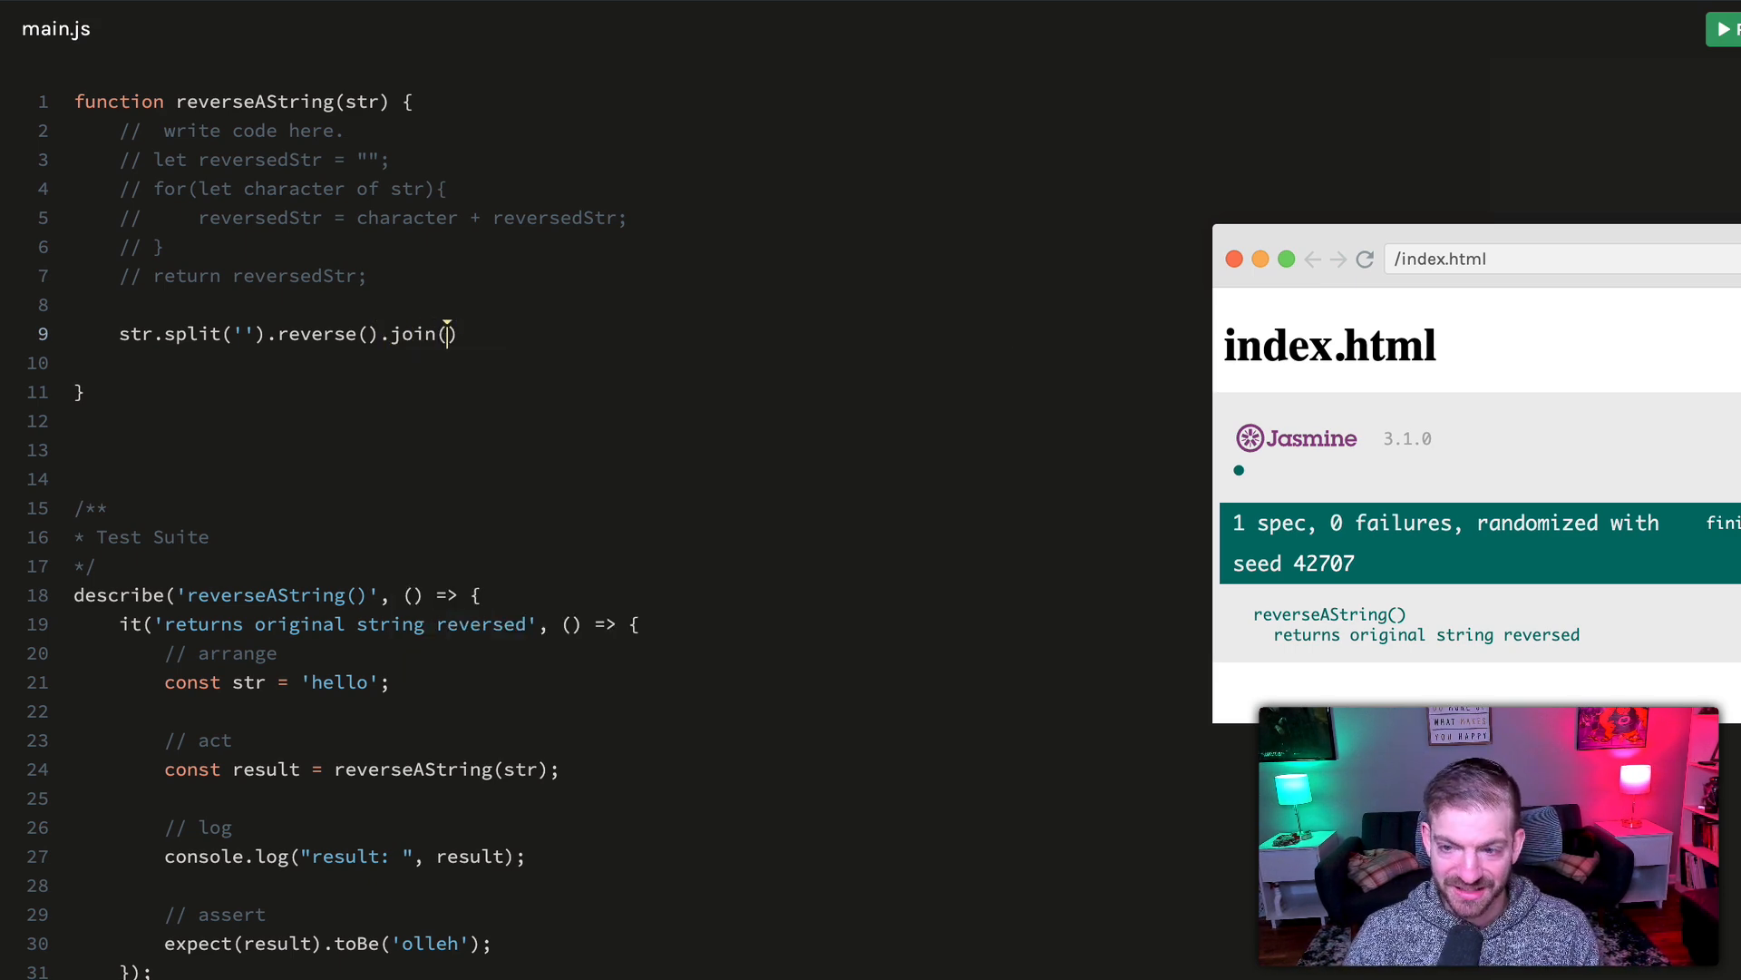
pyautogui.write("''")
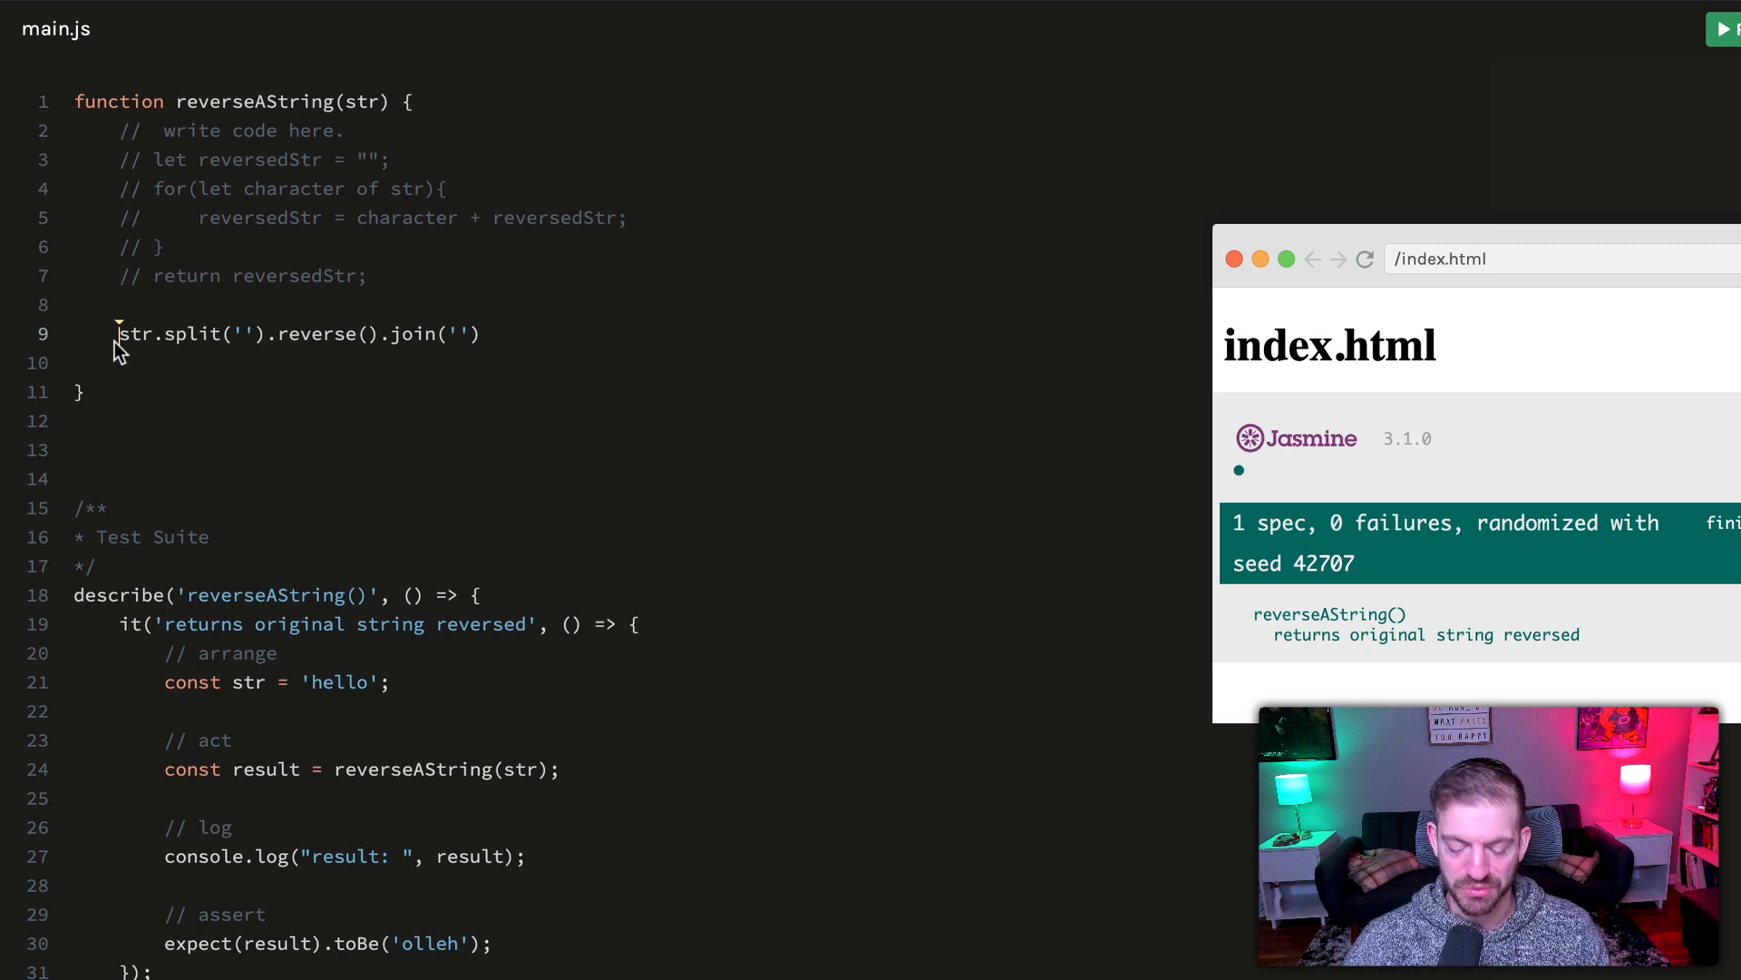
pyautogui.write('return')
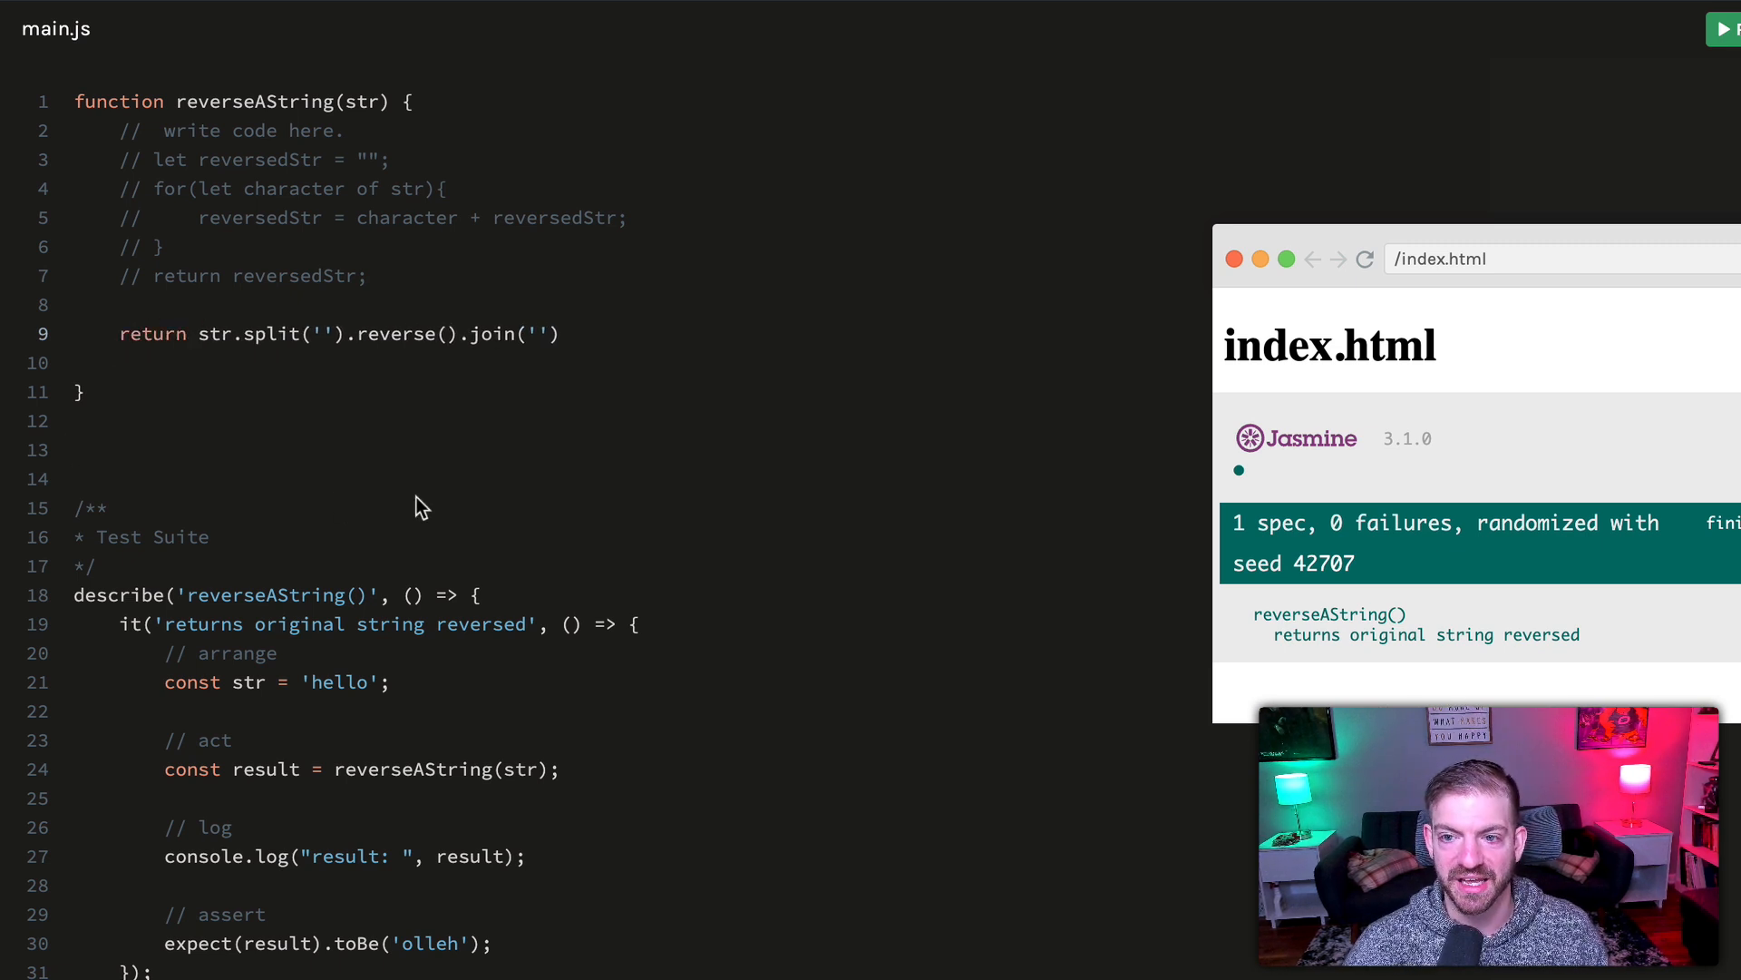
pyautogui.moveTo(370, 435)
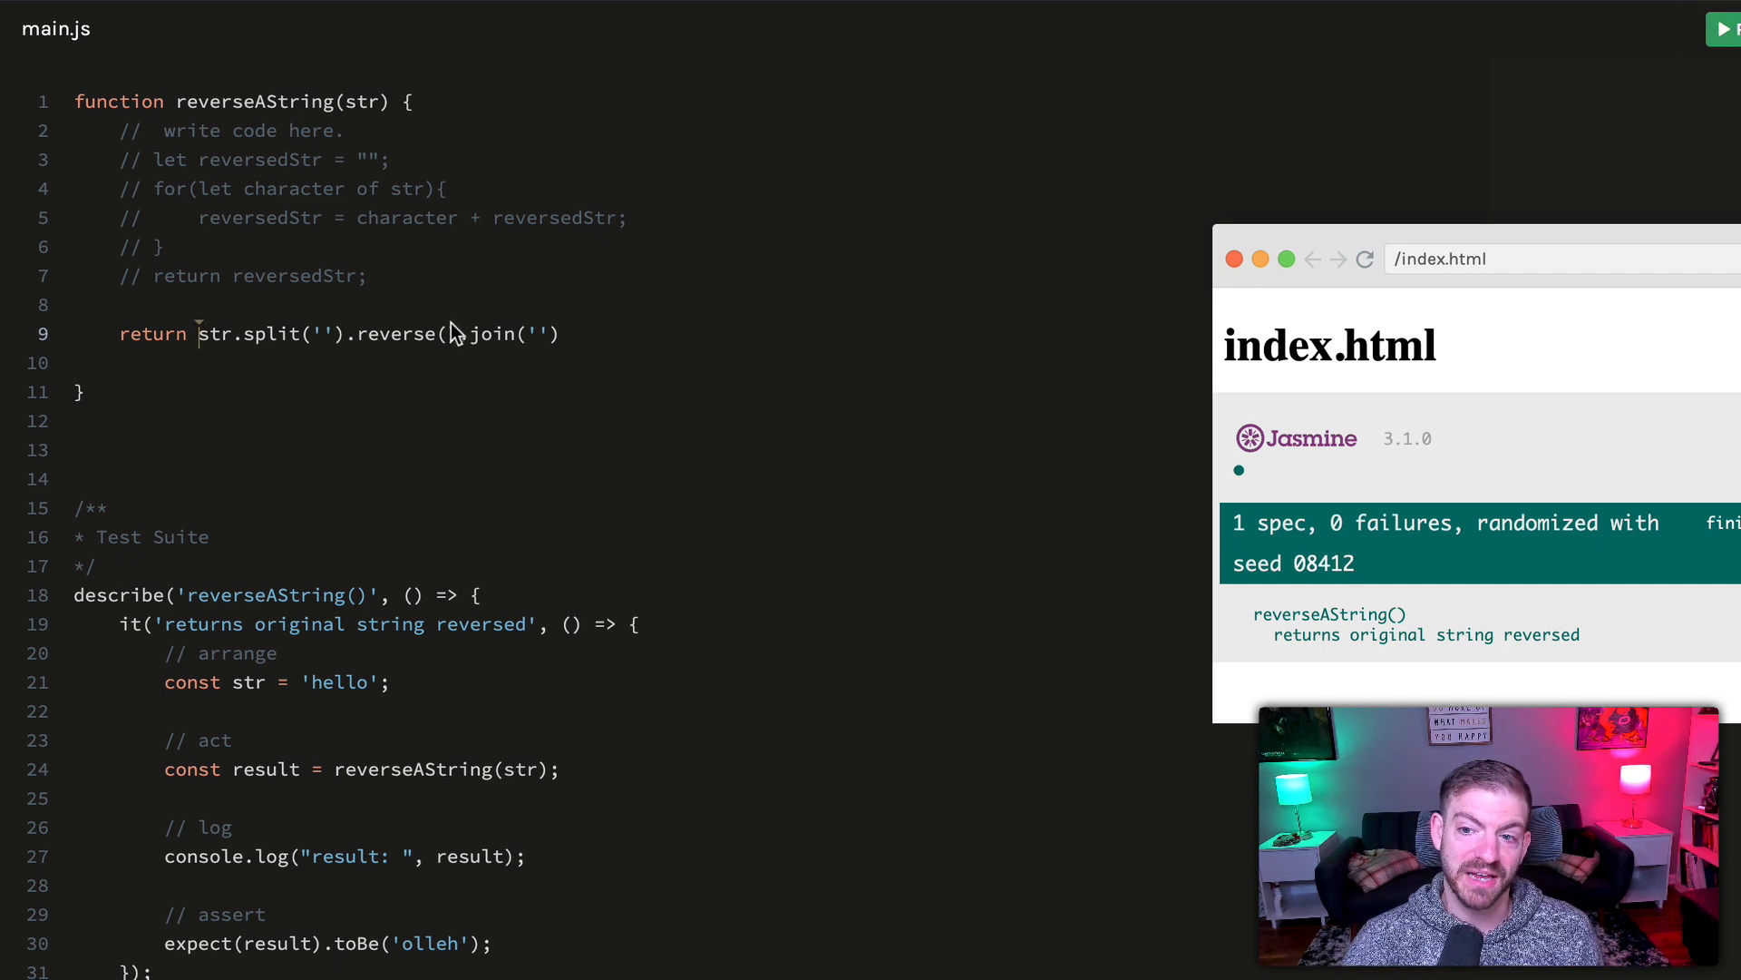
# Rewrite the header as const reverseAString = (str) => { and delete the commented loop lines
pyautogui.moveTo(119, 129); pyautogui.dragTo(367, 276)
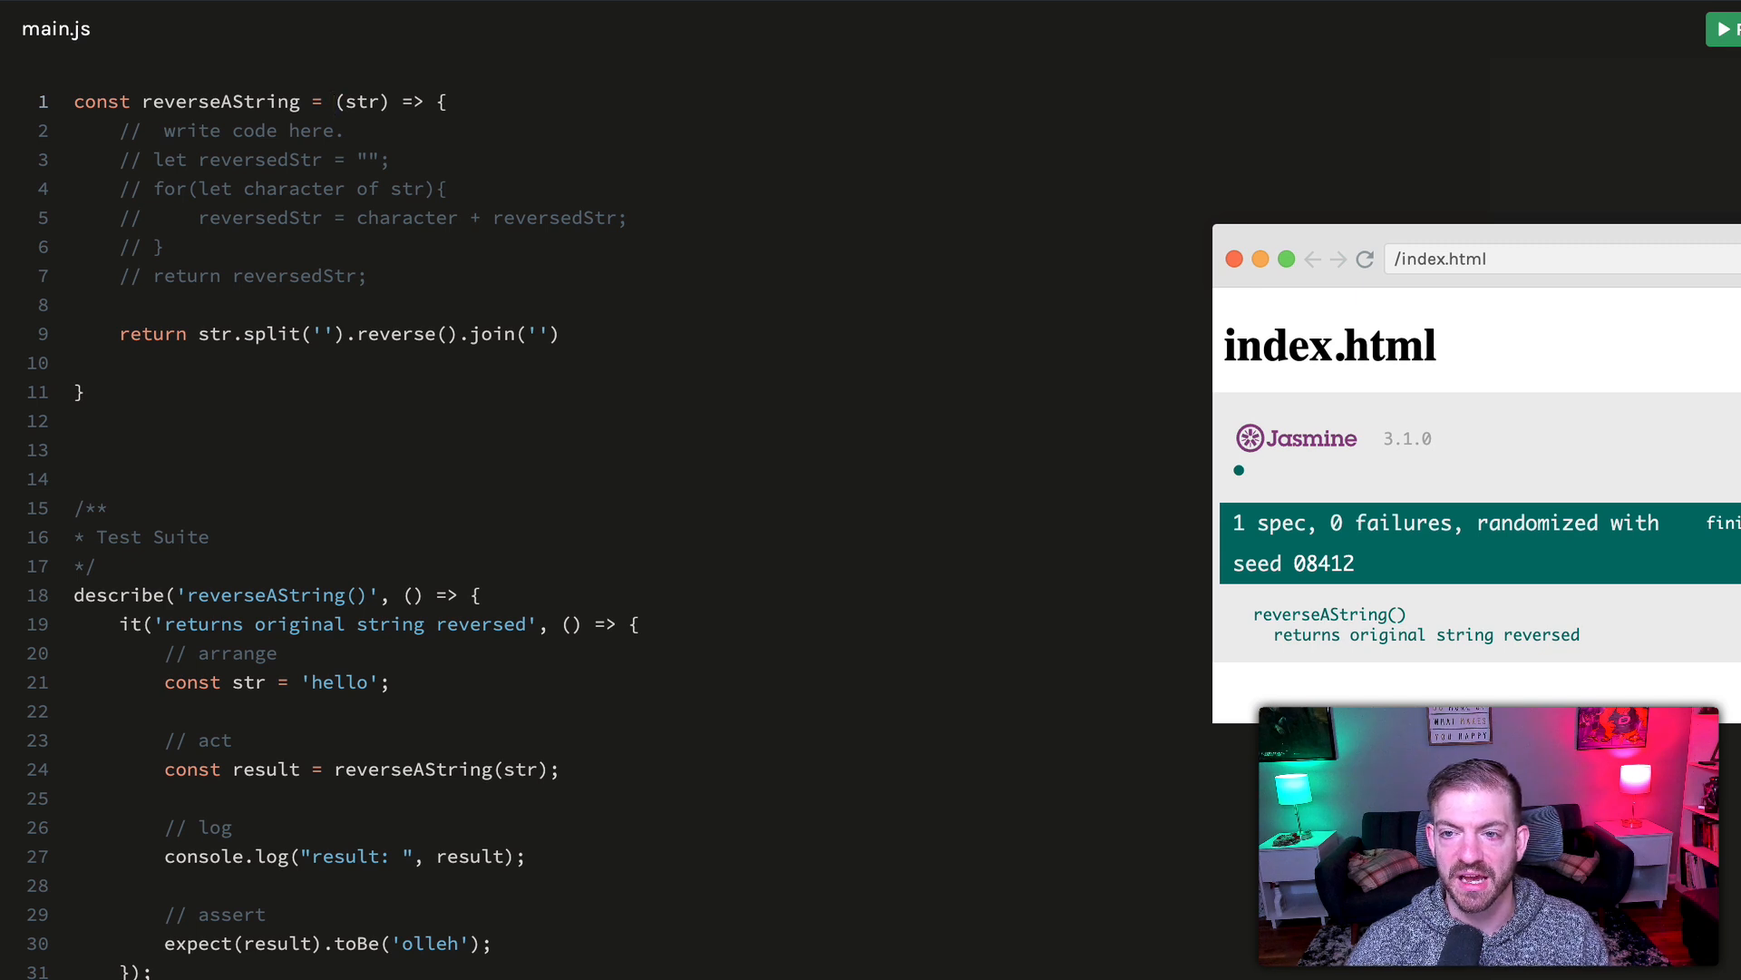
pyautogui.moveTo(420, 107)
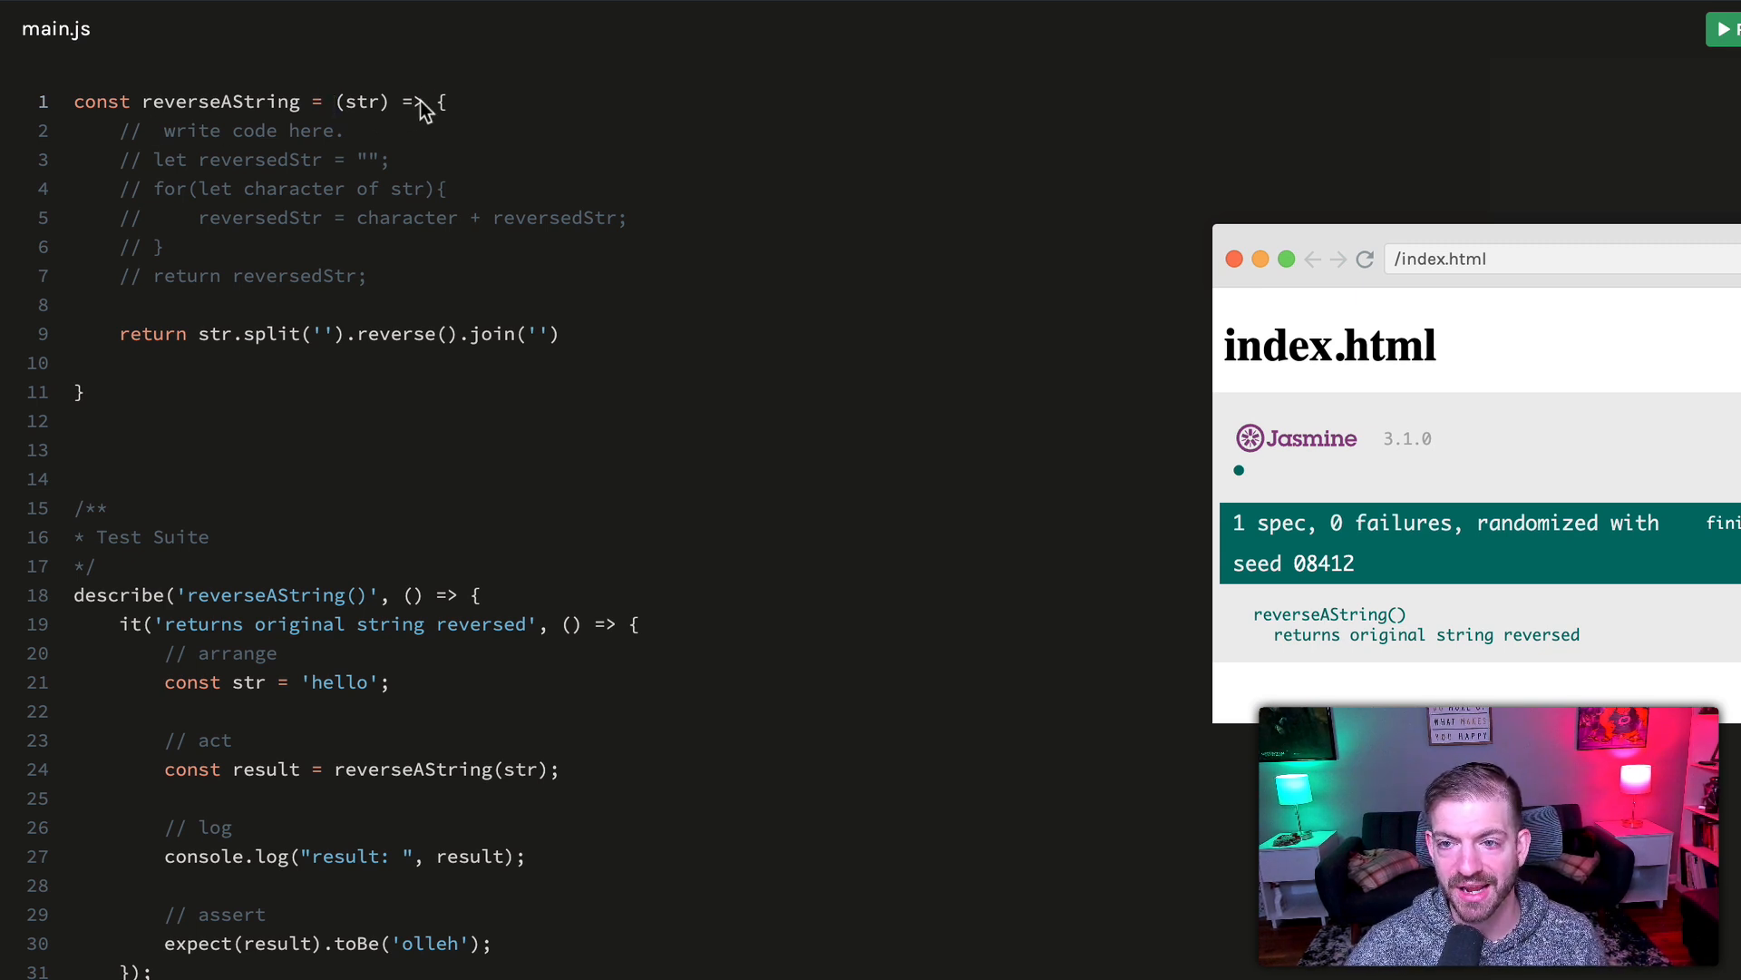
pyautogui.moveTo(445, 123)
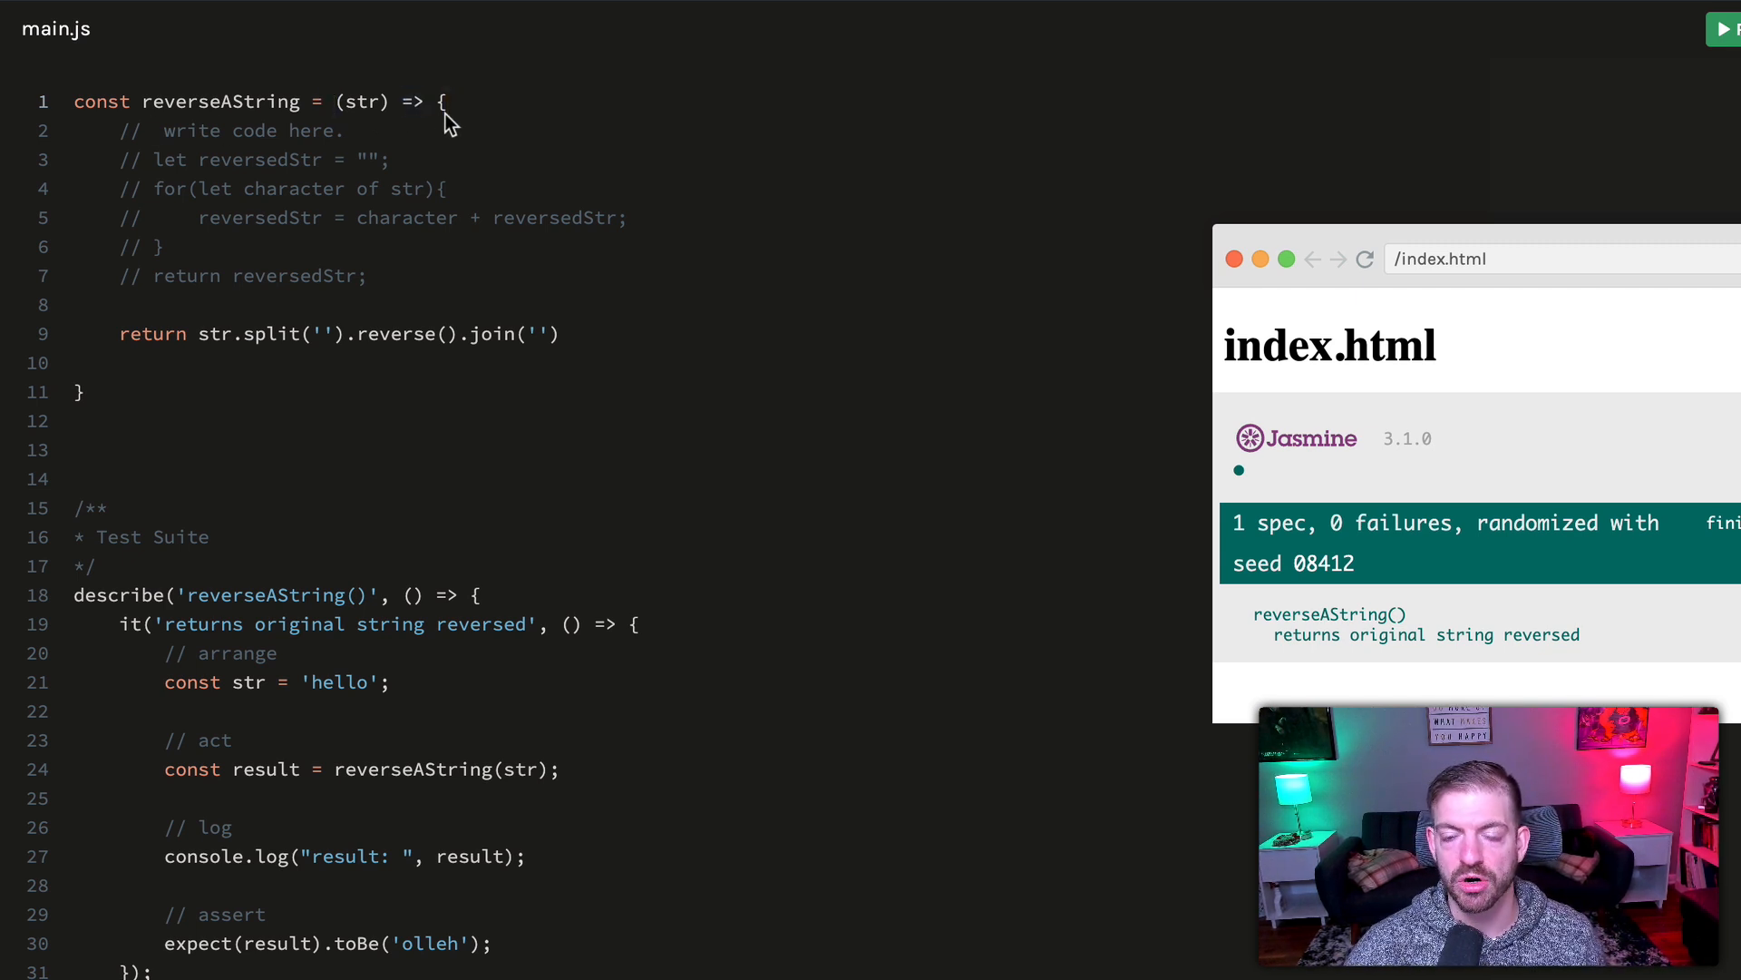
pyautogui.moveTo(123, 188); pyautogui.dragTo(366, 288)
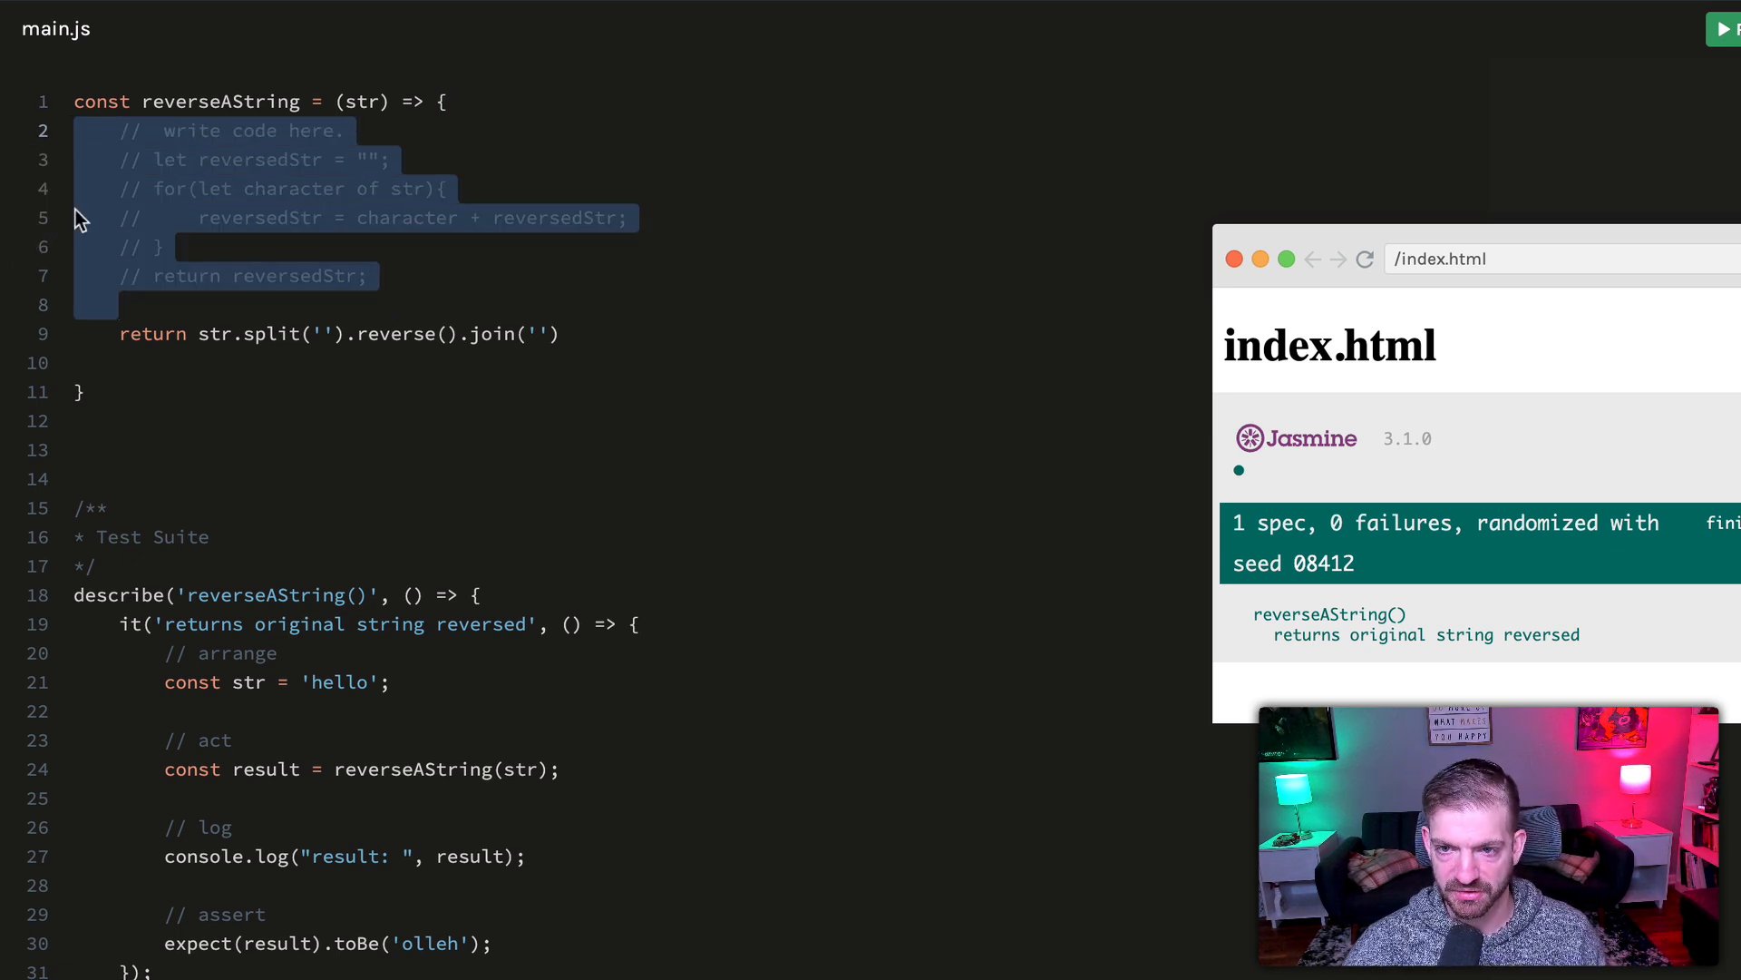
pyautogui.press('Delete')
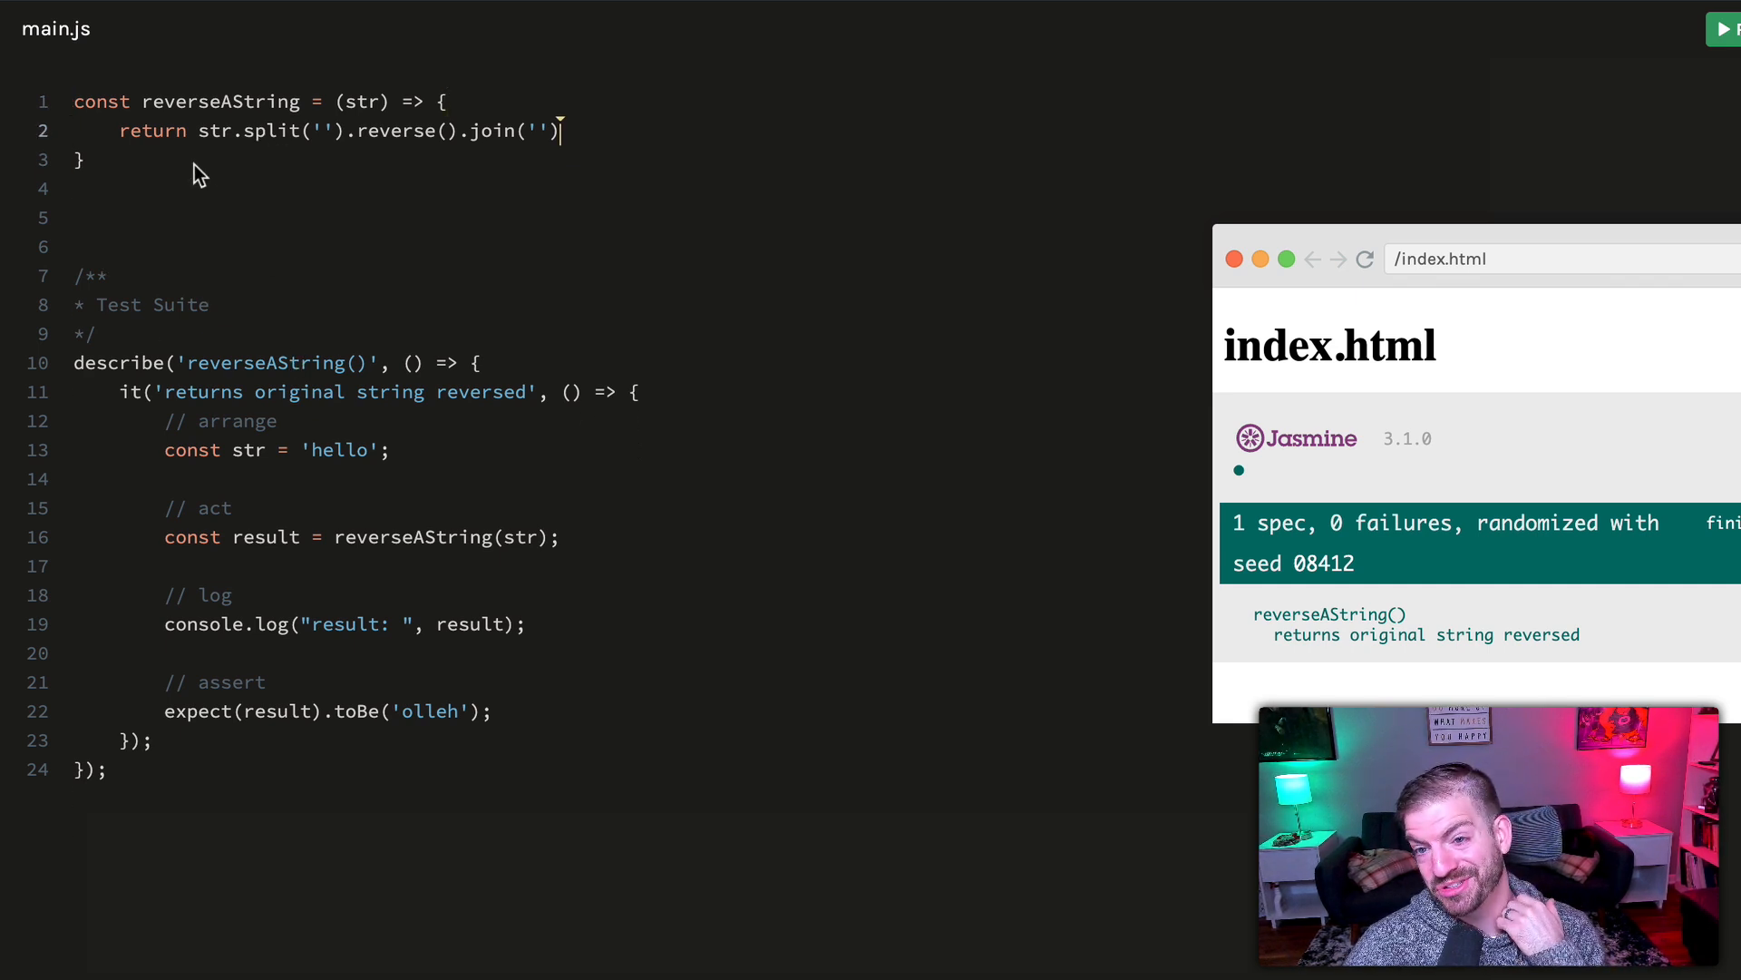
# Collapse the arrow function to one line implicitly returning str.split('').reverse().join('')
pyautogui.click(445, 100)
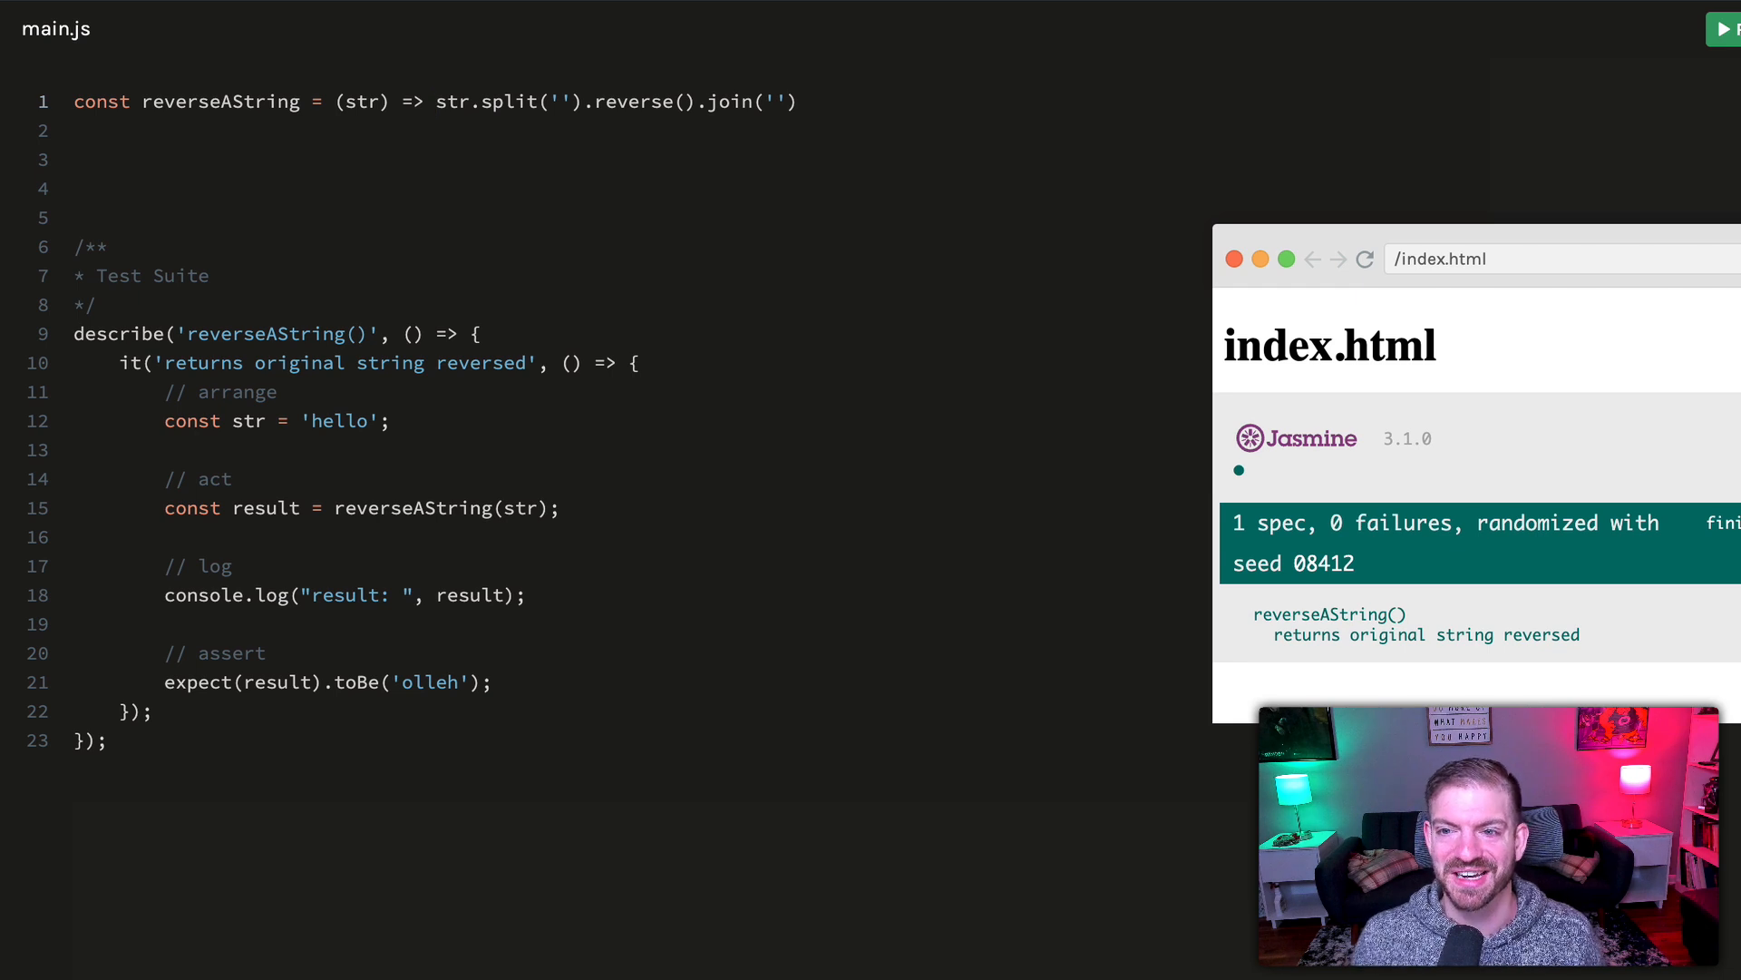
pyautogui.moveTo(555, 147)
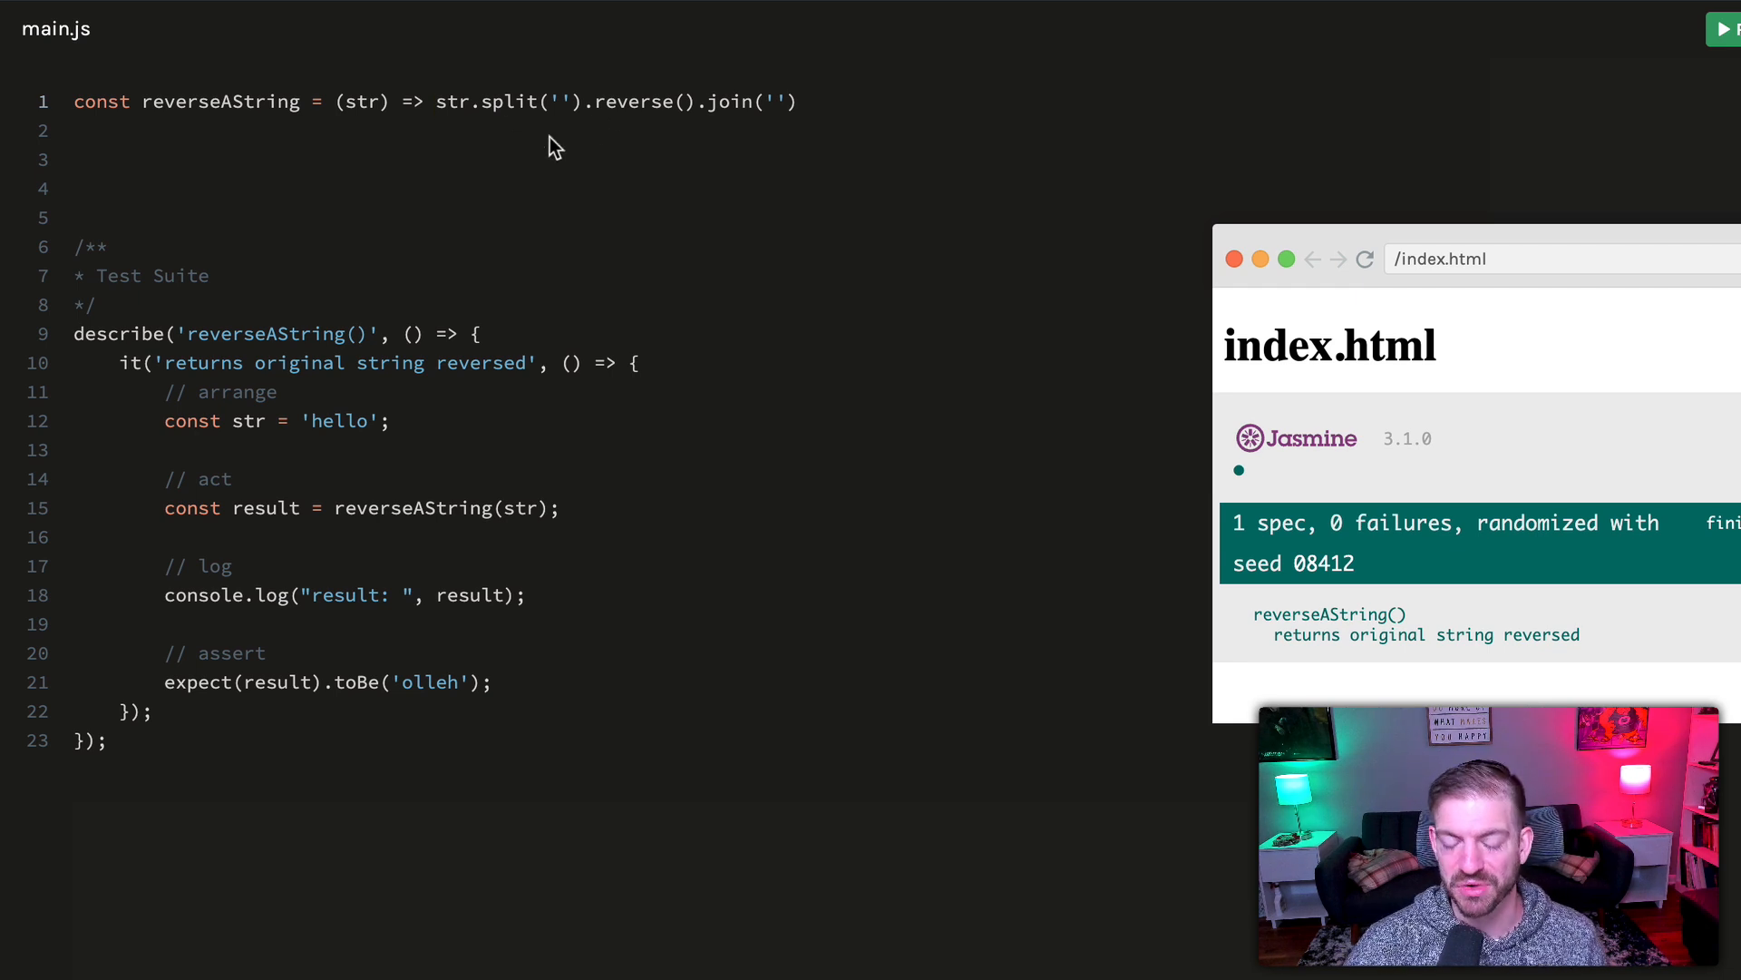
# Restore the function version and add the one-liner below as a comment: //const reverseAString = (str) => str.split('').reverse().join('')
pyautogui.tripleClick(445, 101)
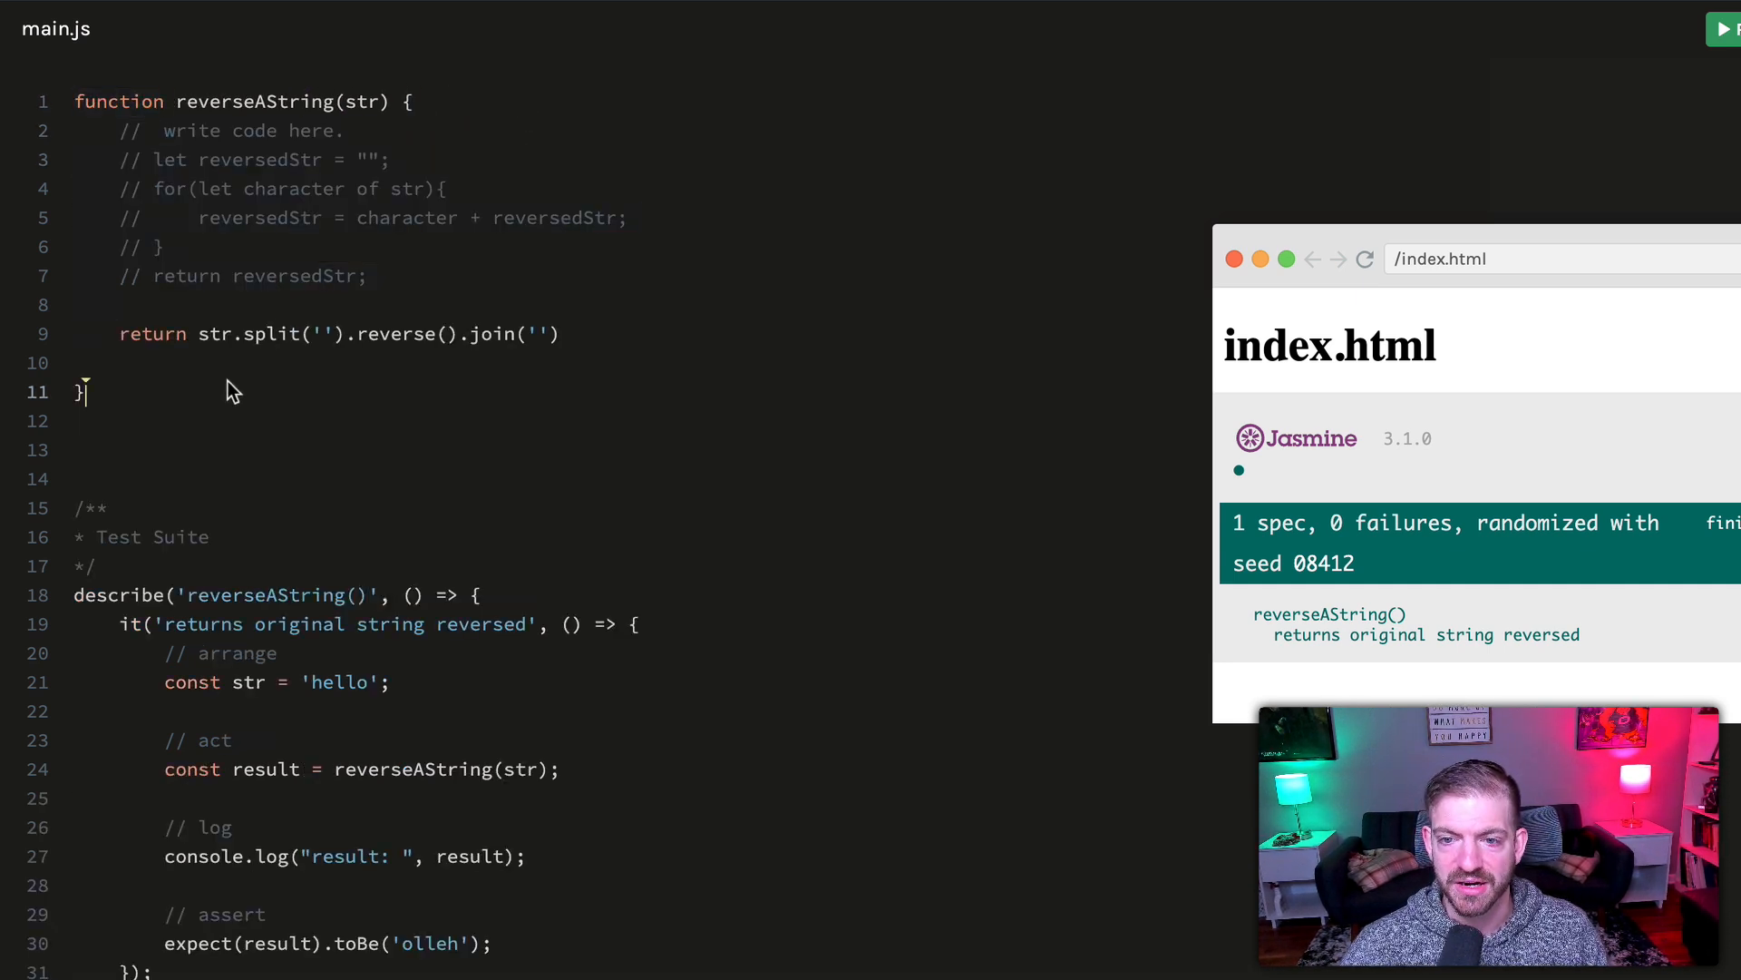
pyautogui.write("//const reverseAString = (str) => str.split('').reverse().join('')")
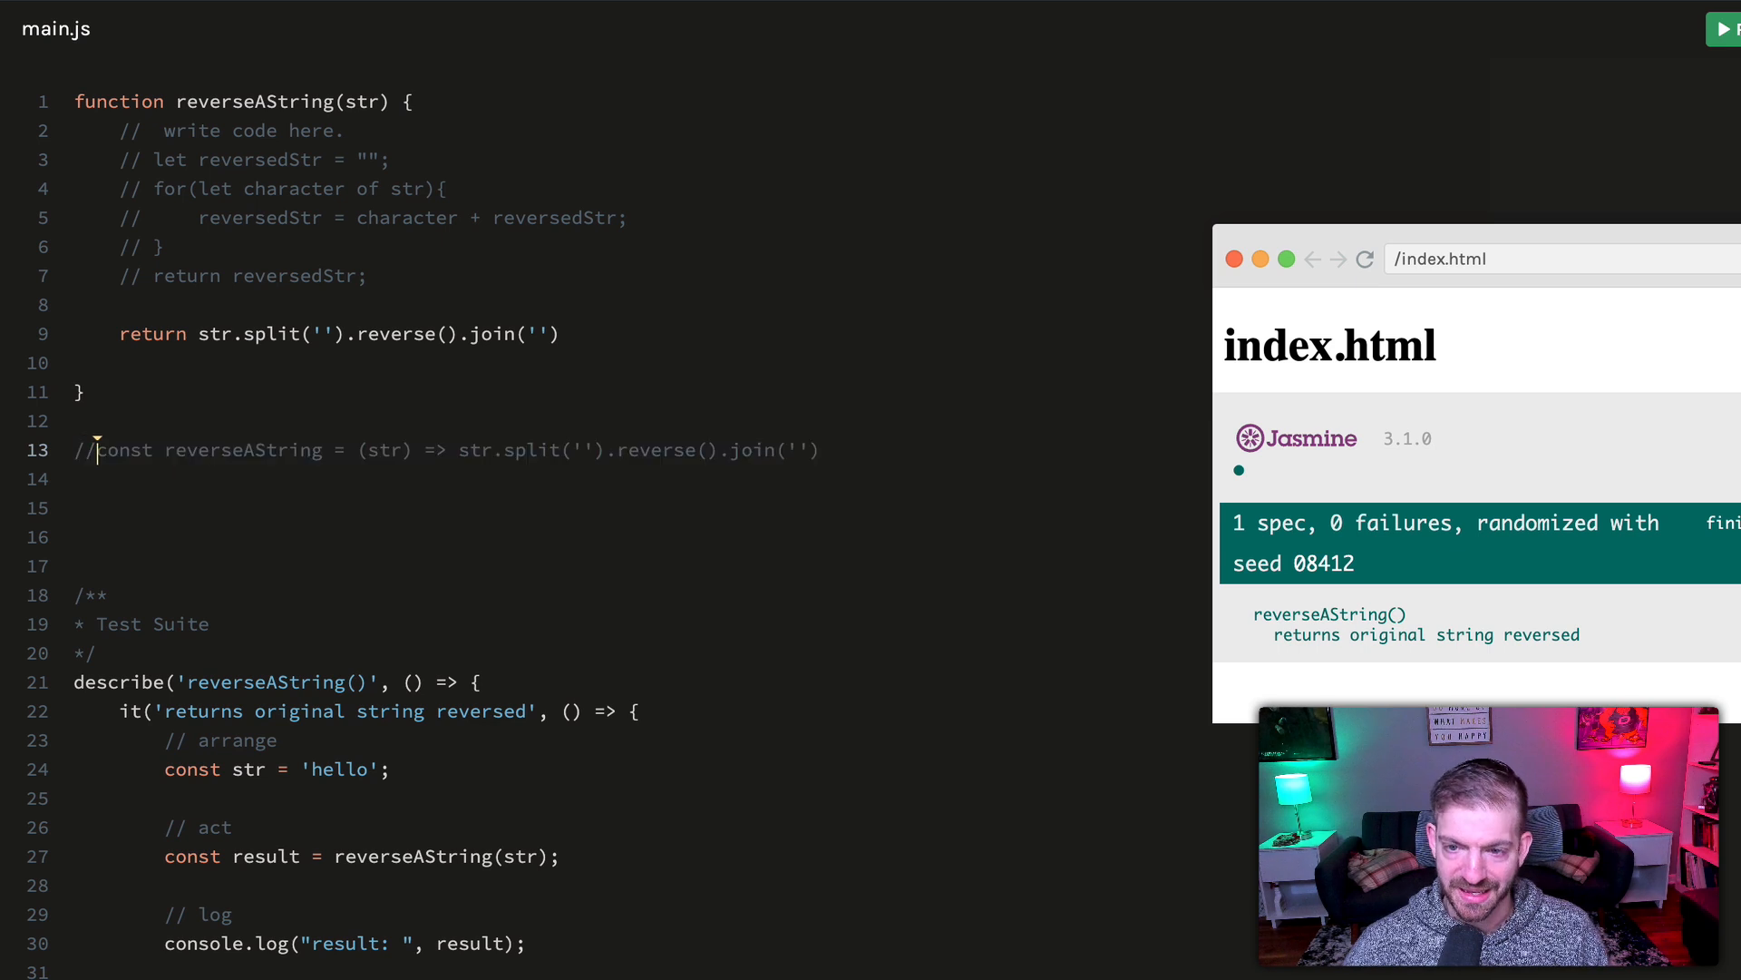